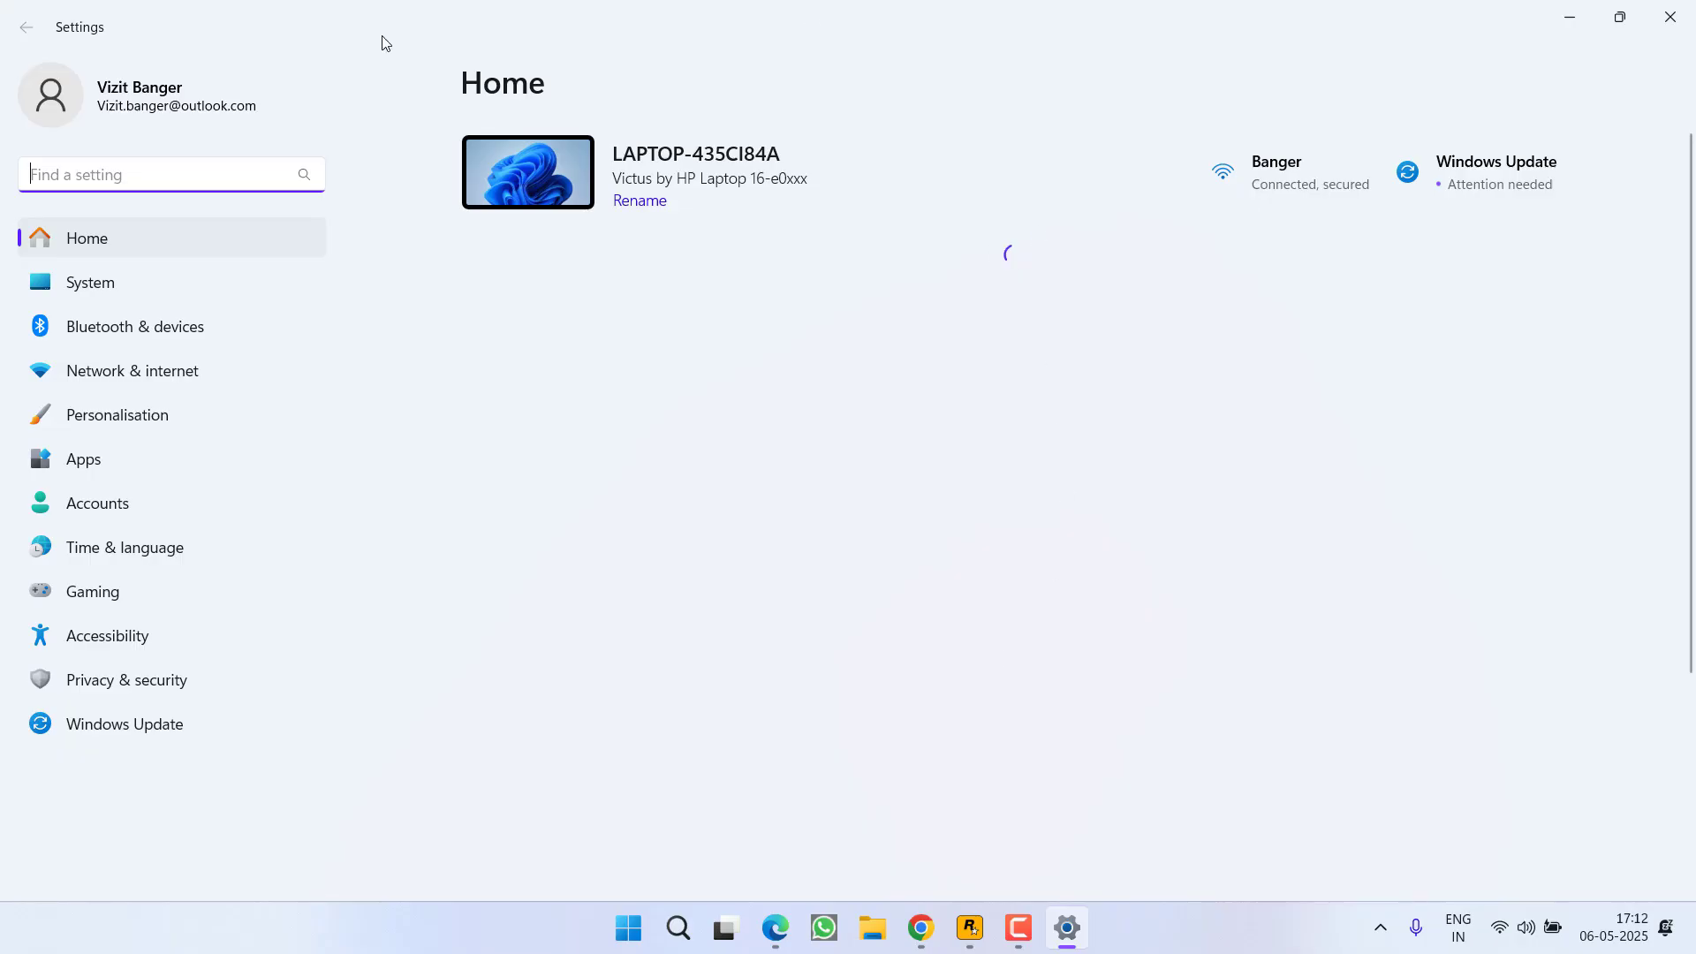
# Step: Open the Windows Update page to see the pending Windows 11 24H2 restart
pyautogui.click(124, 724)
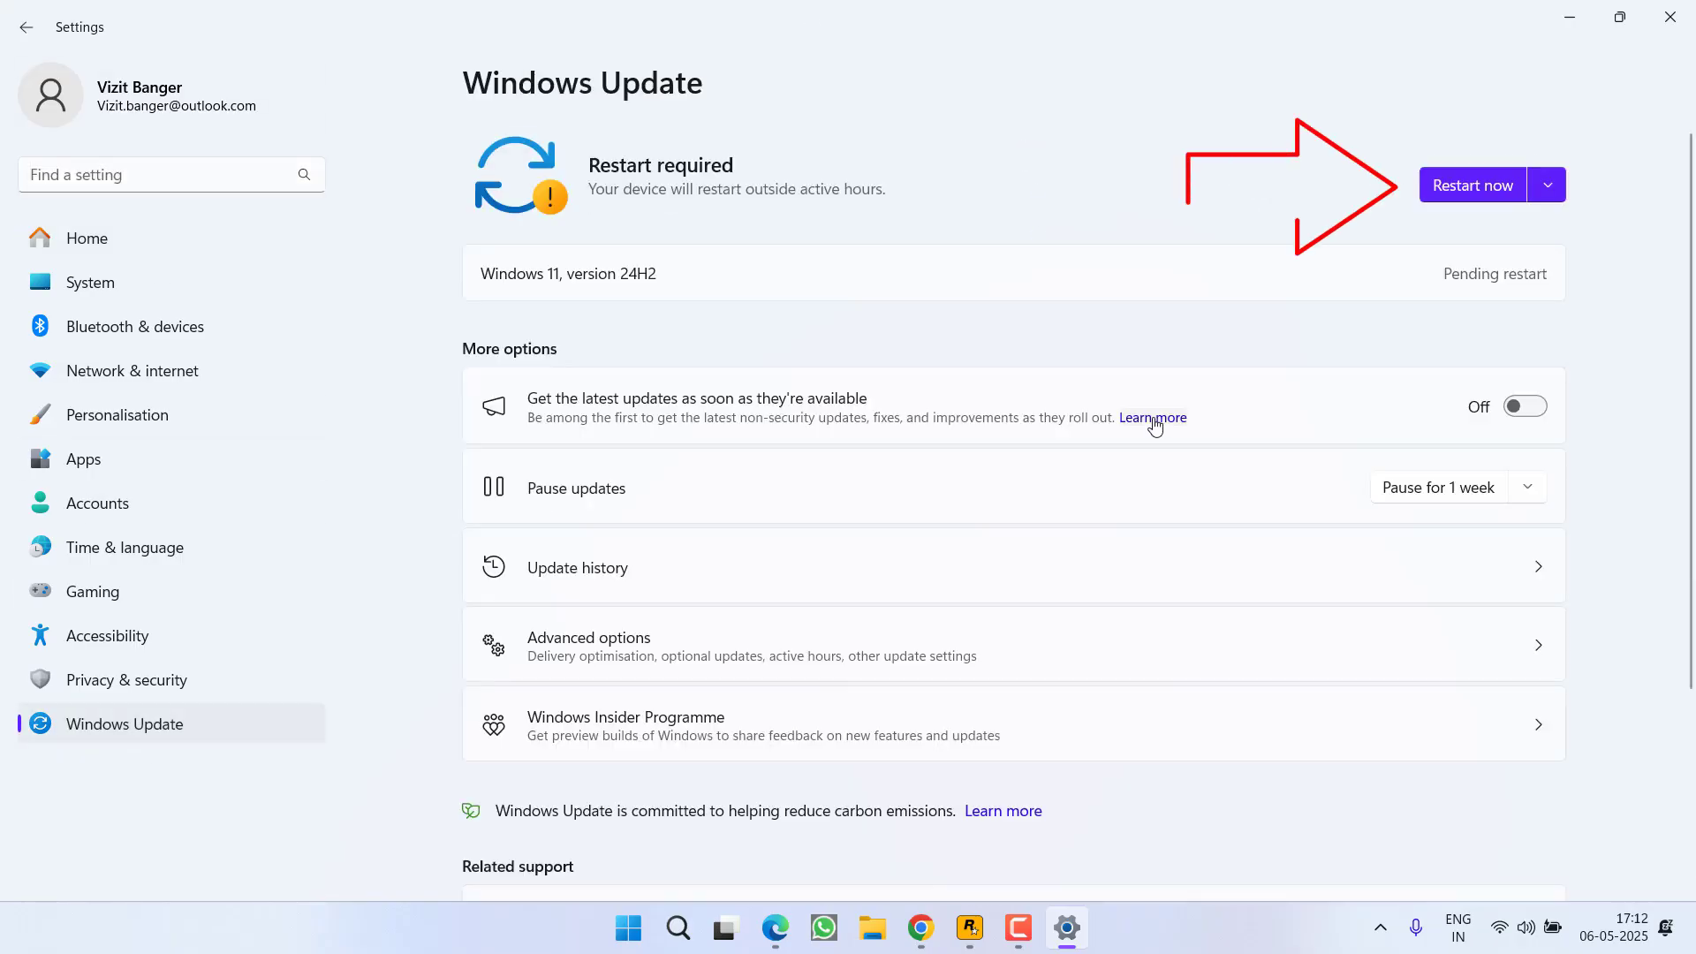
pyautogui.moveTo(1151, 339)
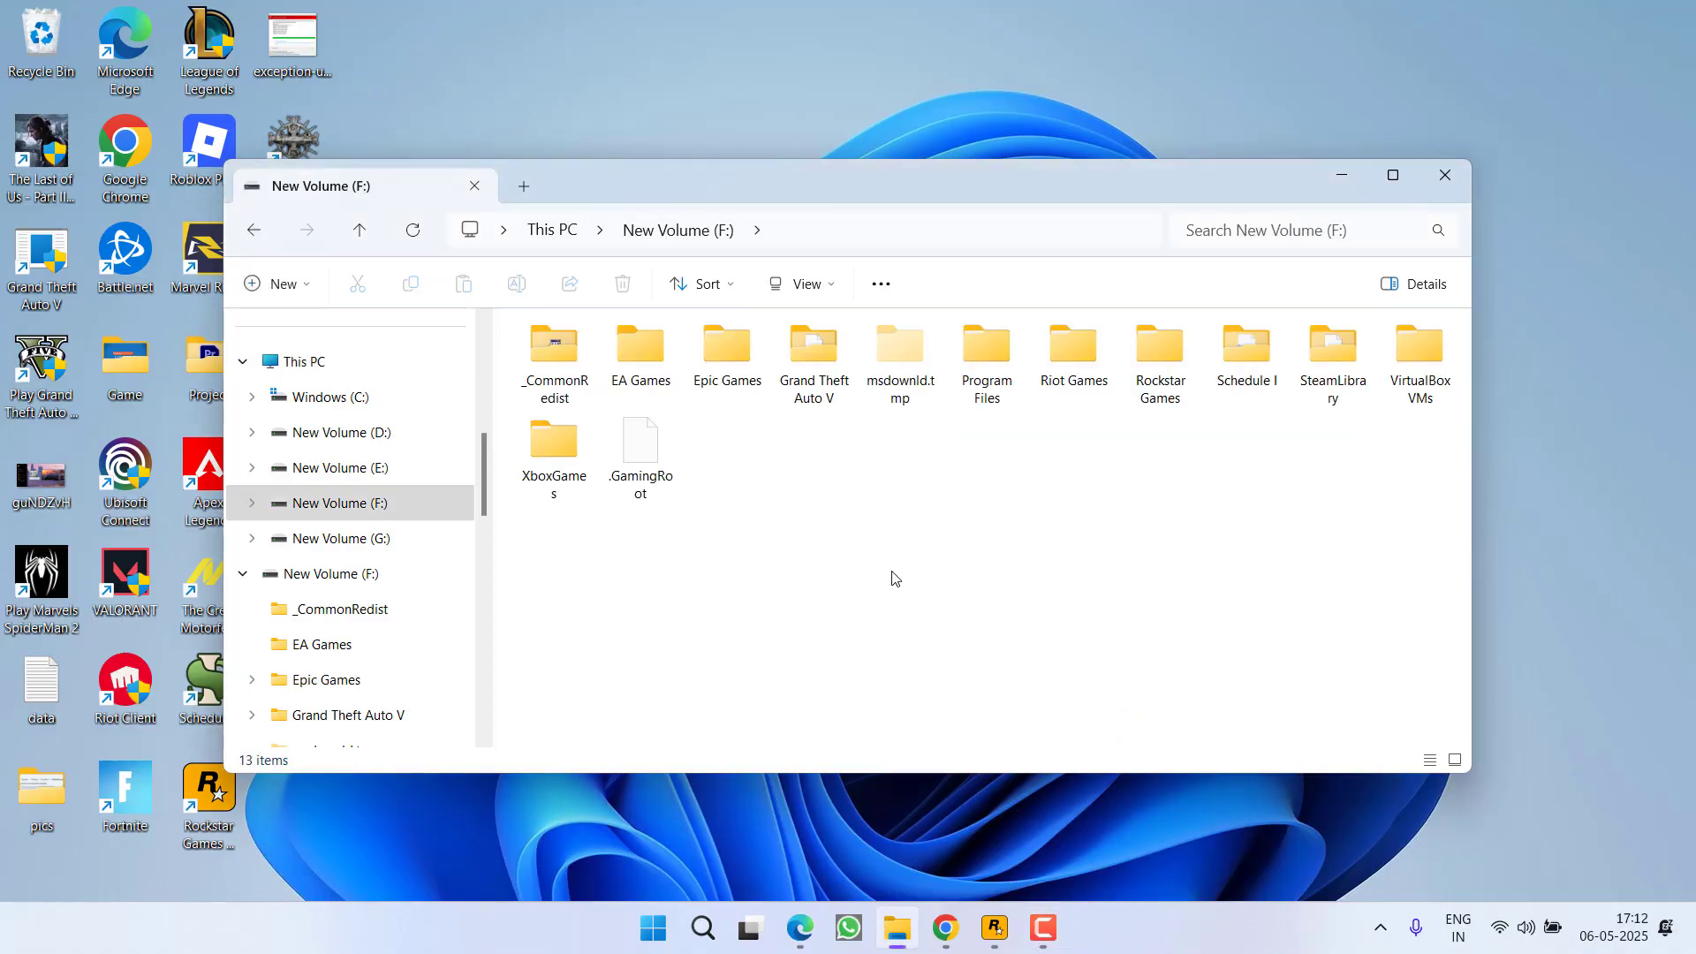
# Step: Open the Grand Theft Auto V folder on F: and delete its BattlEye folder
pyautogui.doubleClick(814, 357)
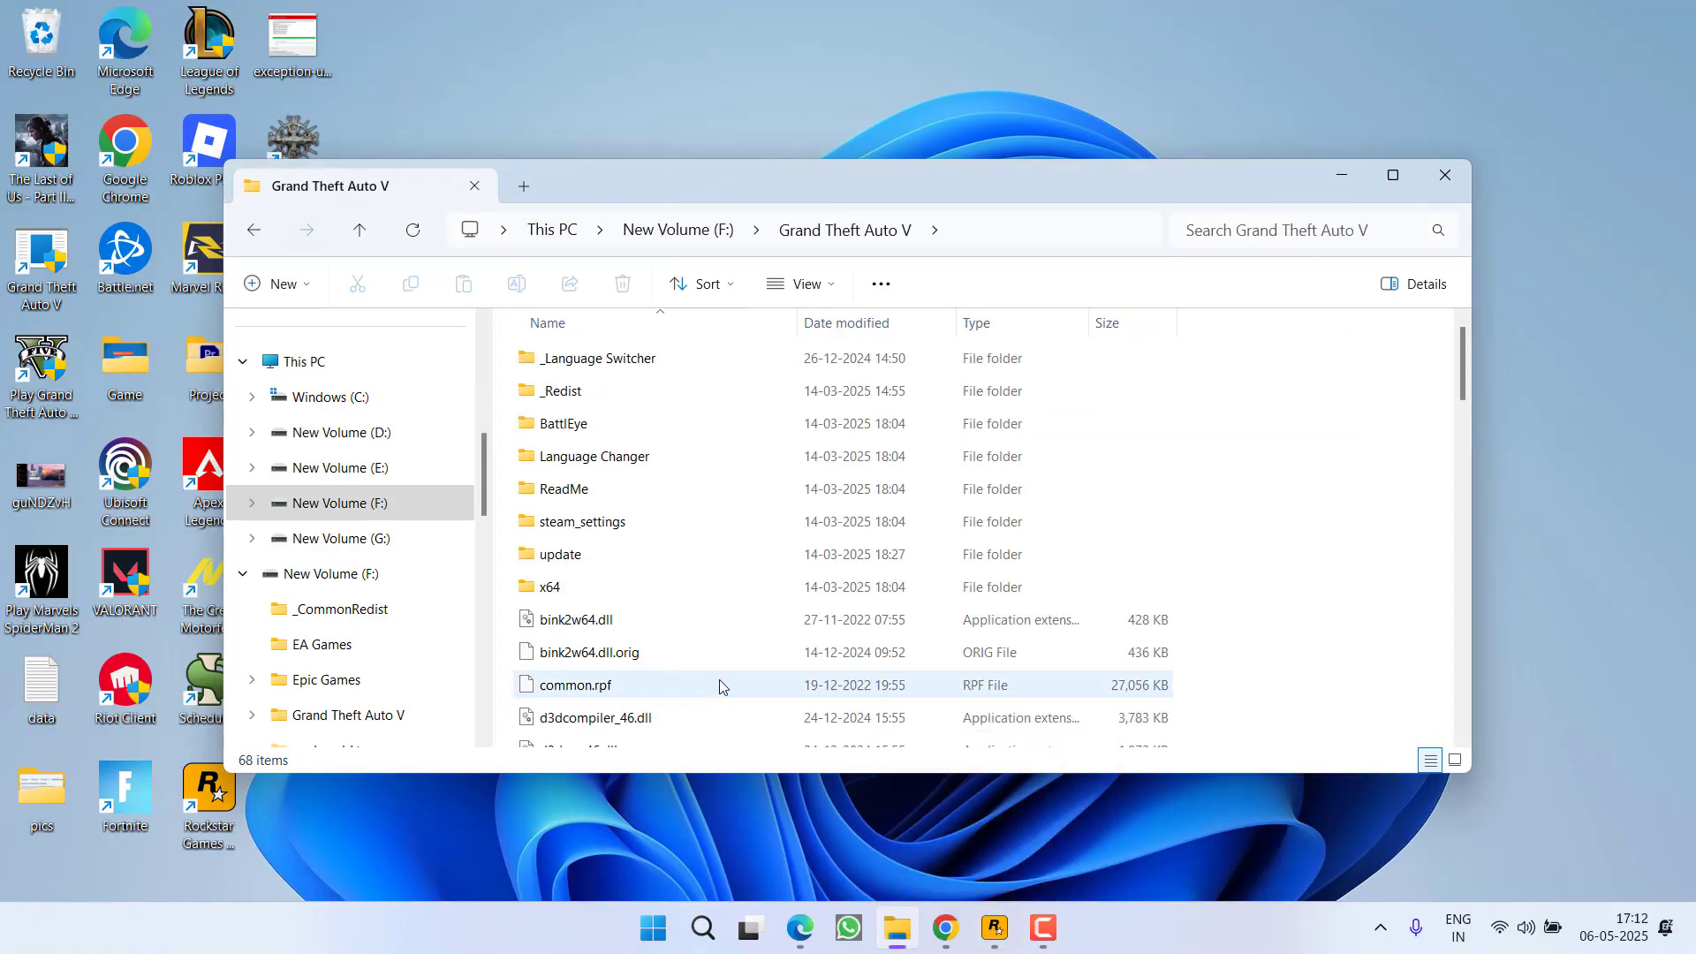
pyautogui.click(581, 522)
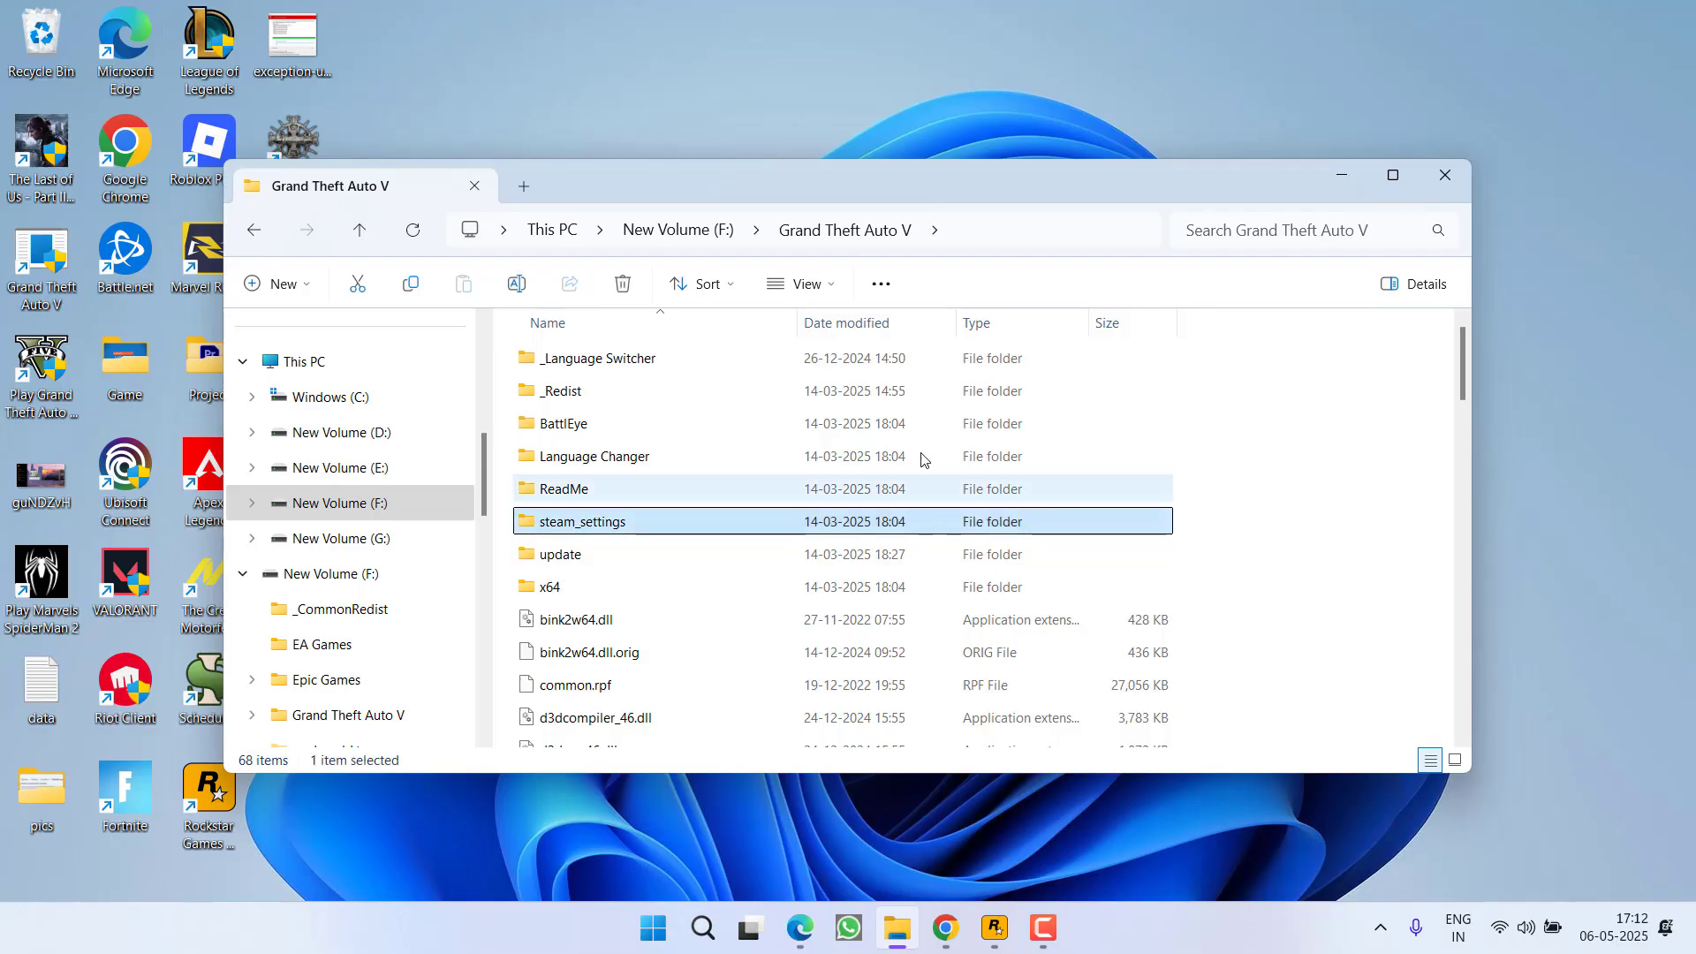
pyautogui.click(564, 423)
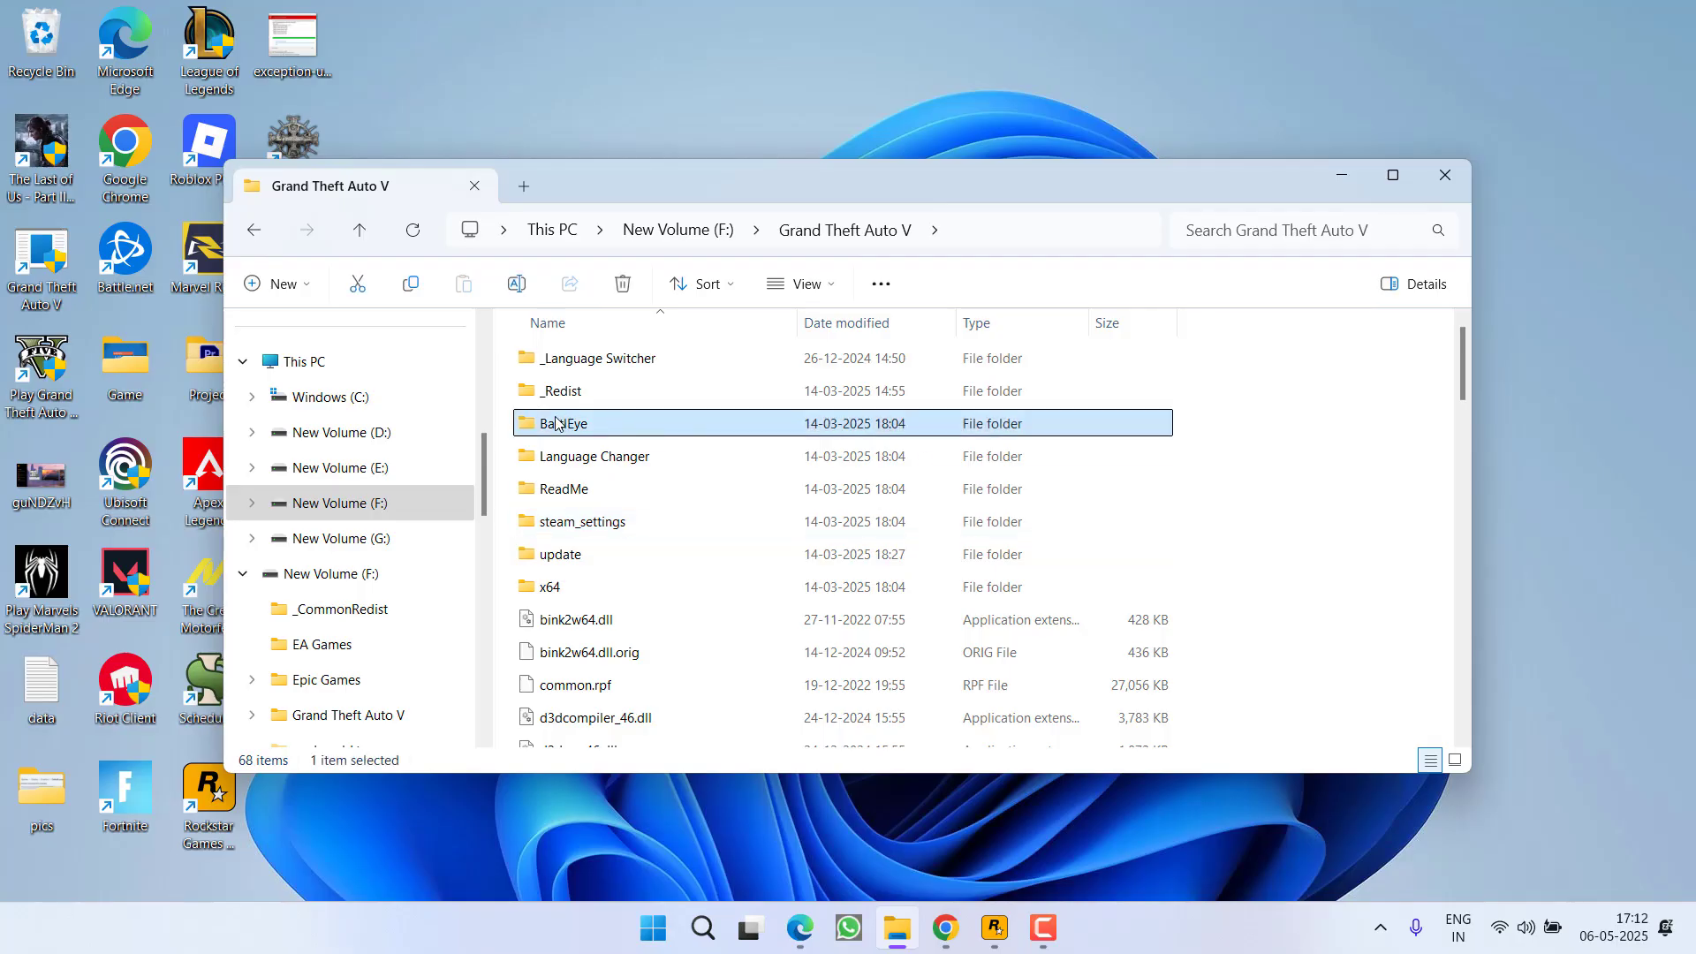
pyautogui.moveTo(704, 372)
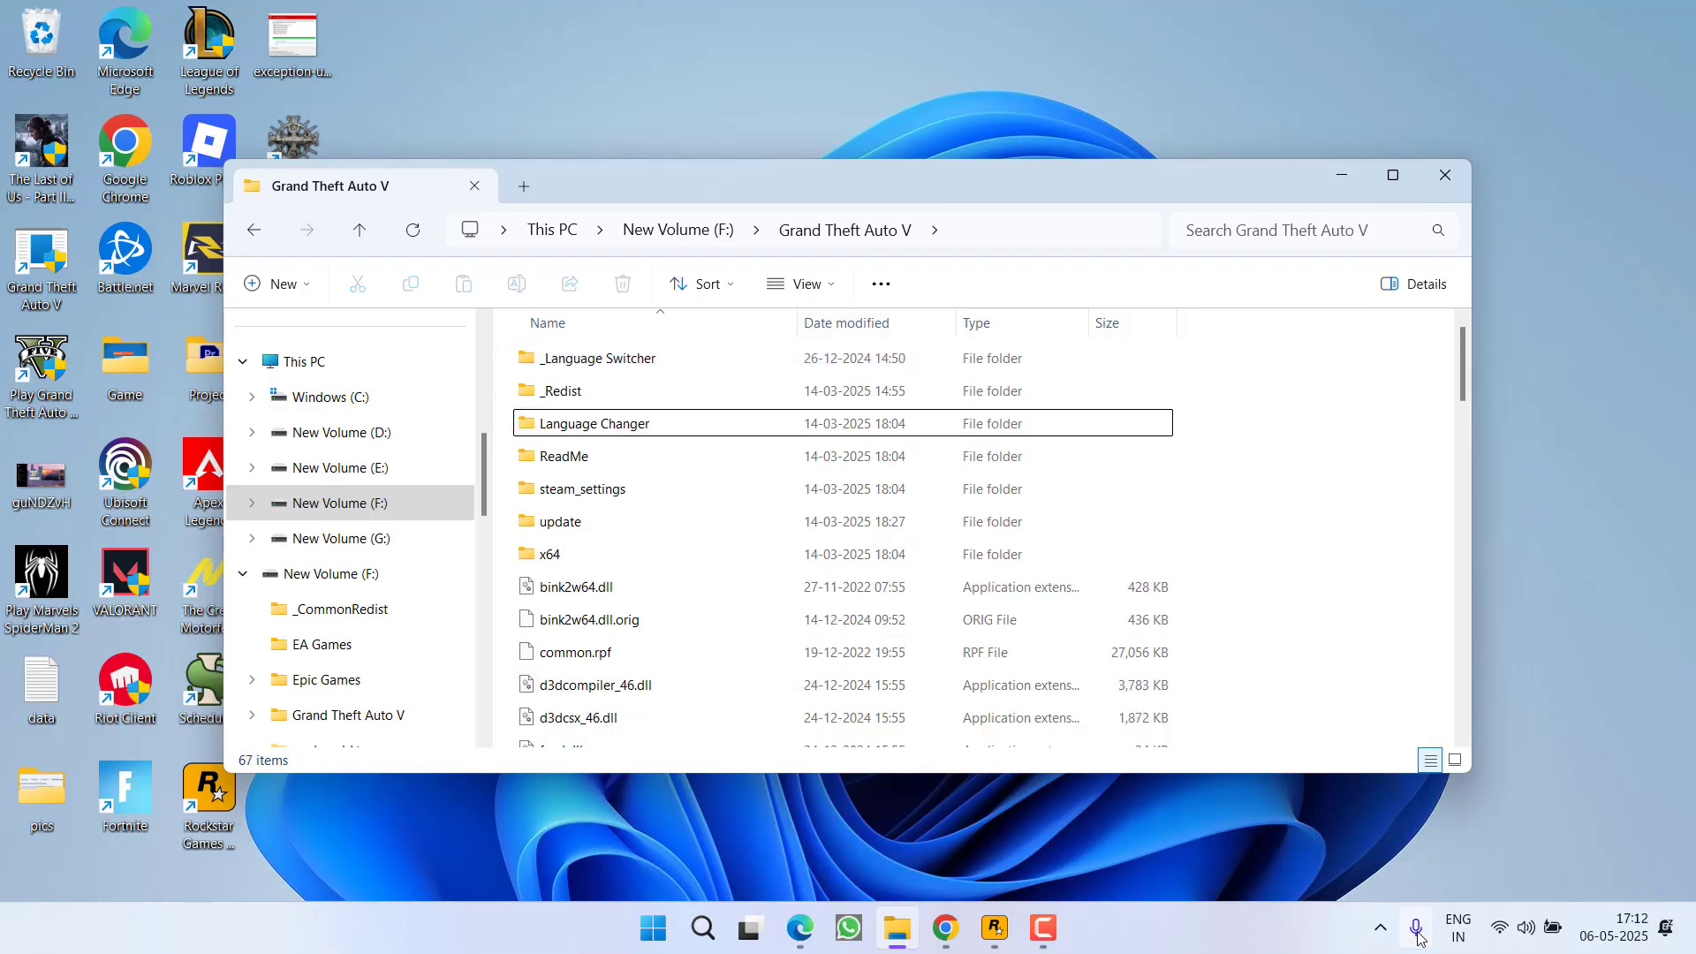
pyautogui.click(1379, 928)
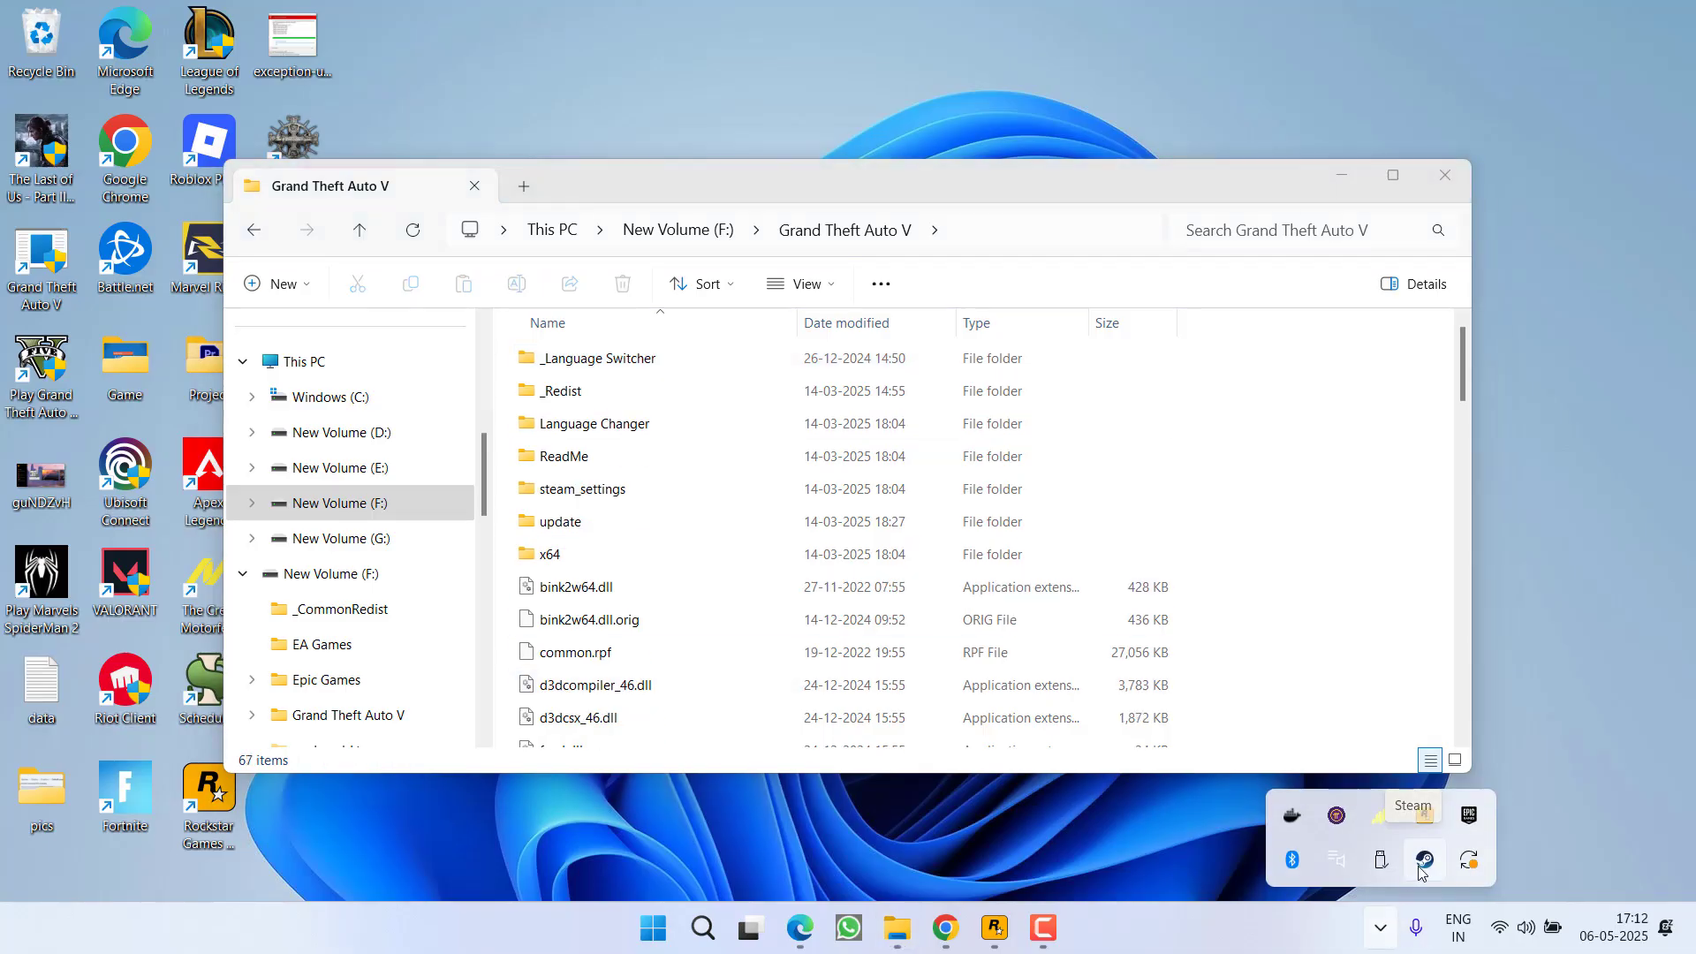
# Step: View Apex Legends' Installed Files properties in the Steam library, then close Steam
pyautogui.click(1423, 860)
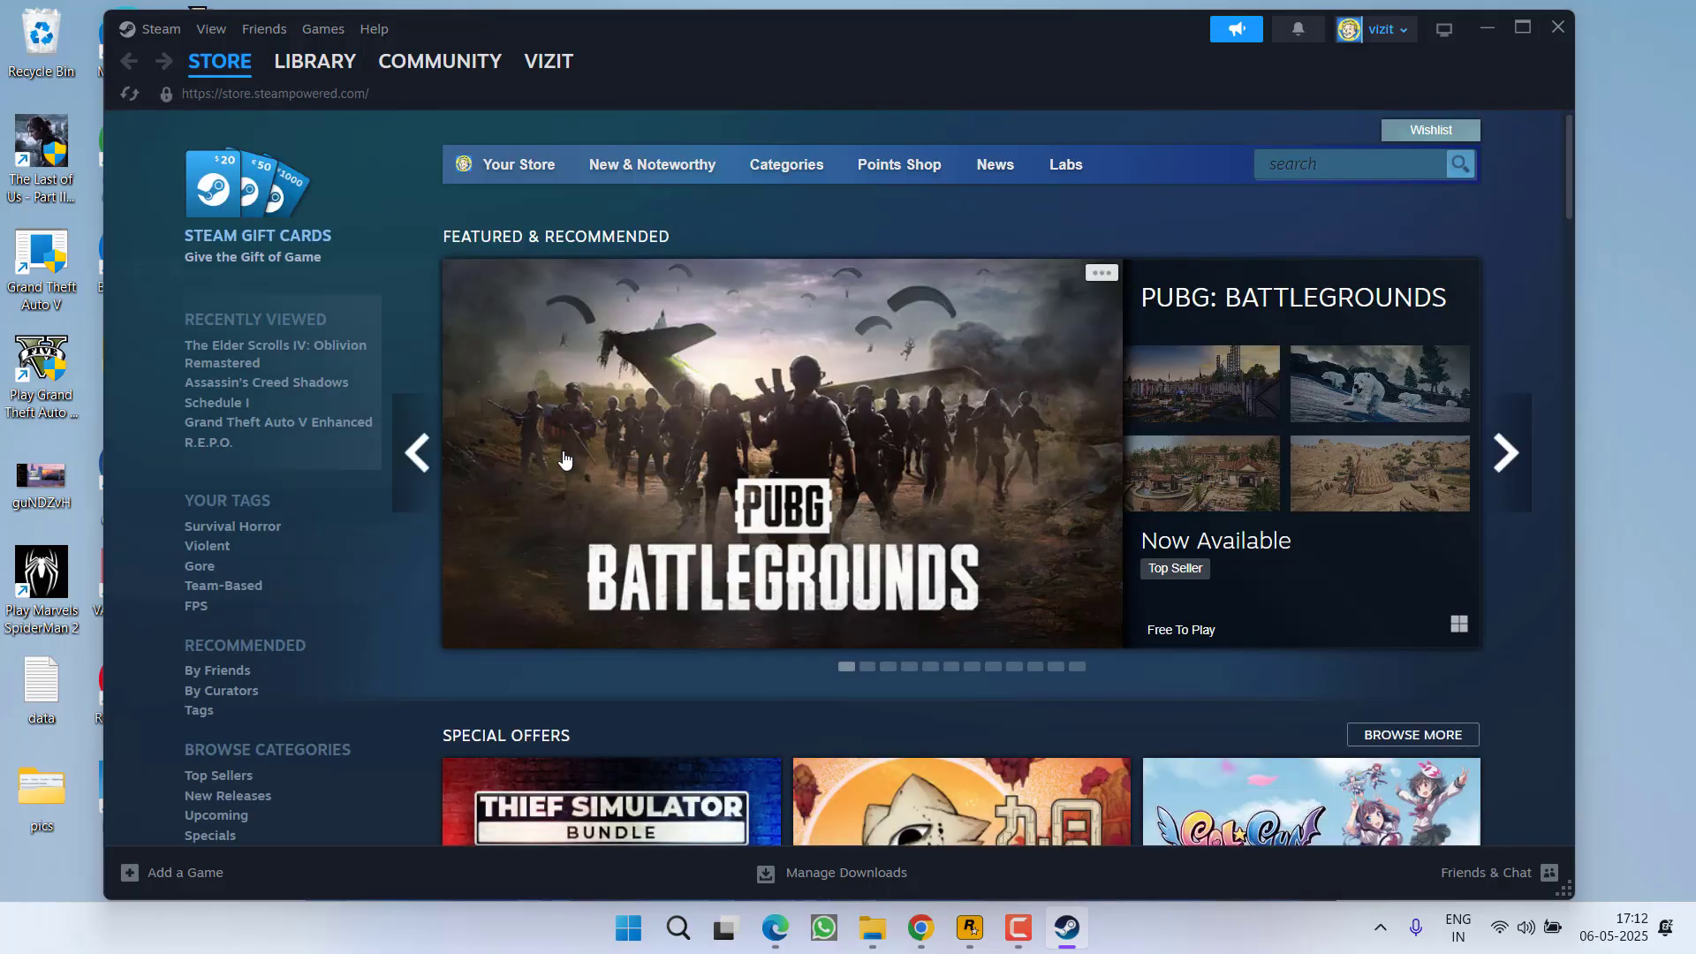
pyautogui.moveTo(314, 61)
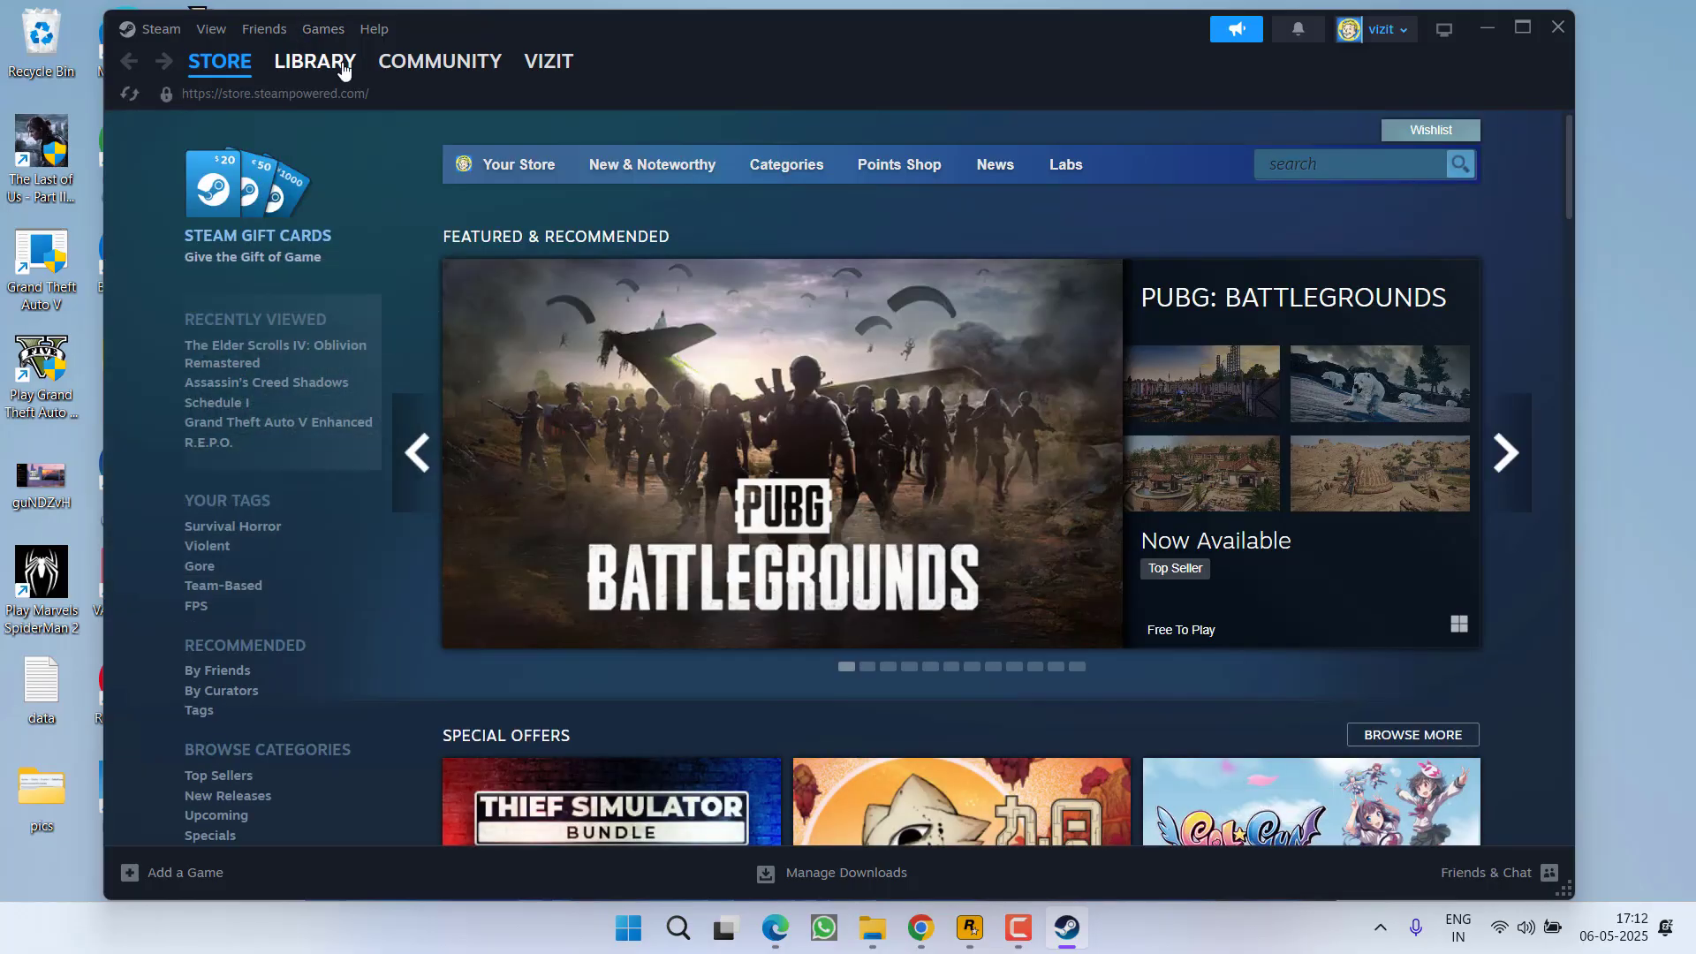
pyautogui.click(314, 60)
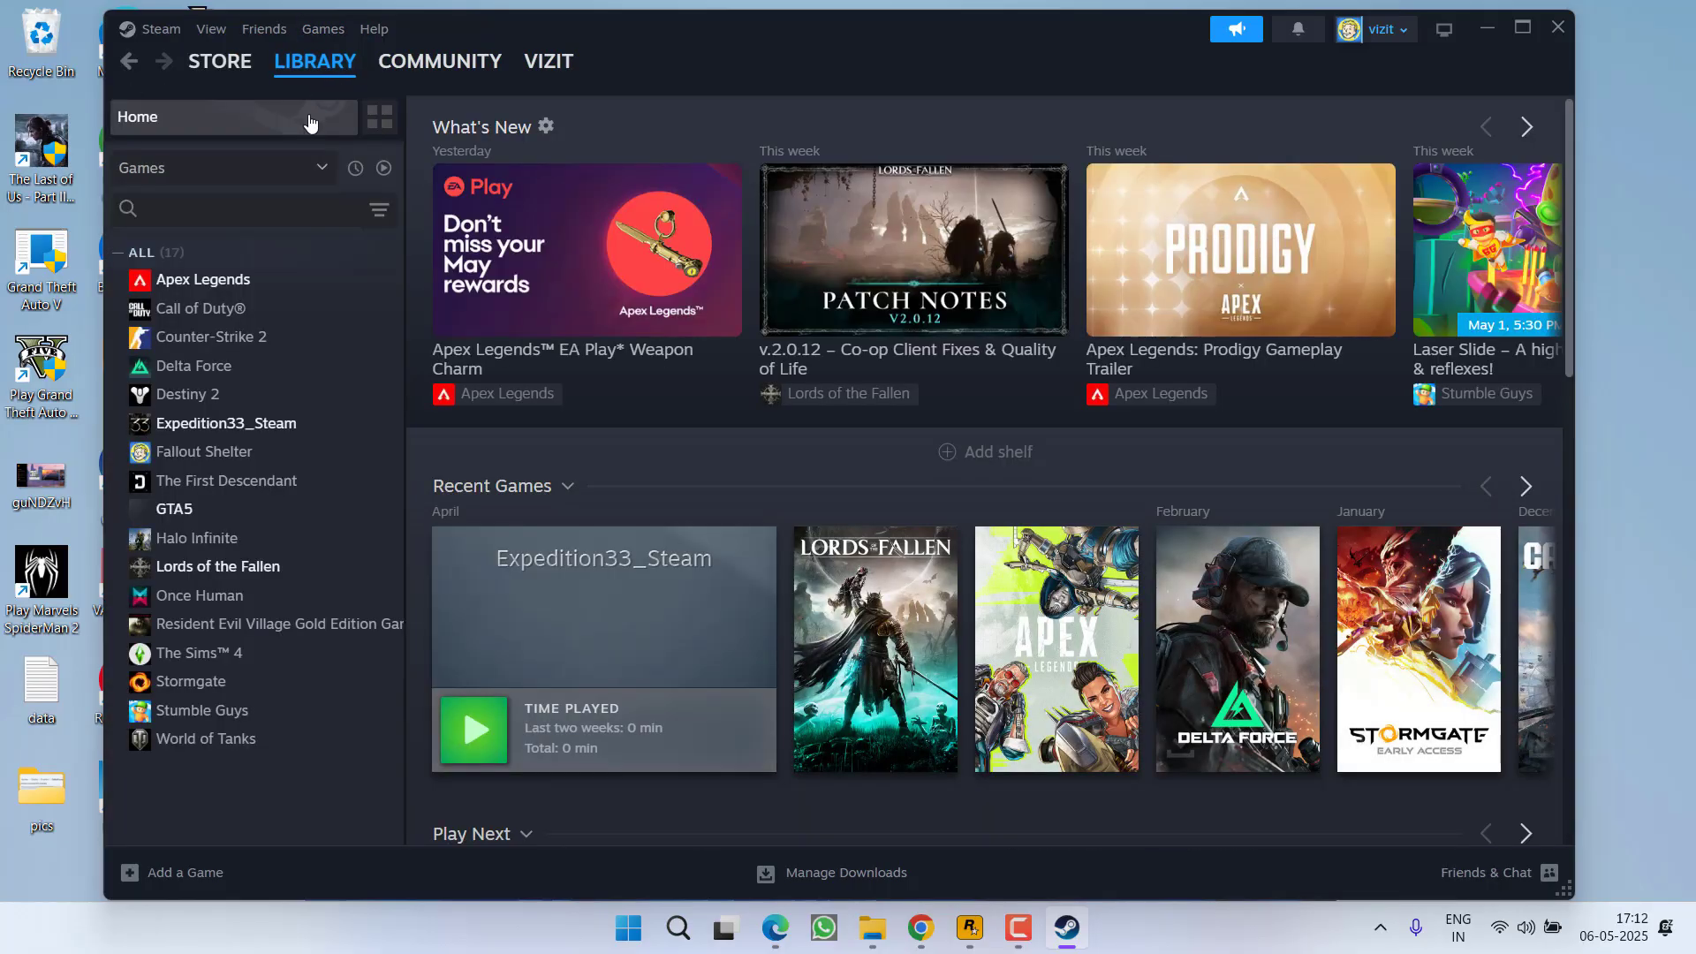
pyautogui.rightClick(201, 279)
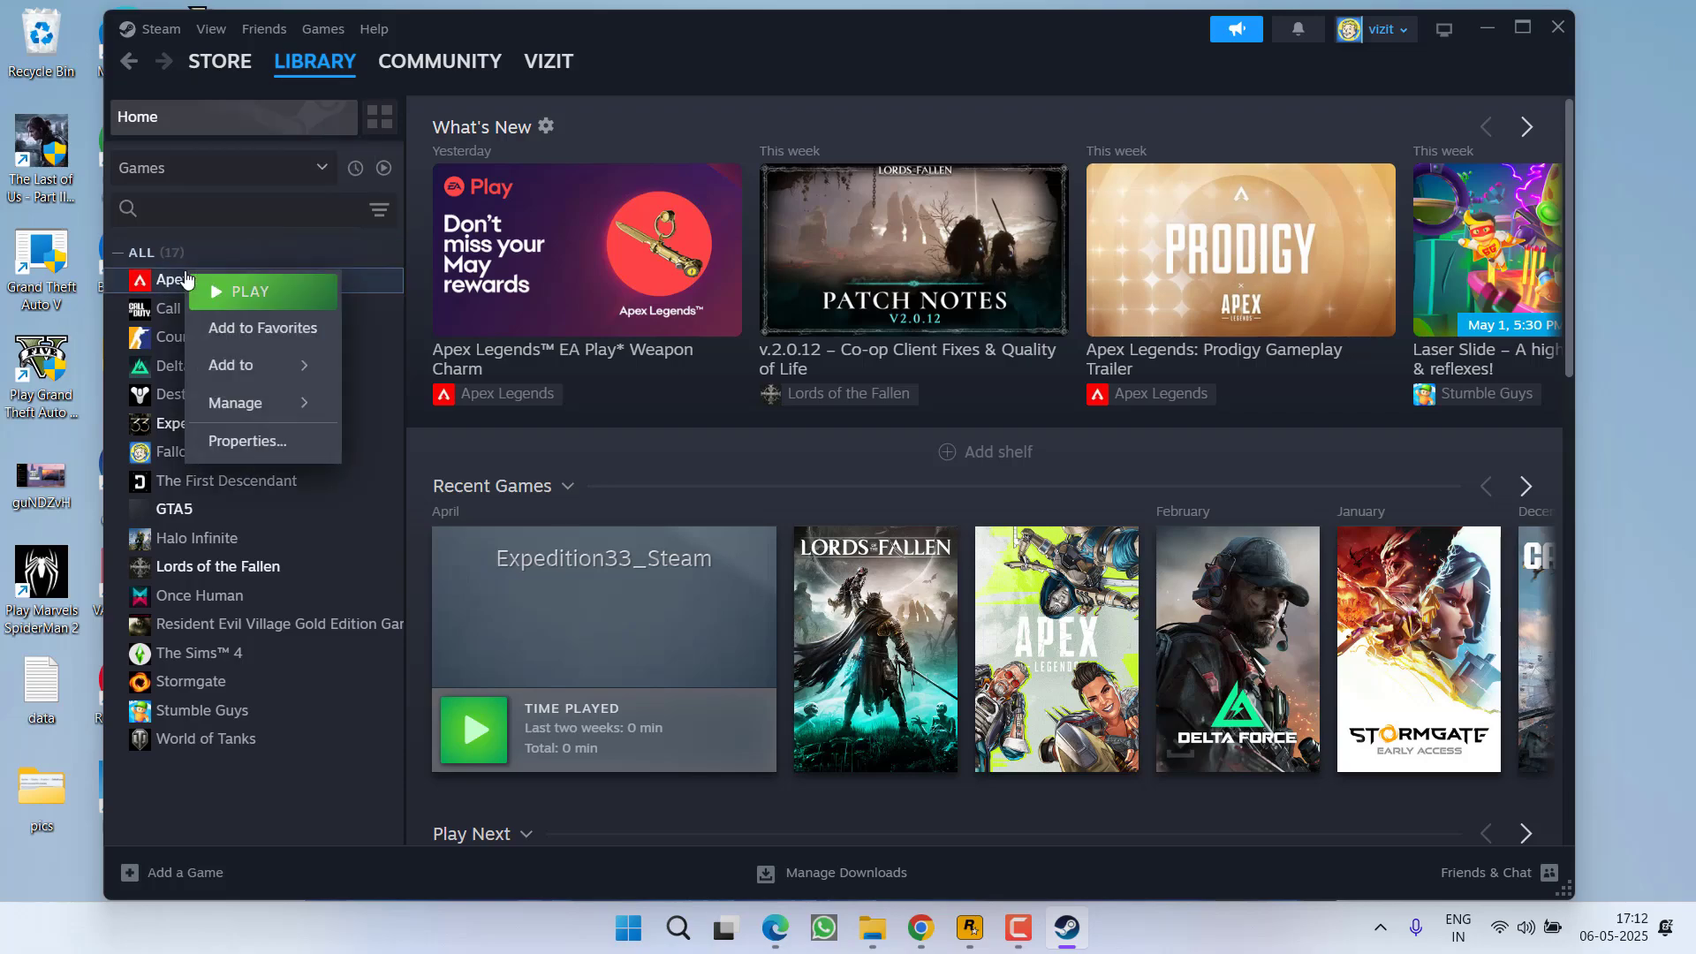
pyautogui.click(245, 439)
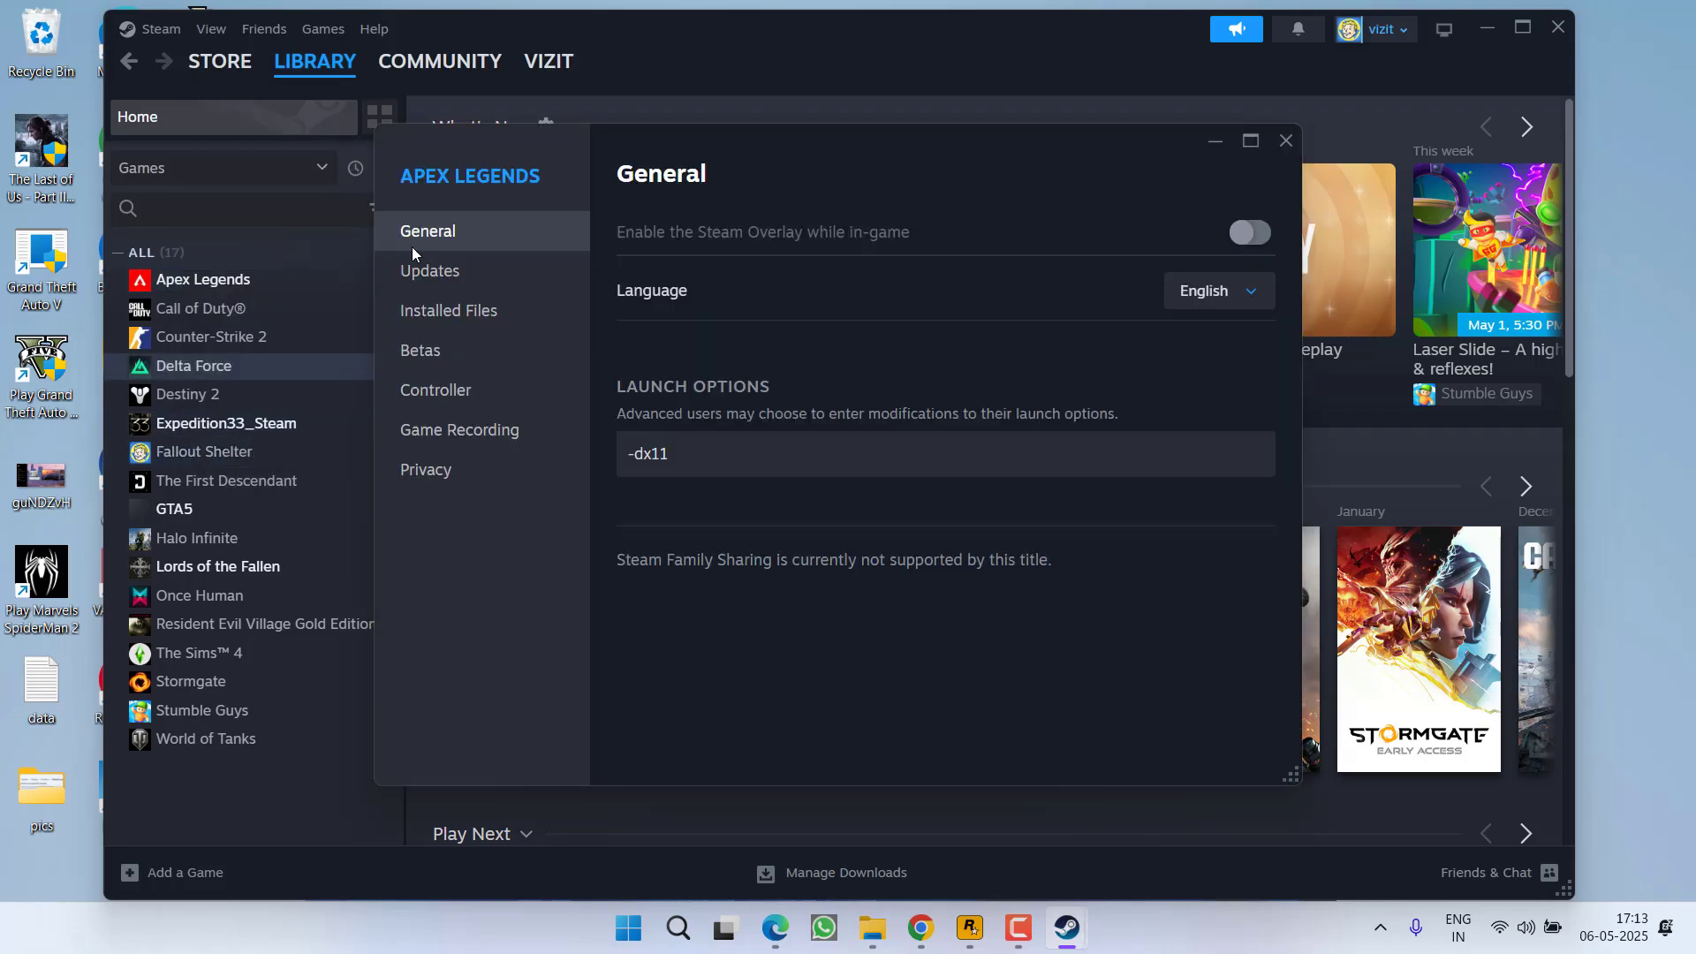
pyautogui.click(448, 310)
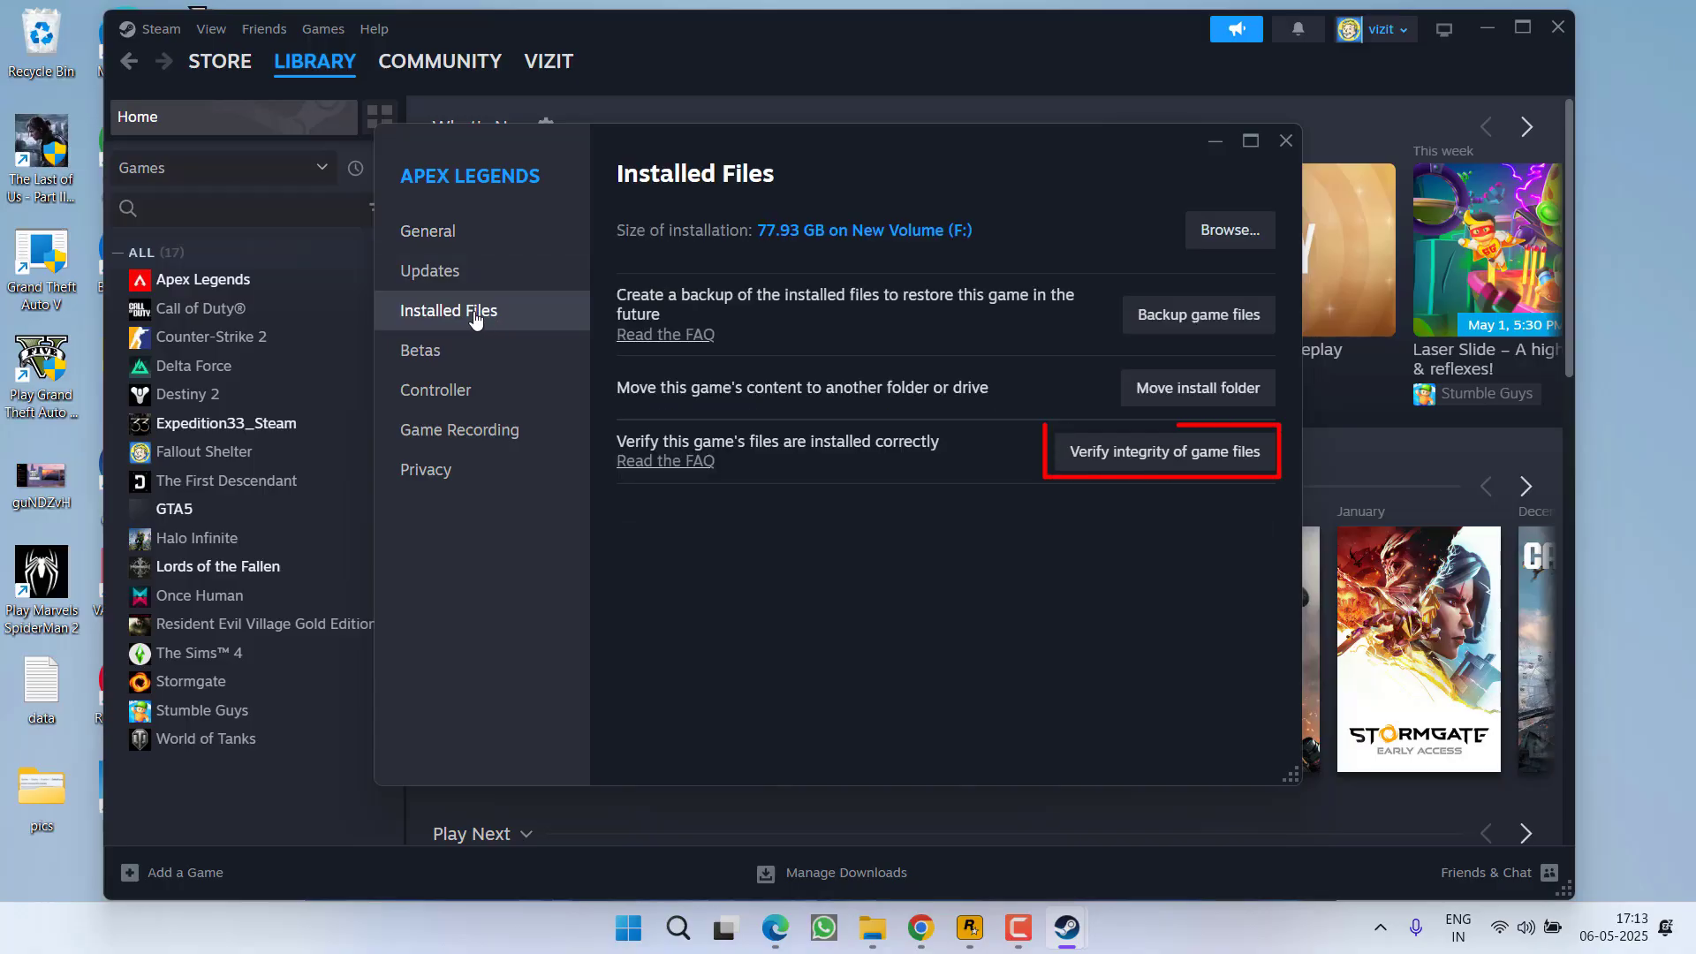
pyautogui.moveTo(1147, 573)
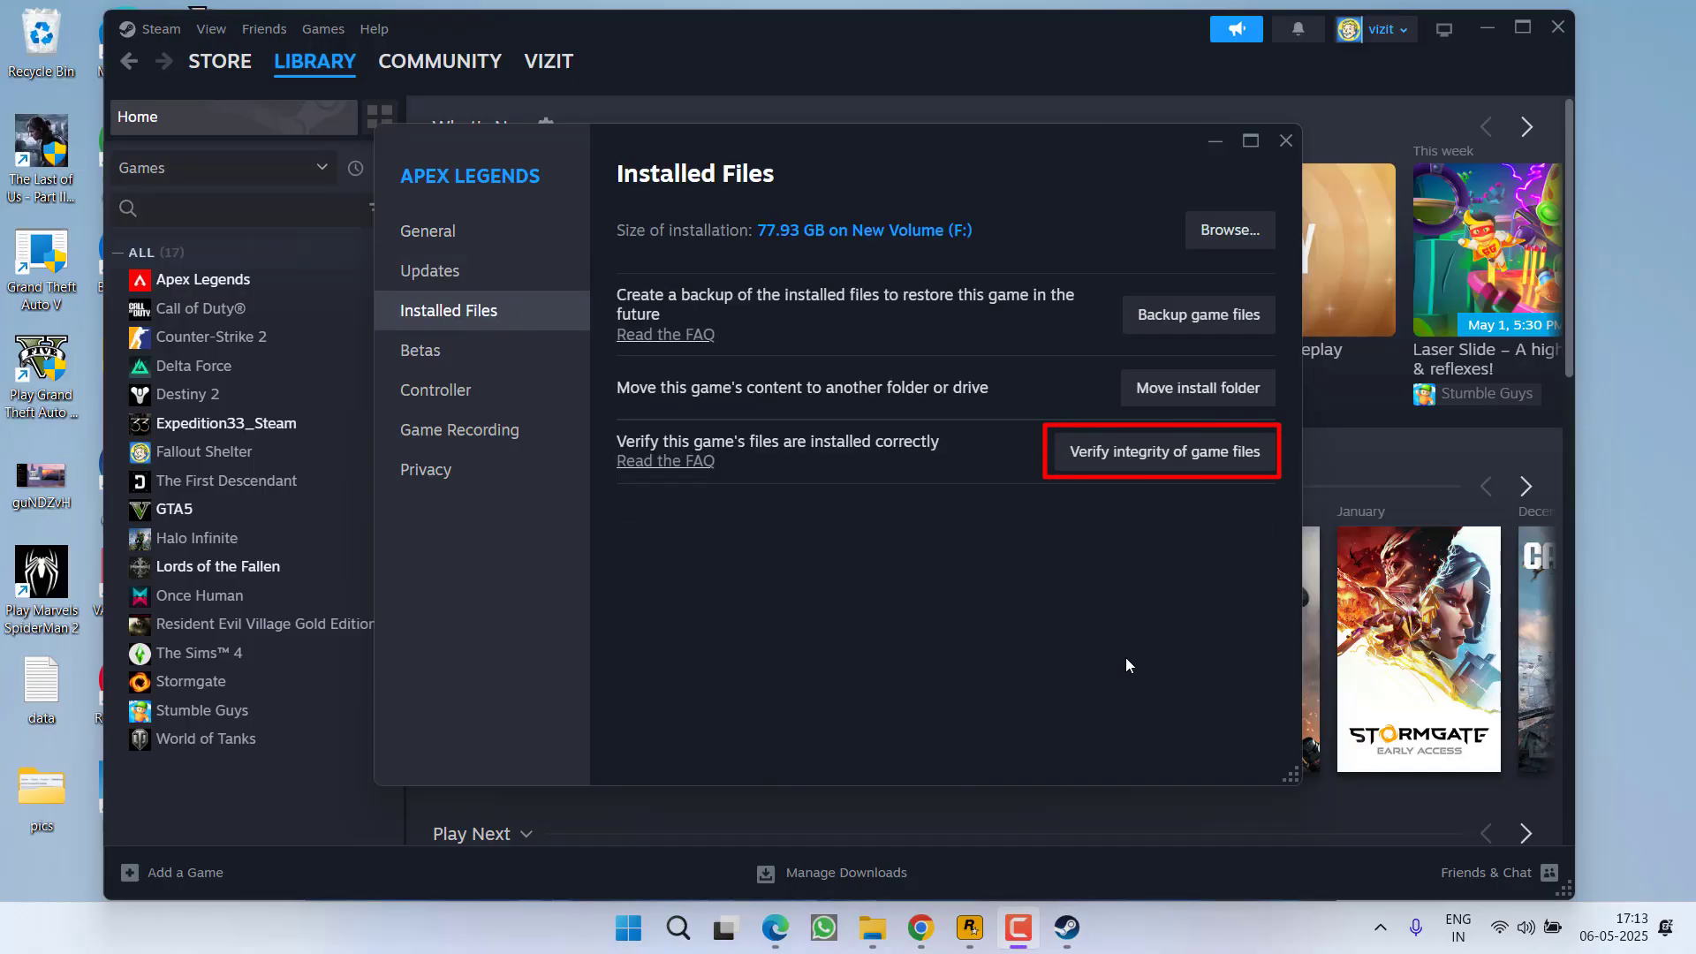
pyautogui.moveTo(1225, 57)
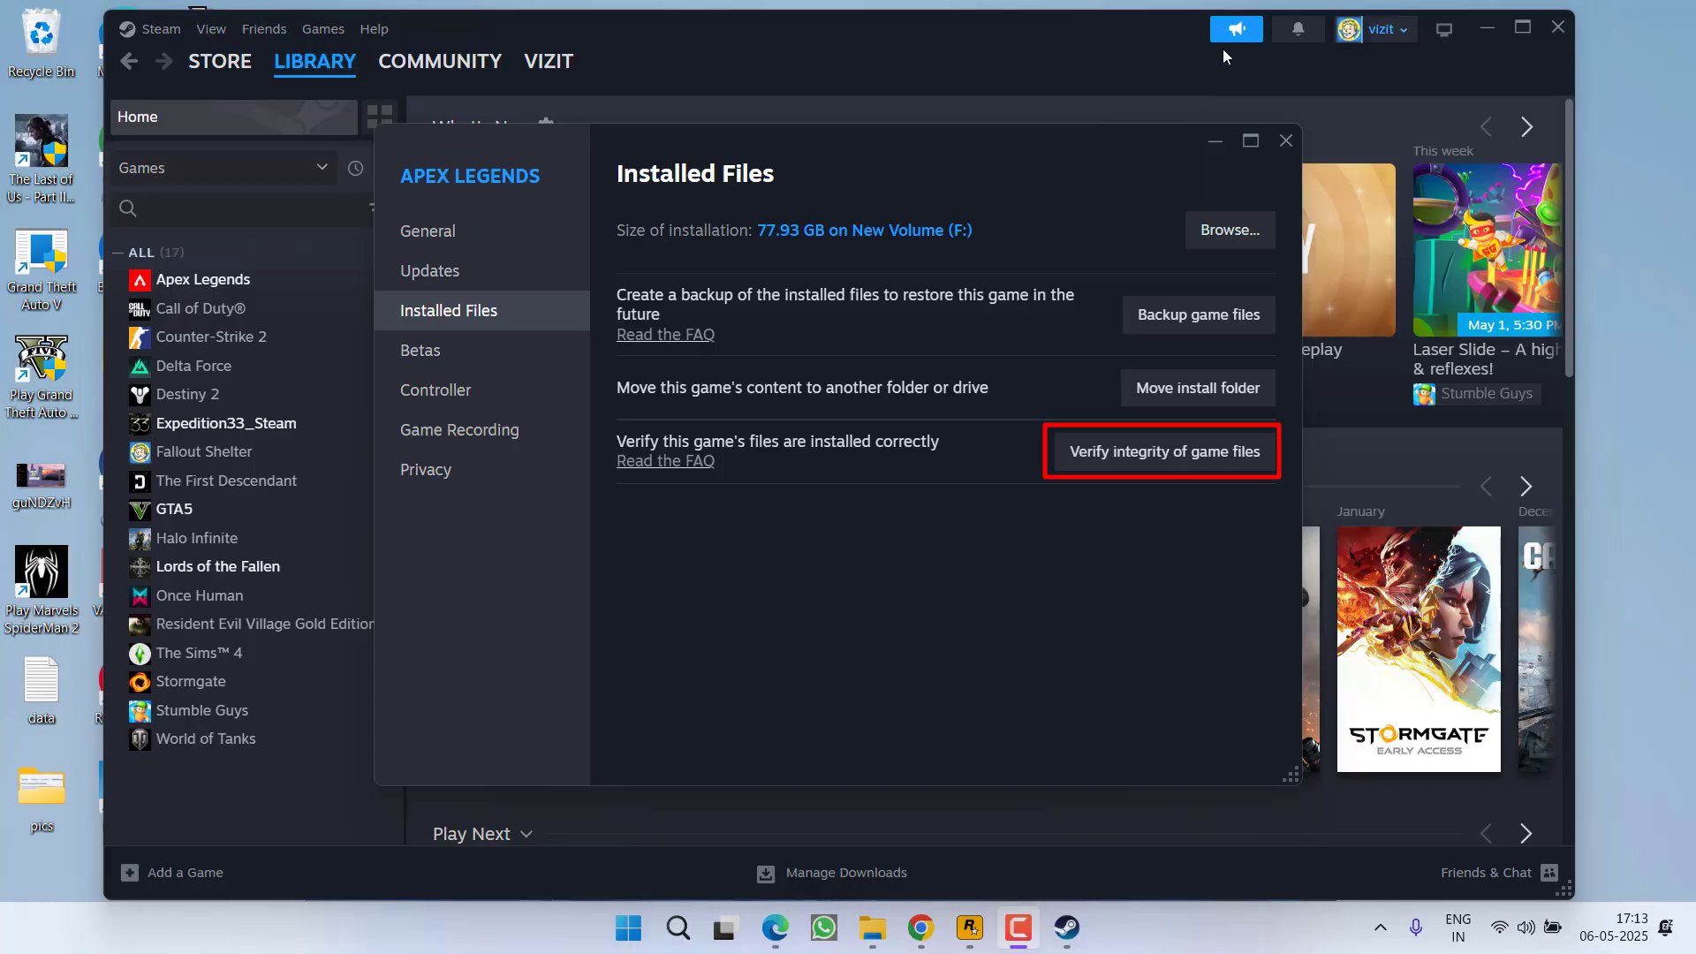
pyautogui.click(1286, 141)
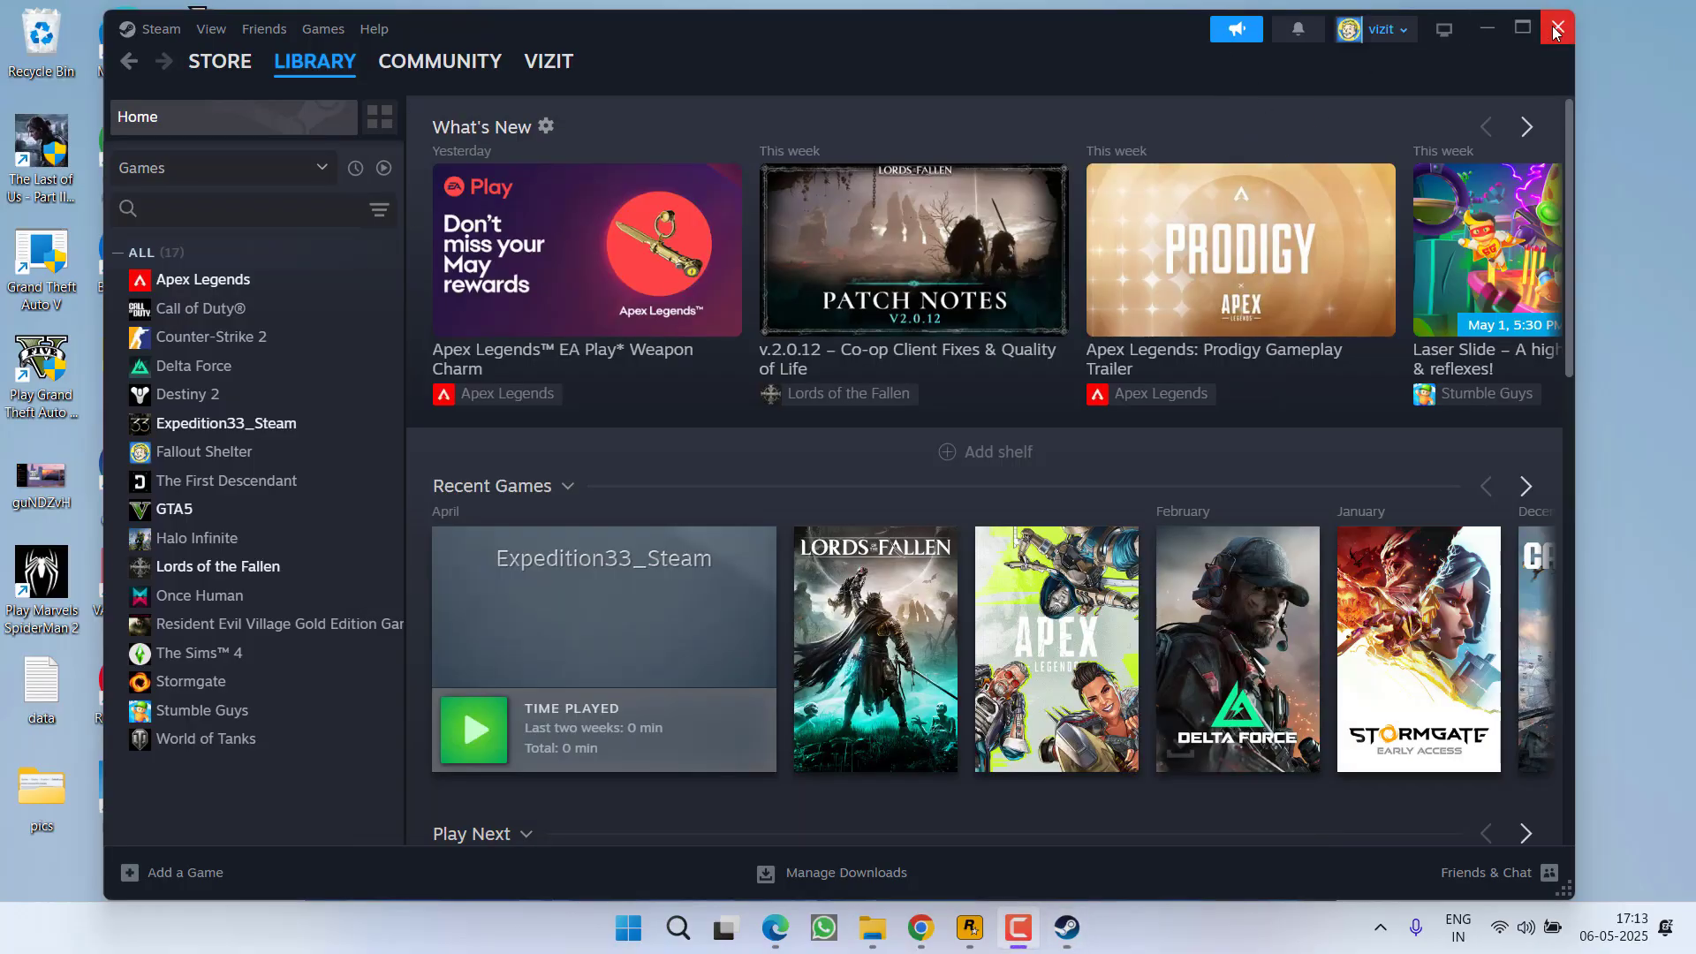
pyautogui.click(1556, 28)
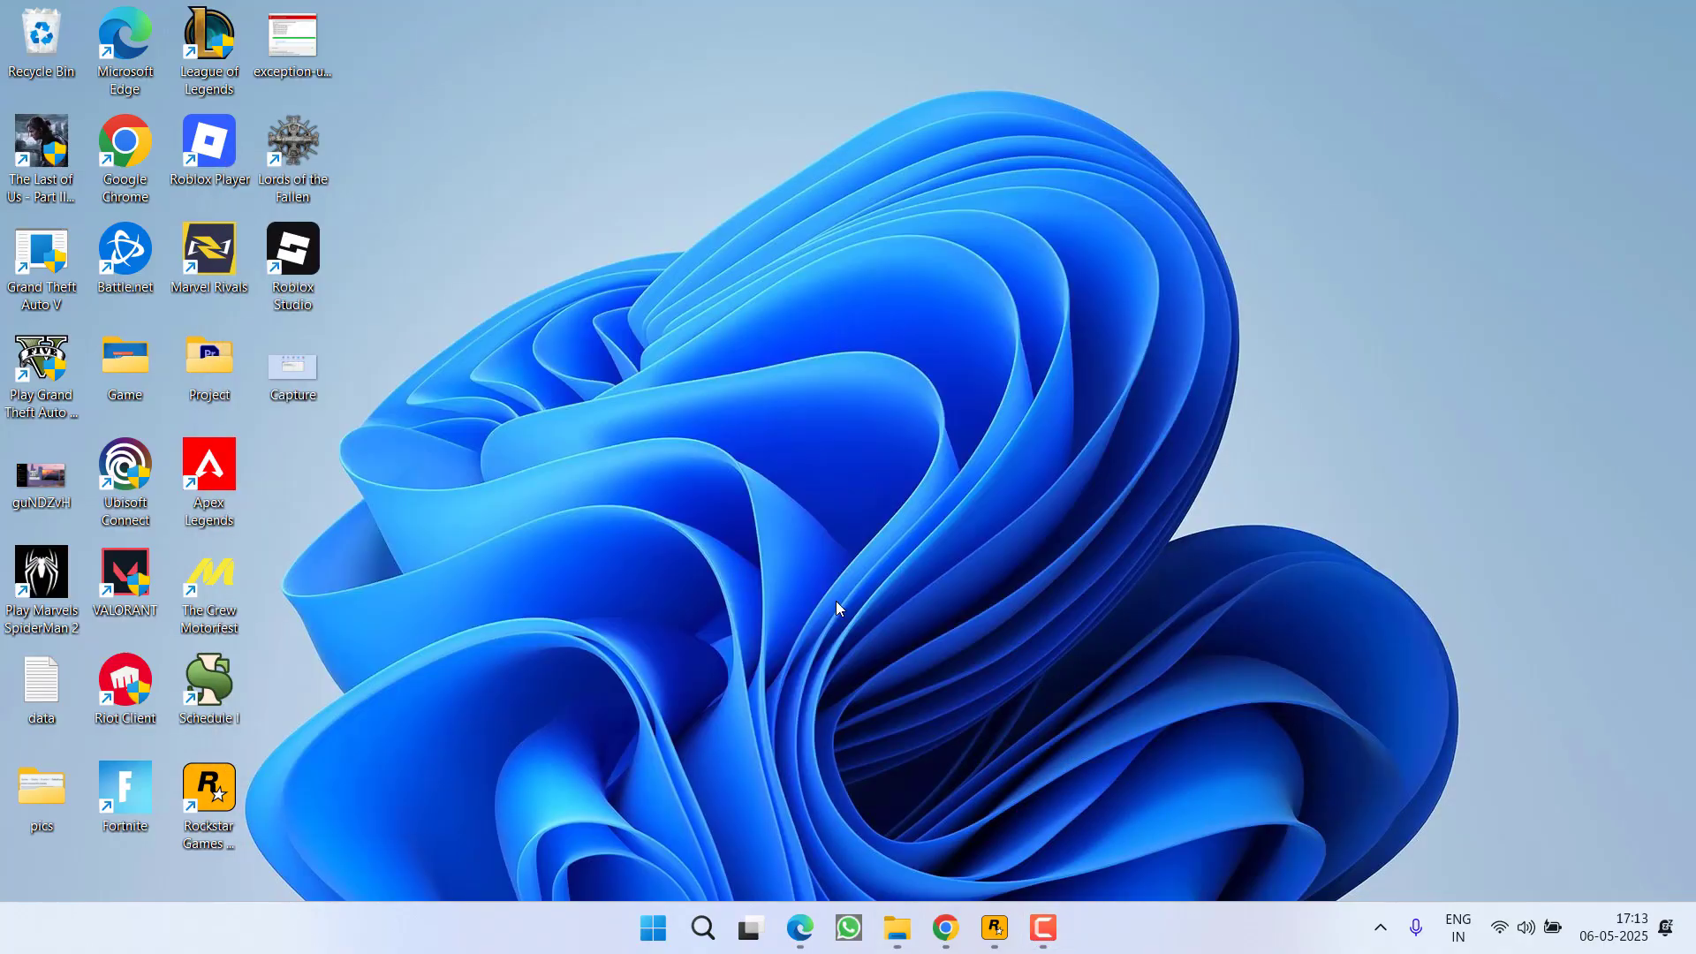
pyautogui.moveTo(632, 936)
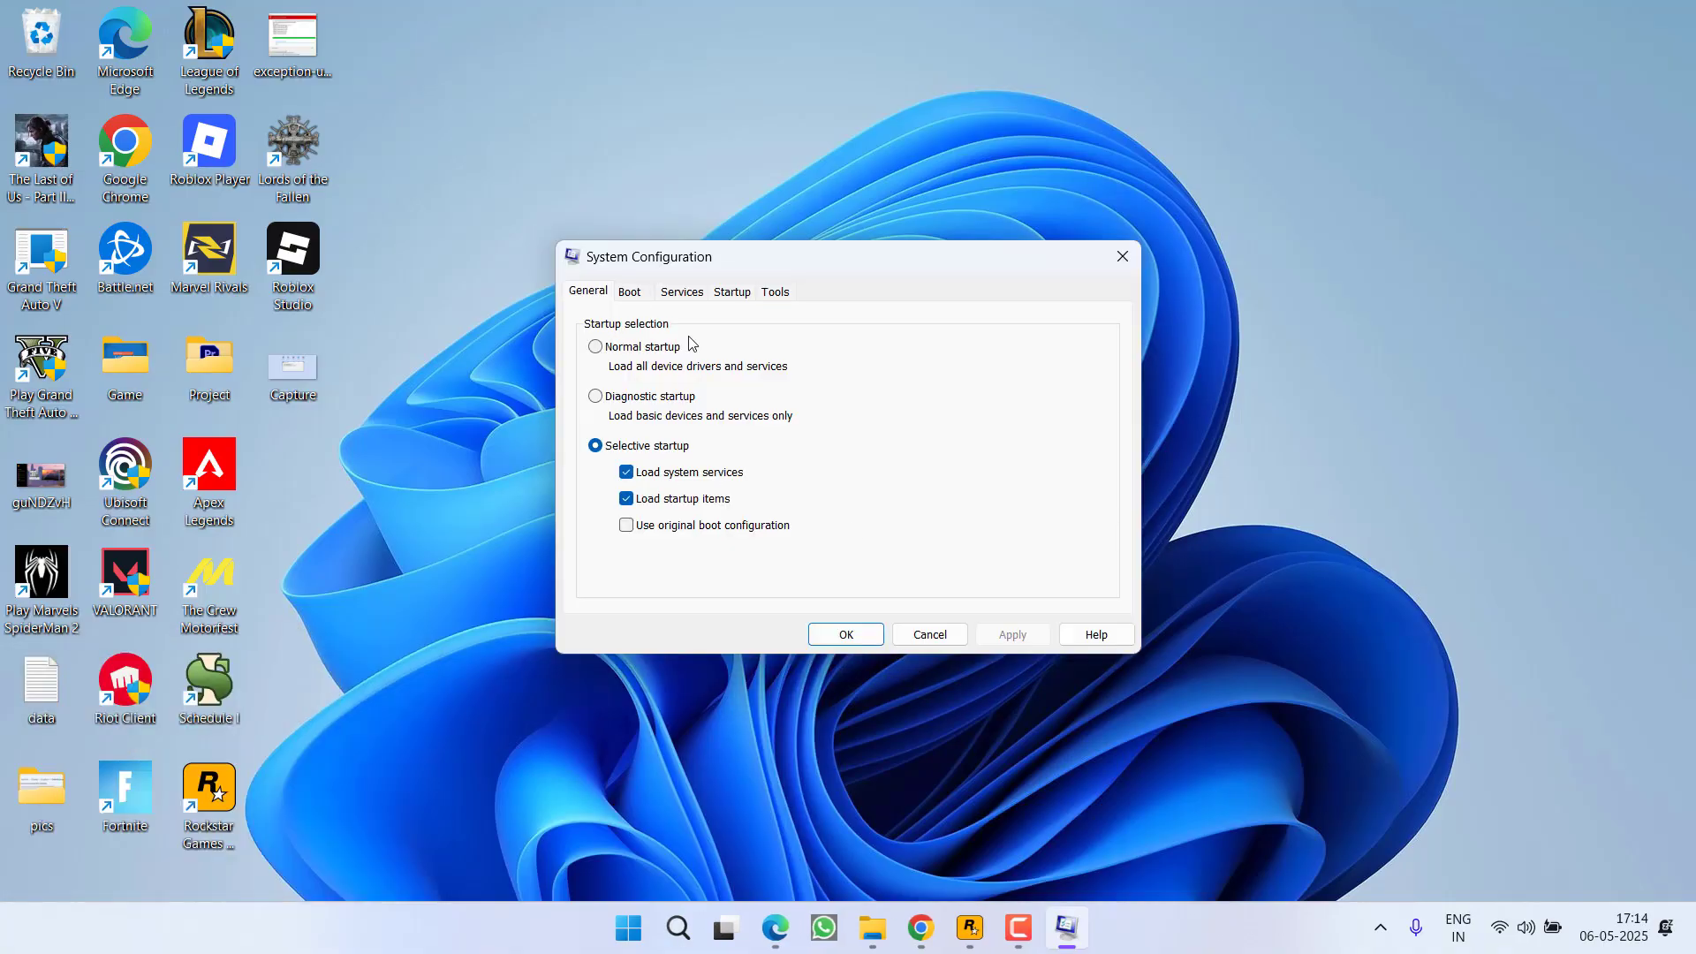
pyautogui.moveTo(652, 346)
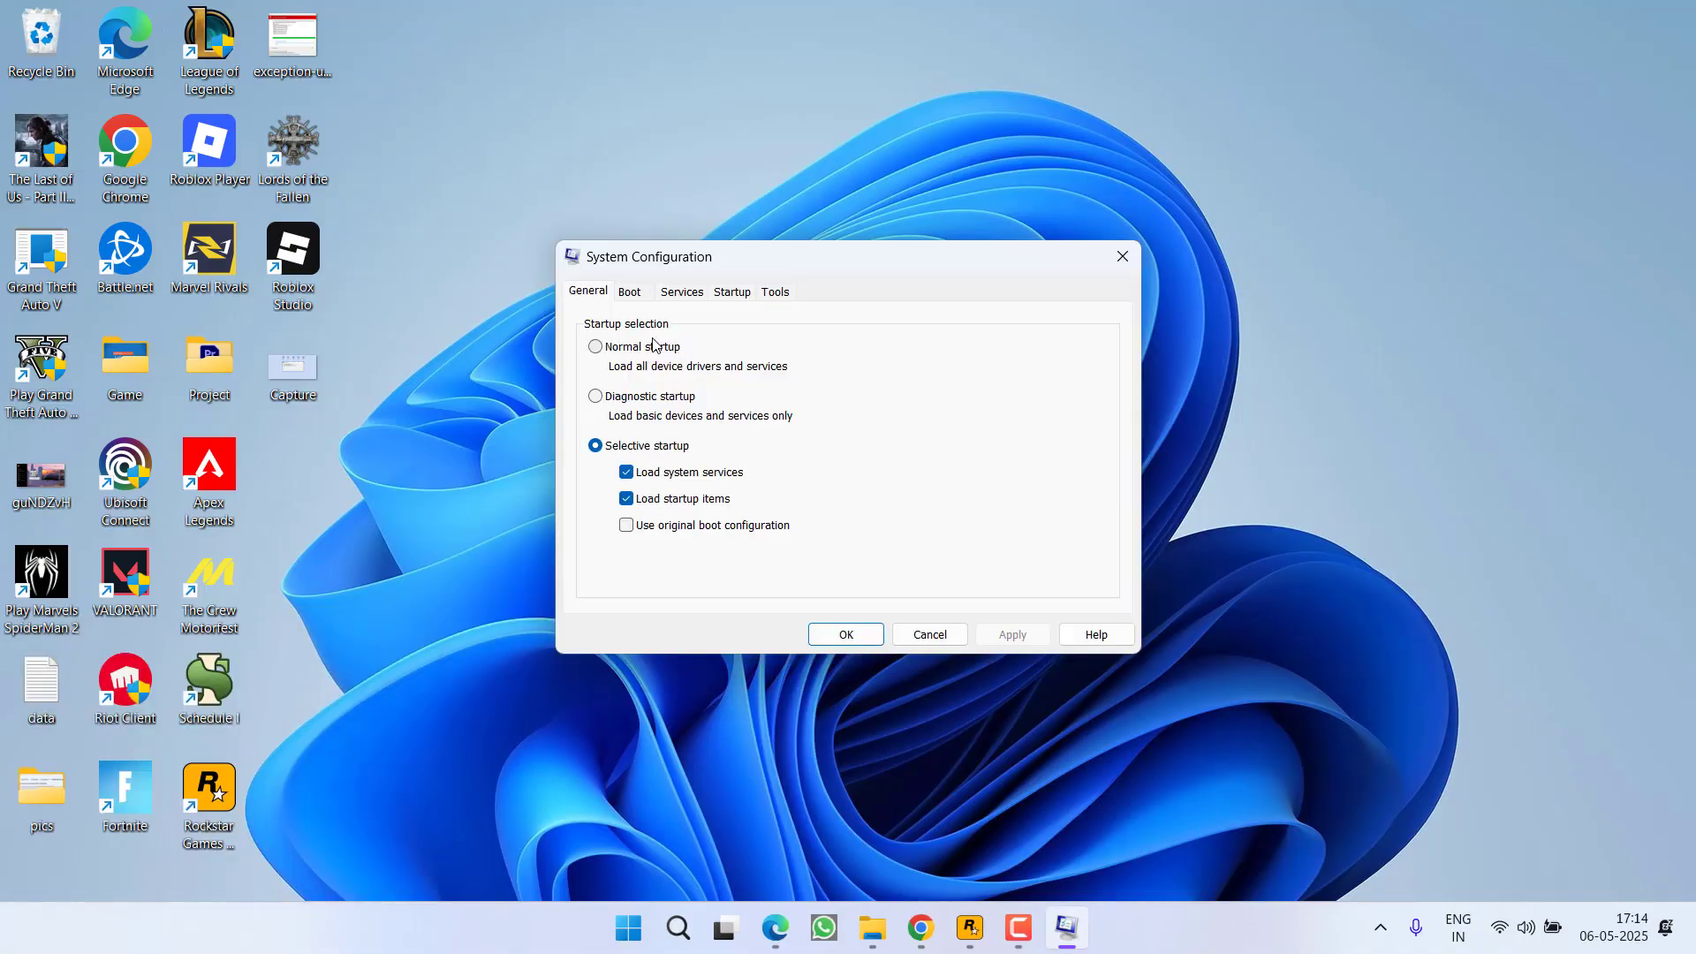
pyautogui.moveTo(661, 456)
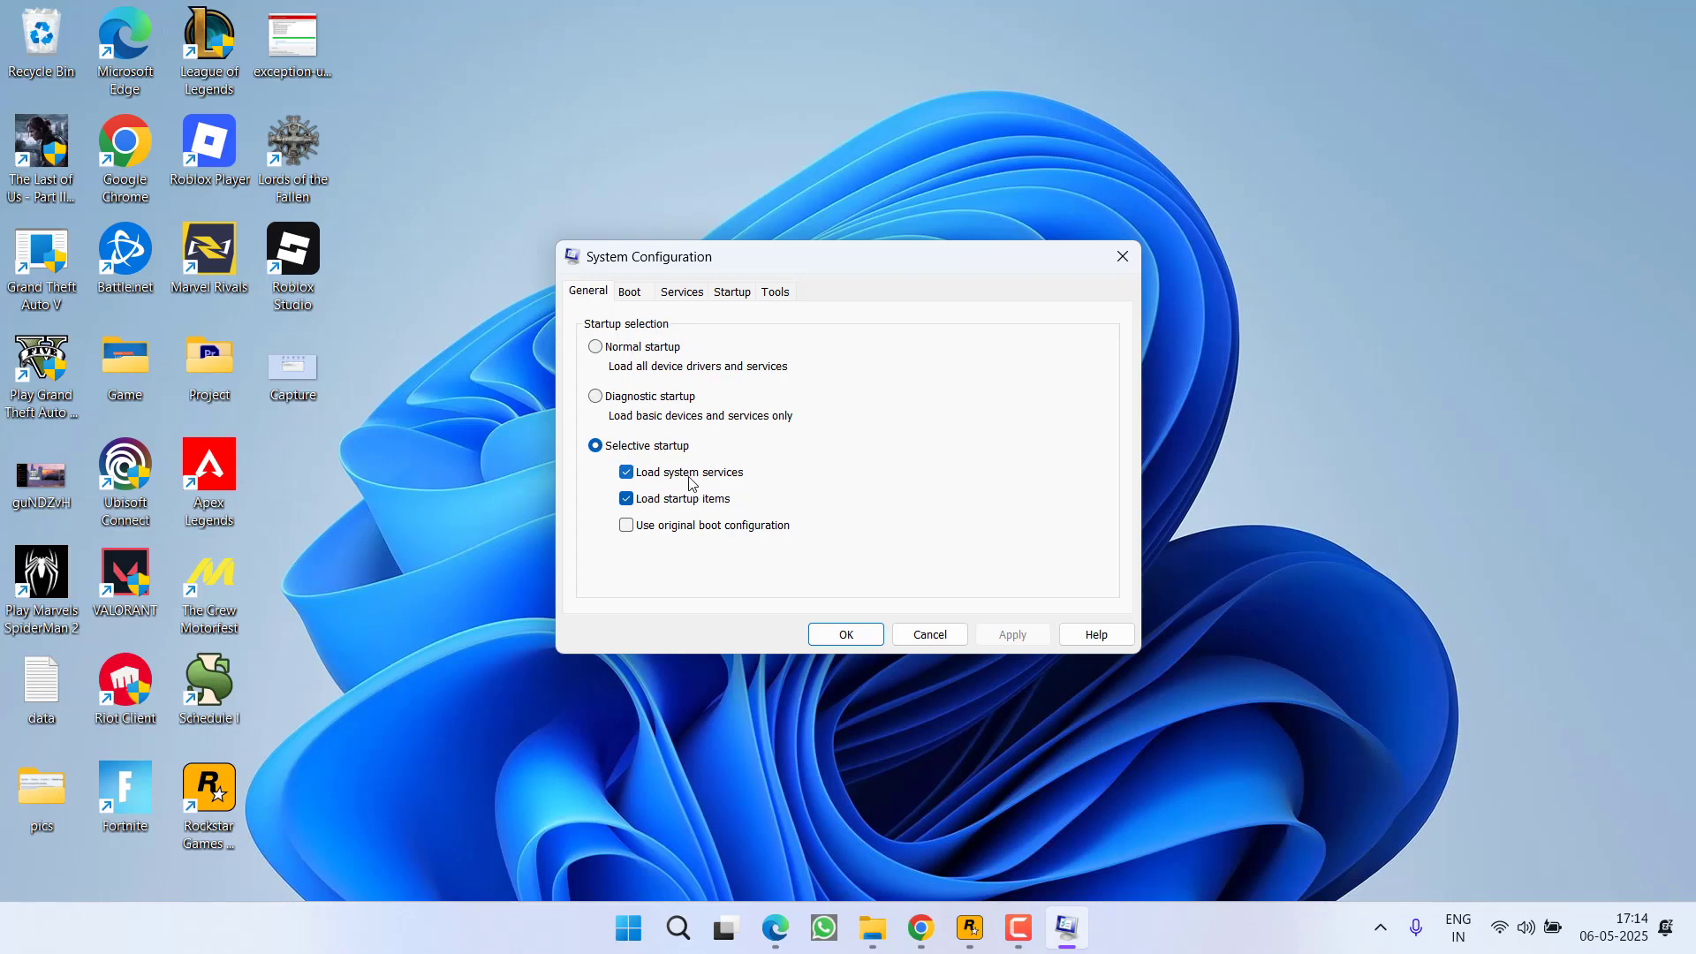
pyautogui.moveTo(594, 350)
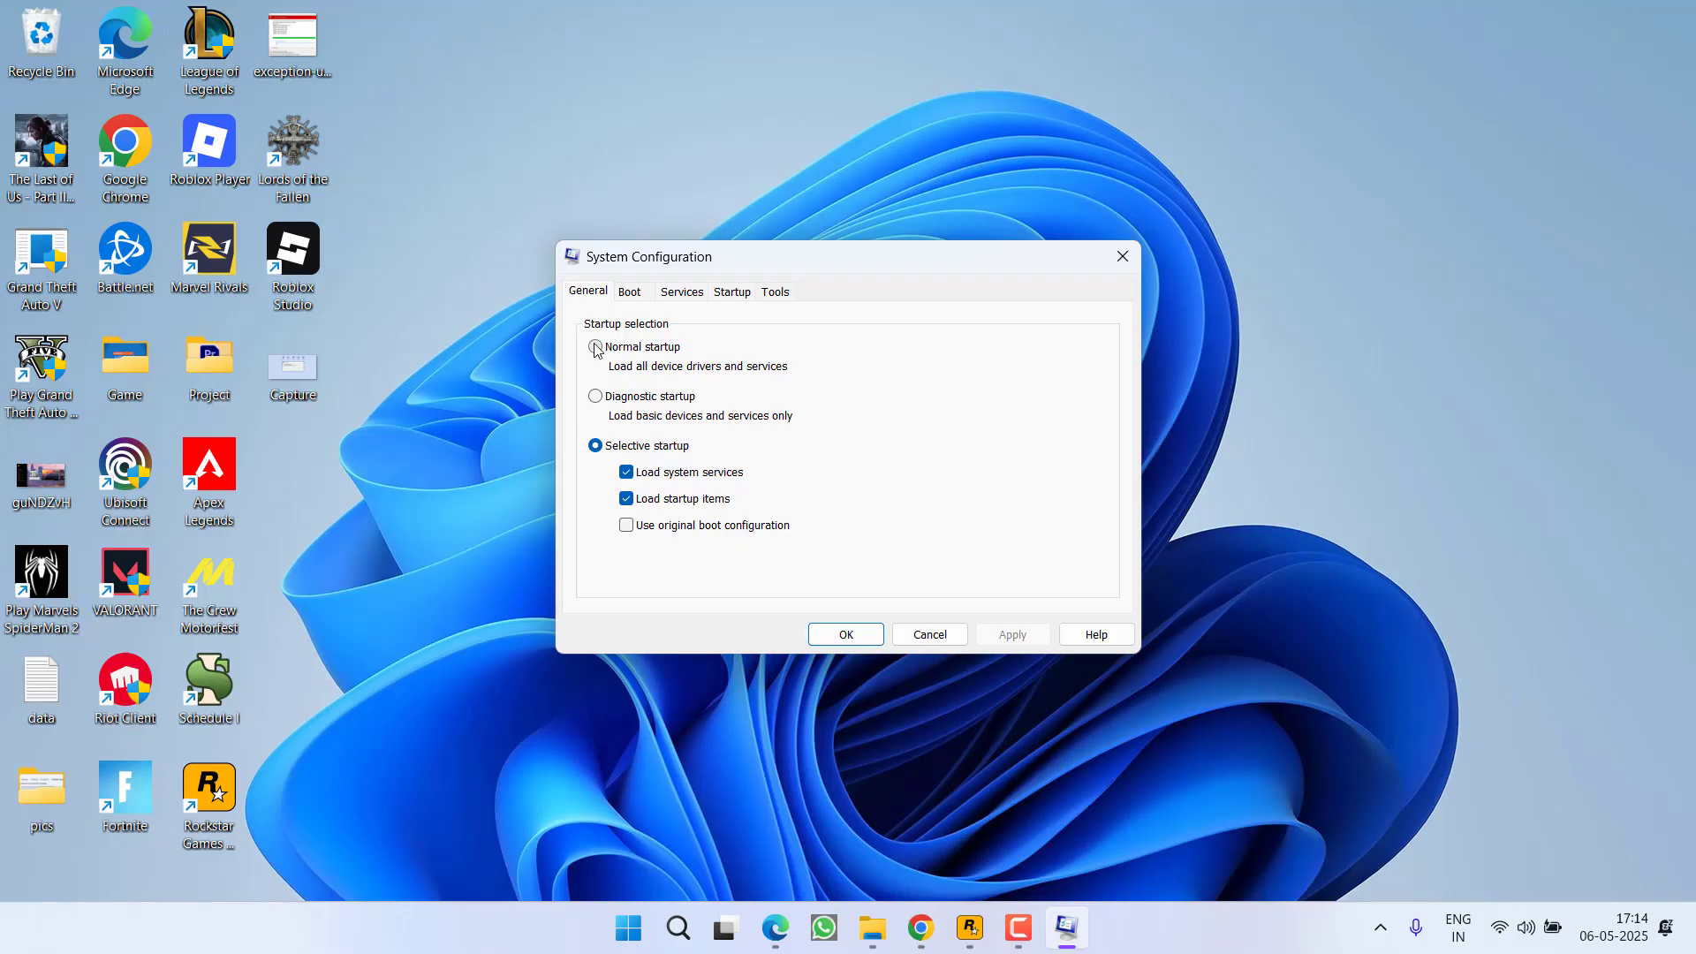
# Step: Select Normal startup on System Configuration's General tab
pyautogui.click(594, 346)
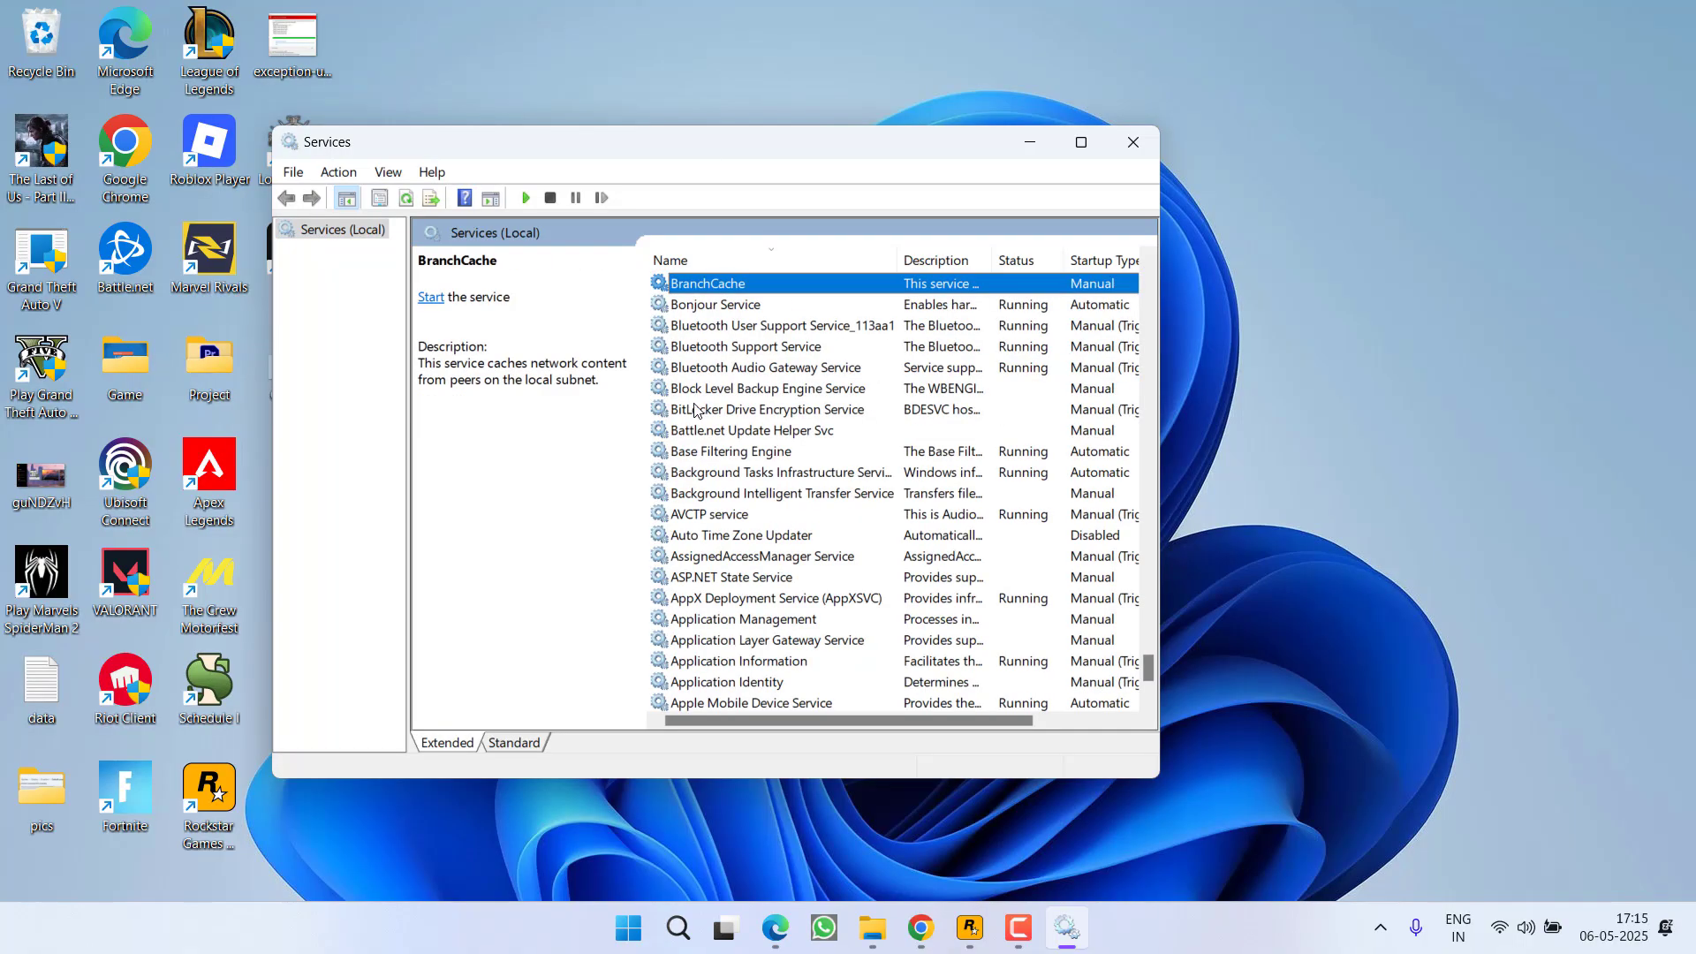
pyautogui.moveTo(721, 444)
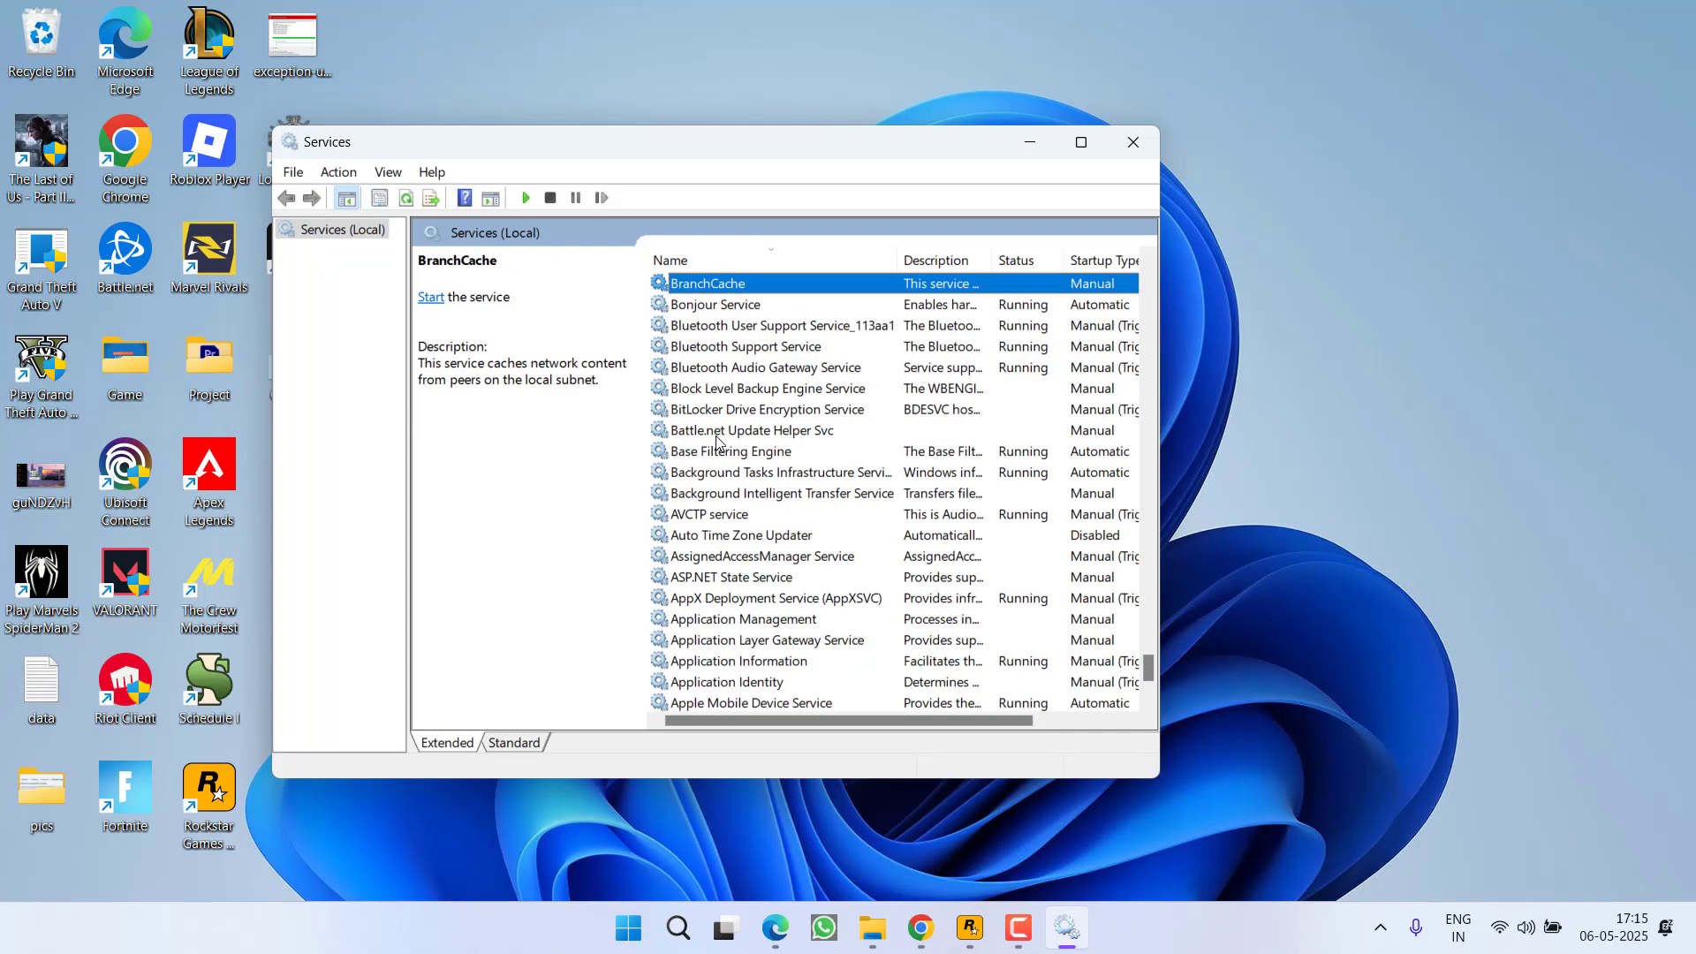
pyautogui.moveTo(749, 515)
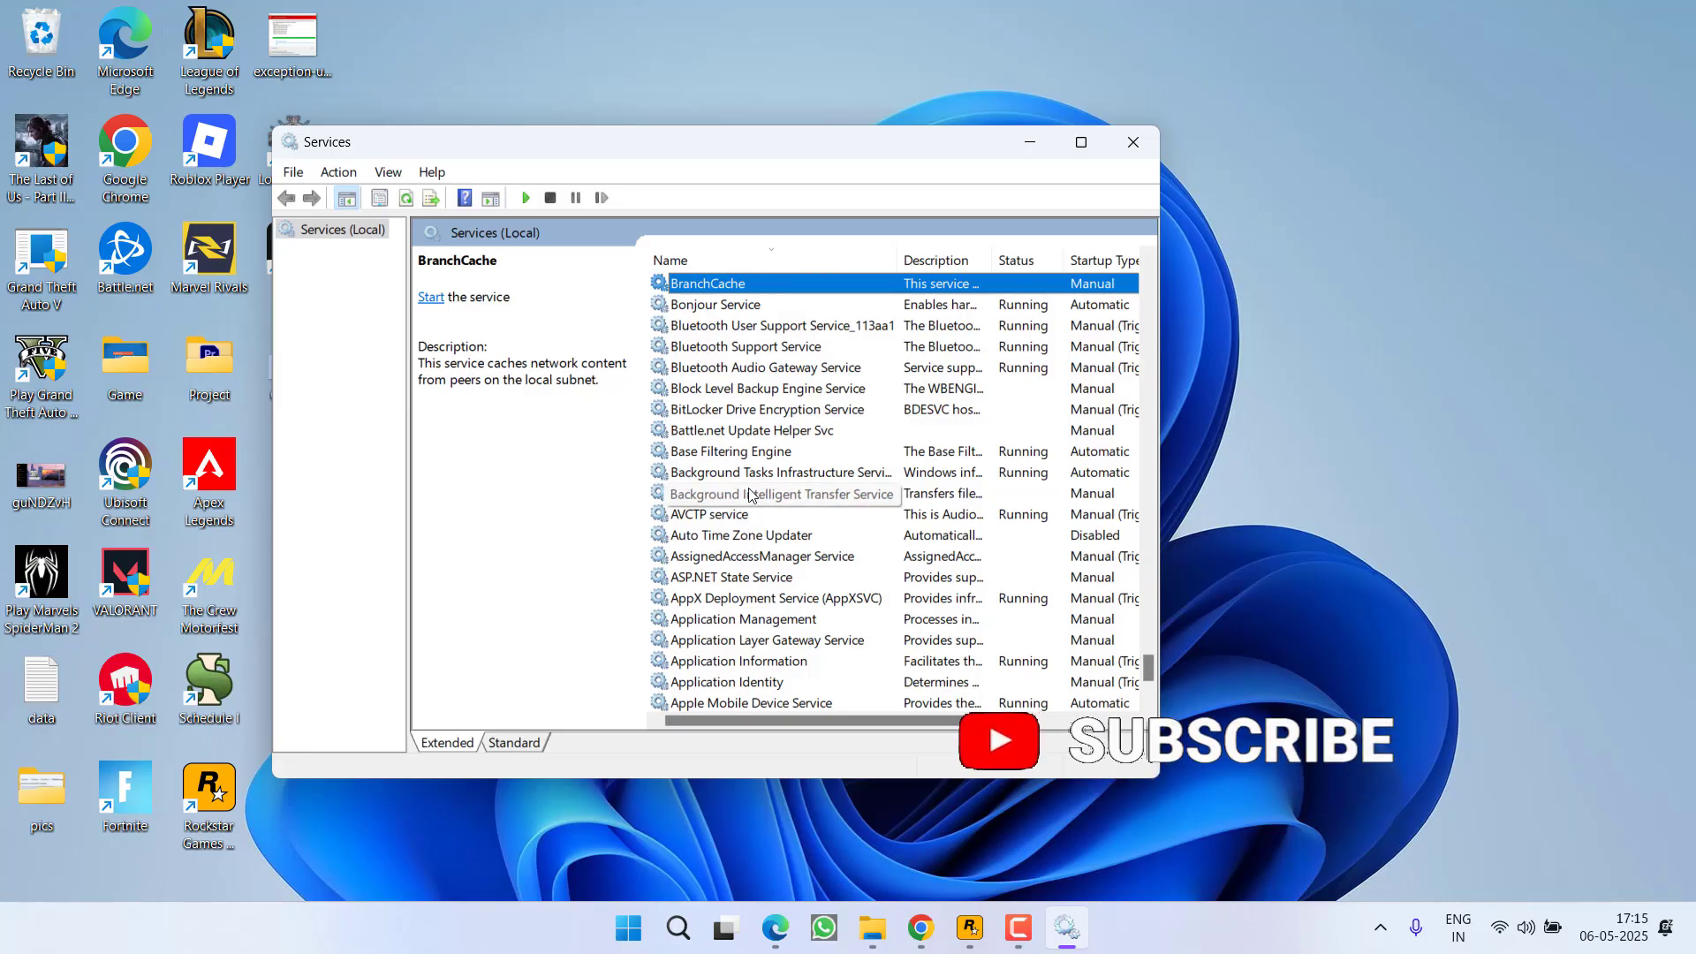
pyautogui.moveTo(704, 376)
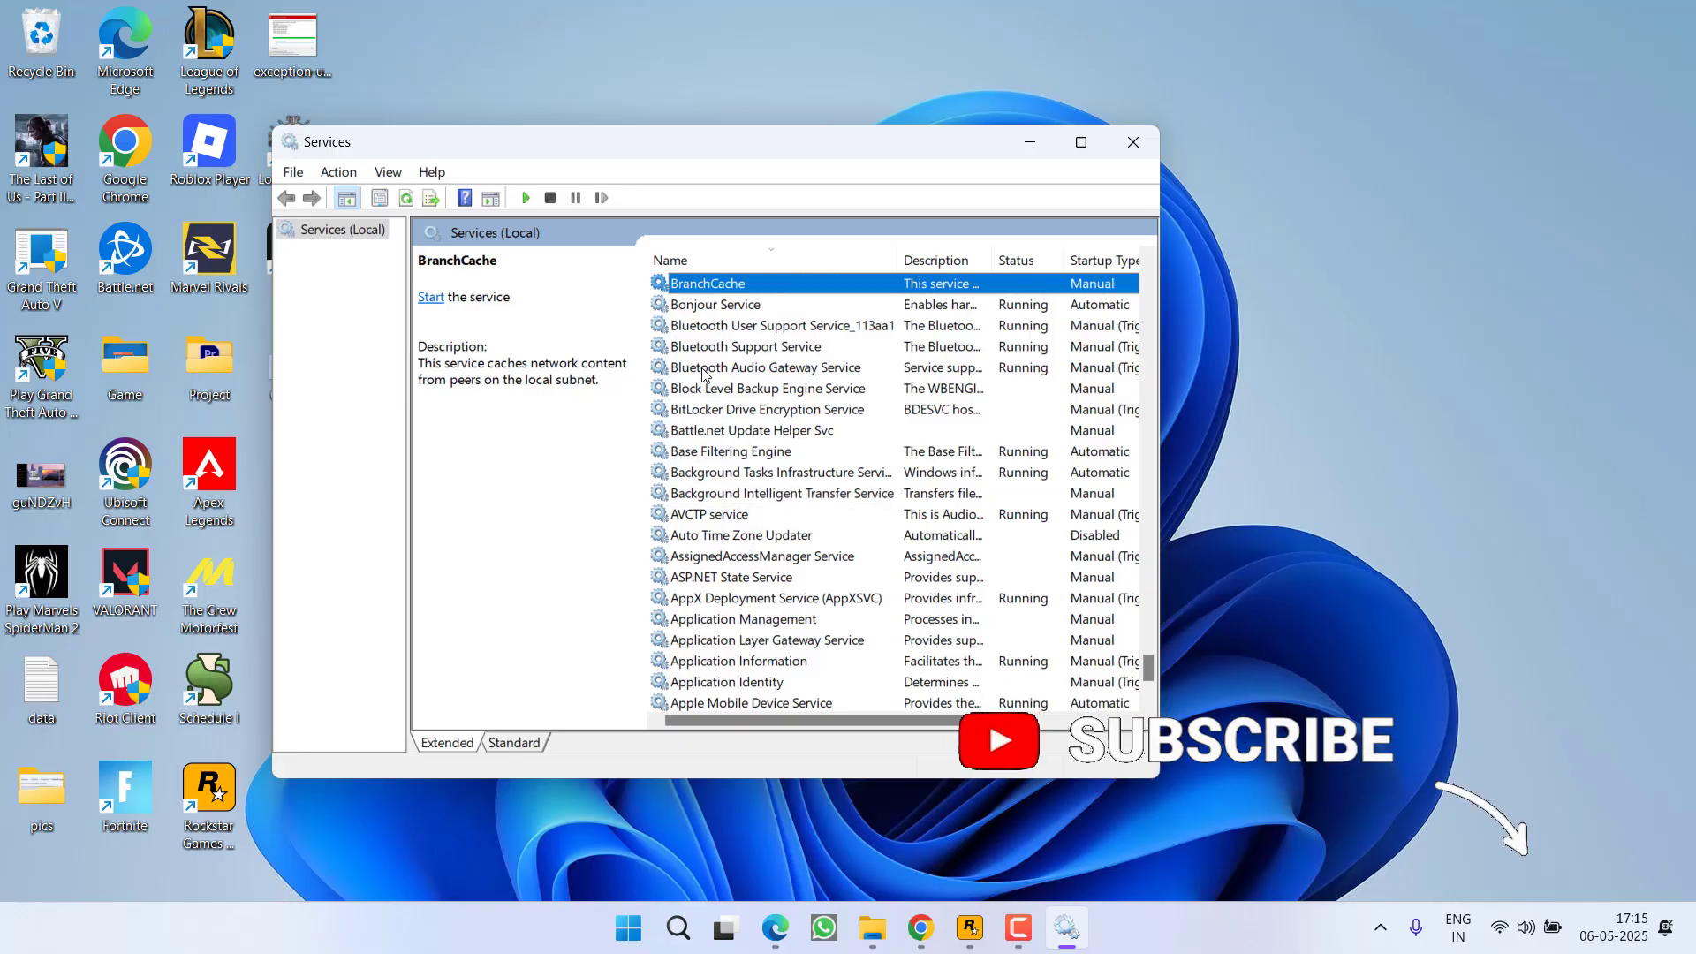
pyautogui.doubleClick(750, 346)
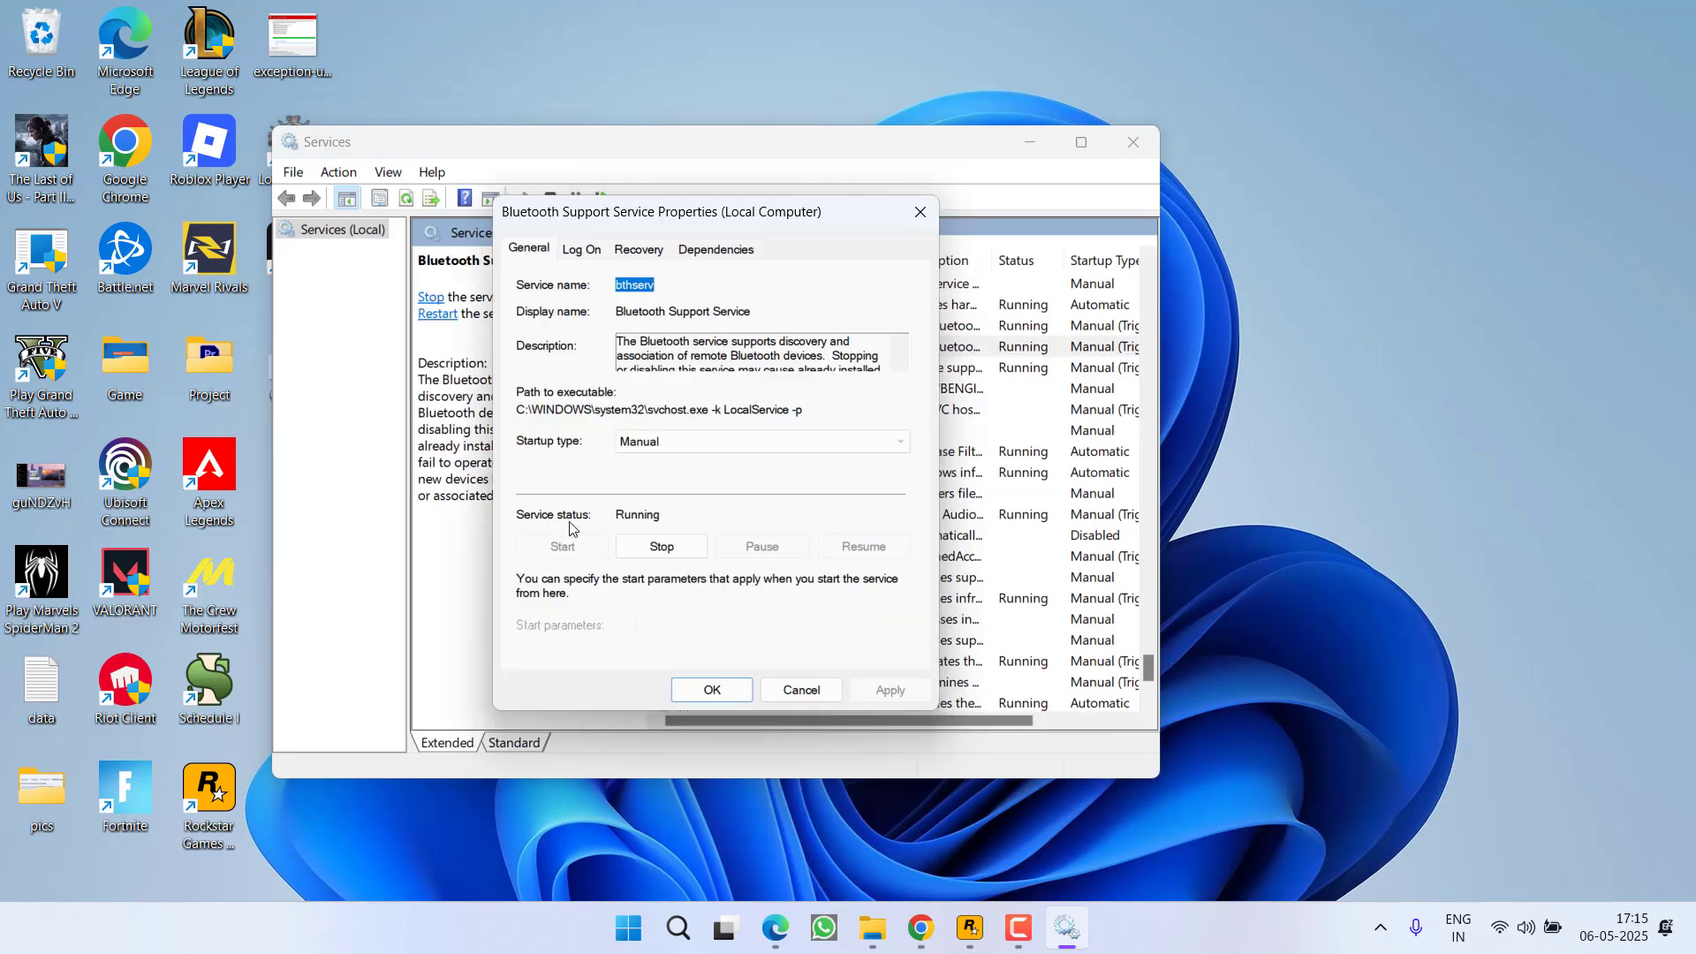
pyautogui.moveTo(654, 510)
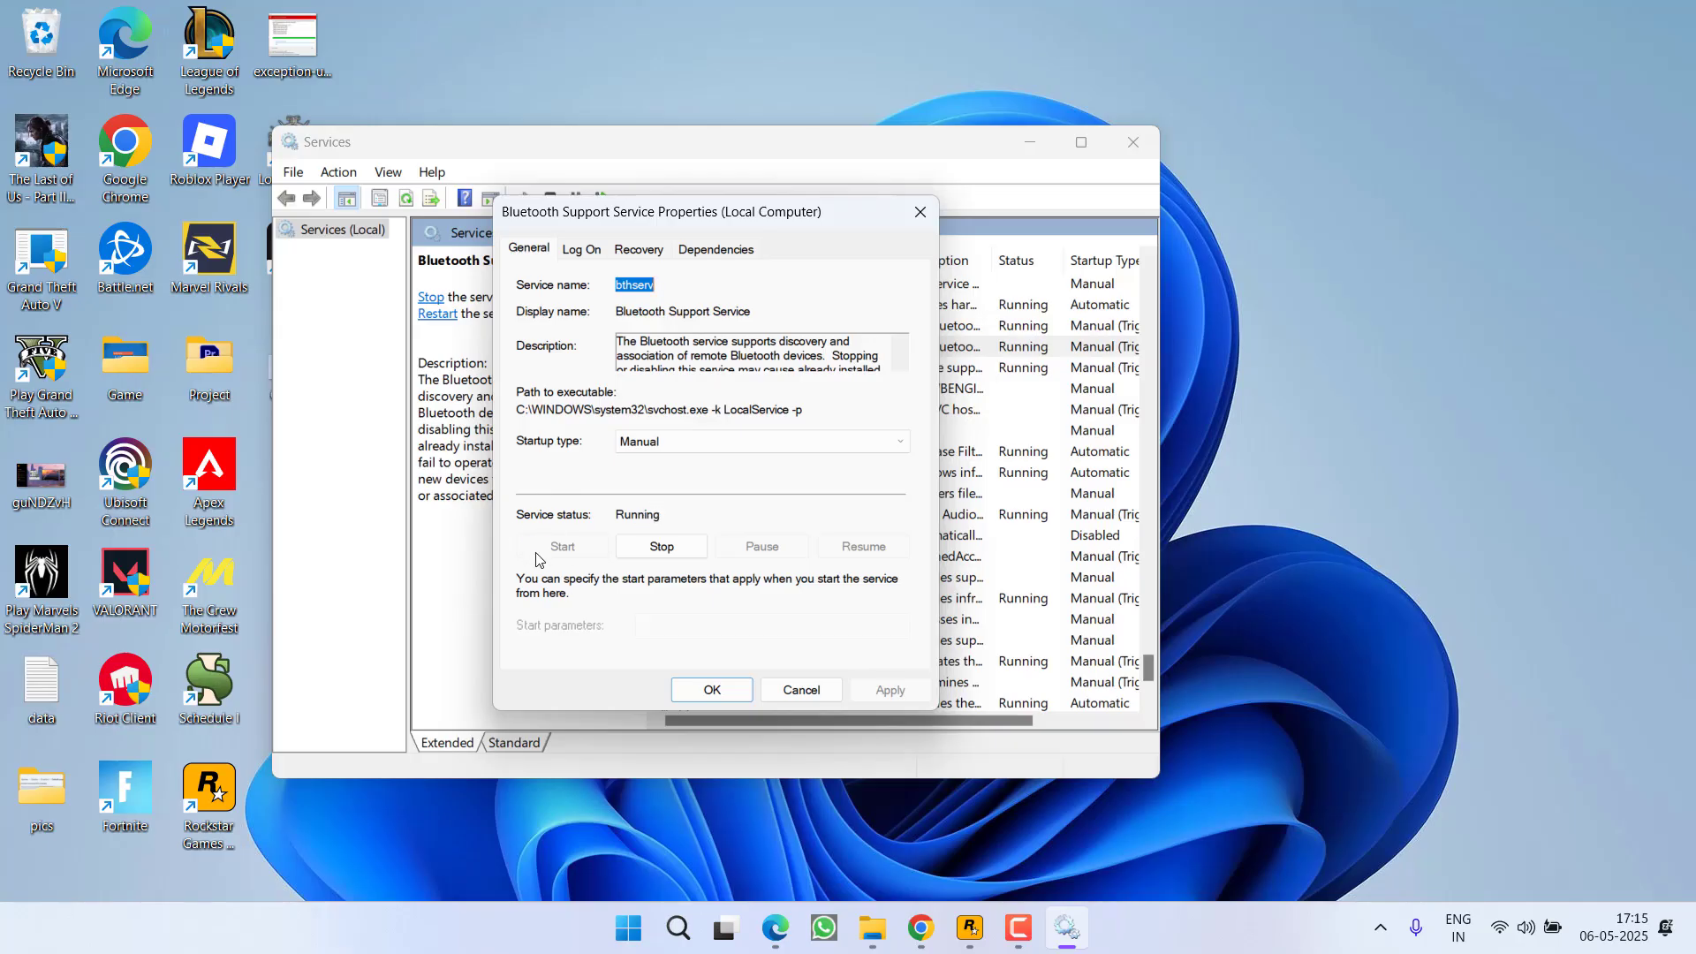
pyautogui.click(800, 689)
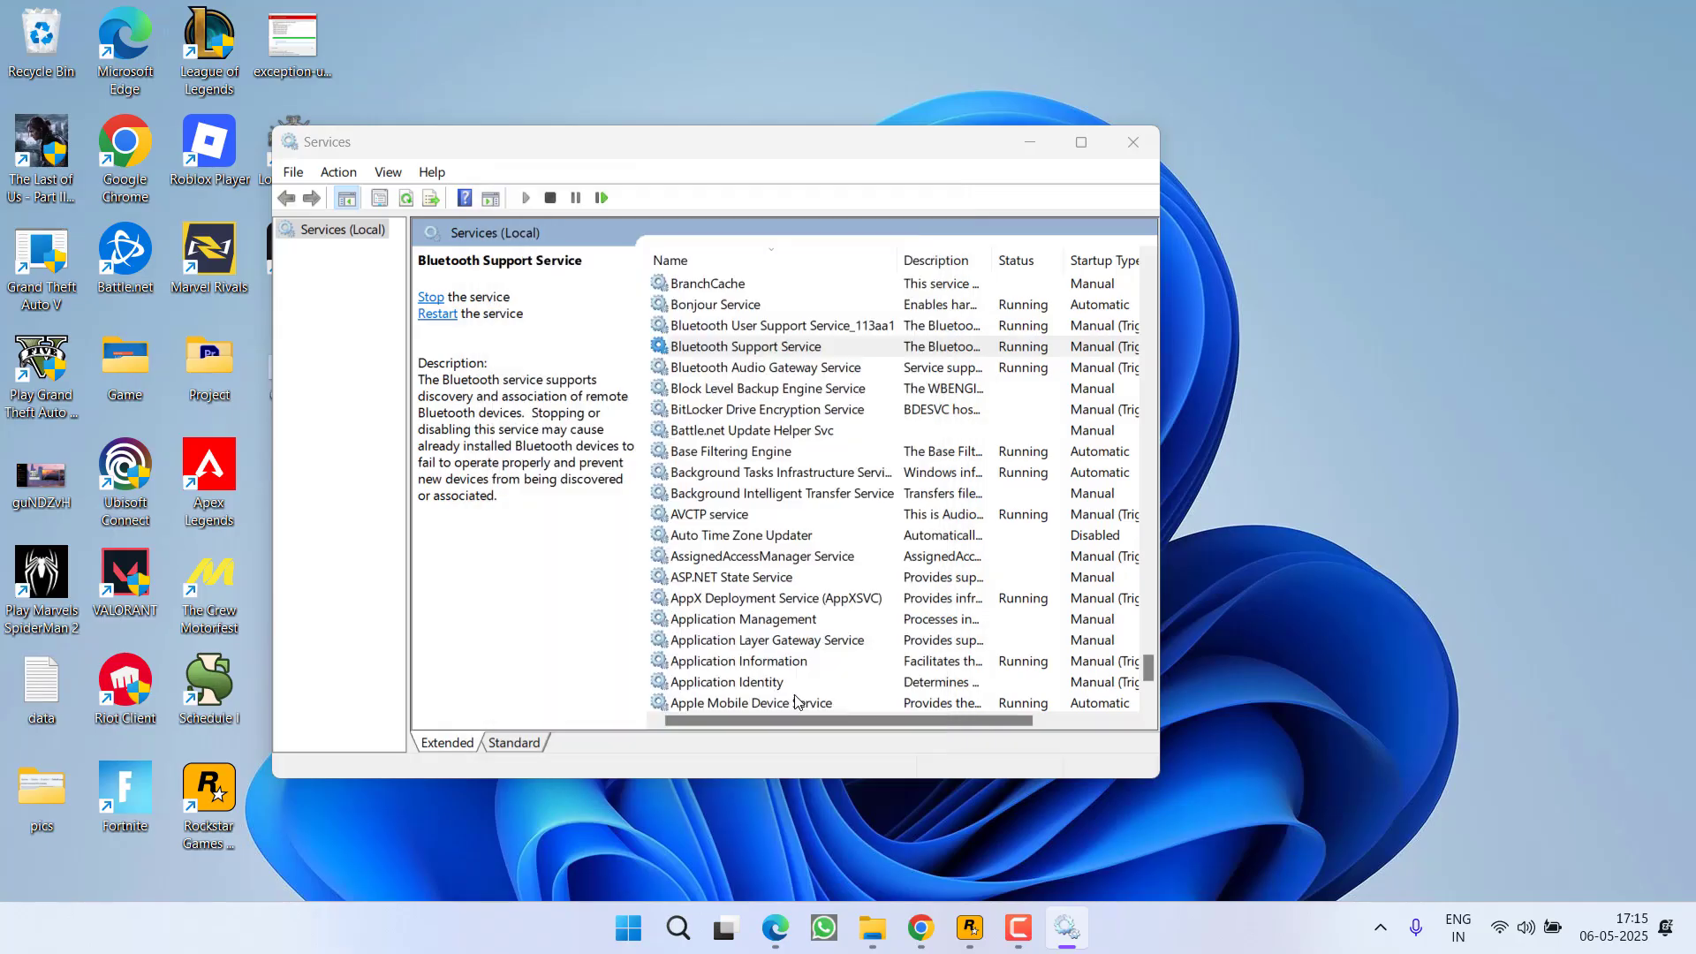
pyautogui.click(777, 492)
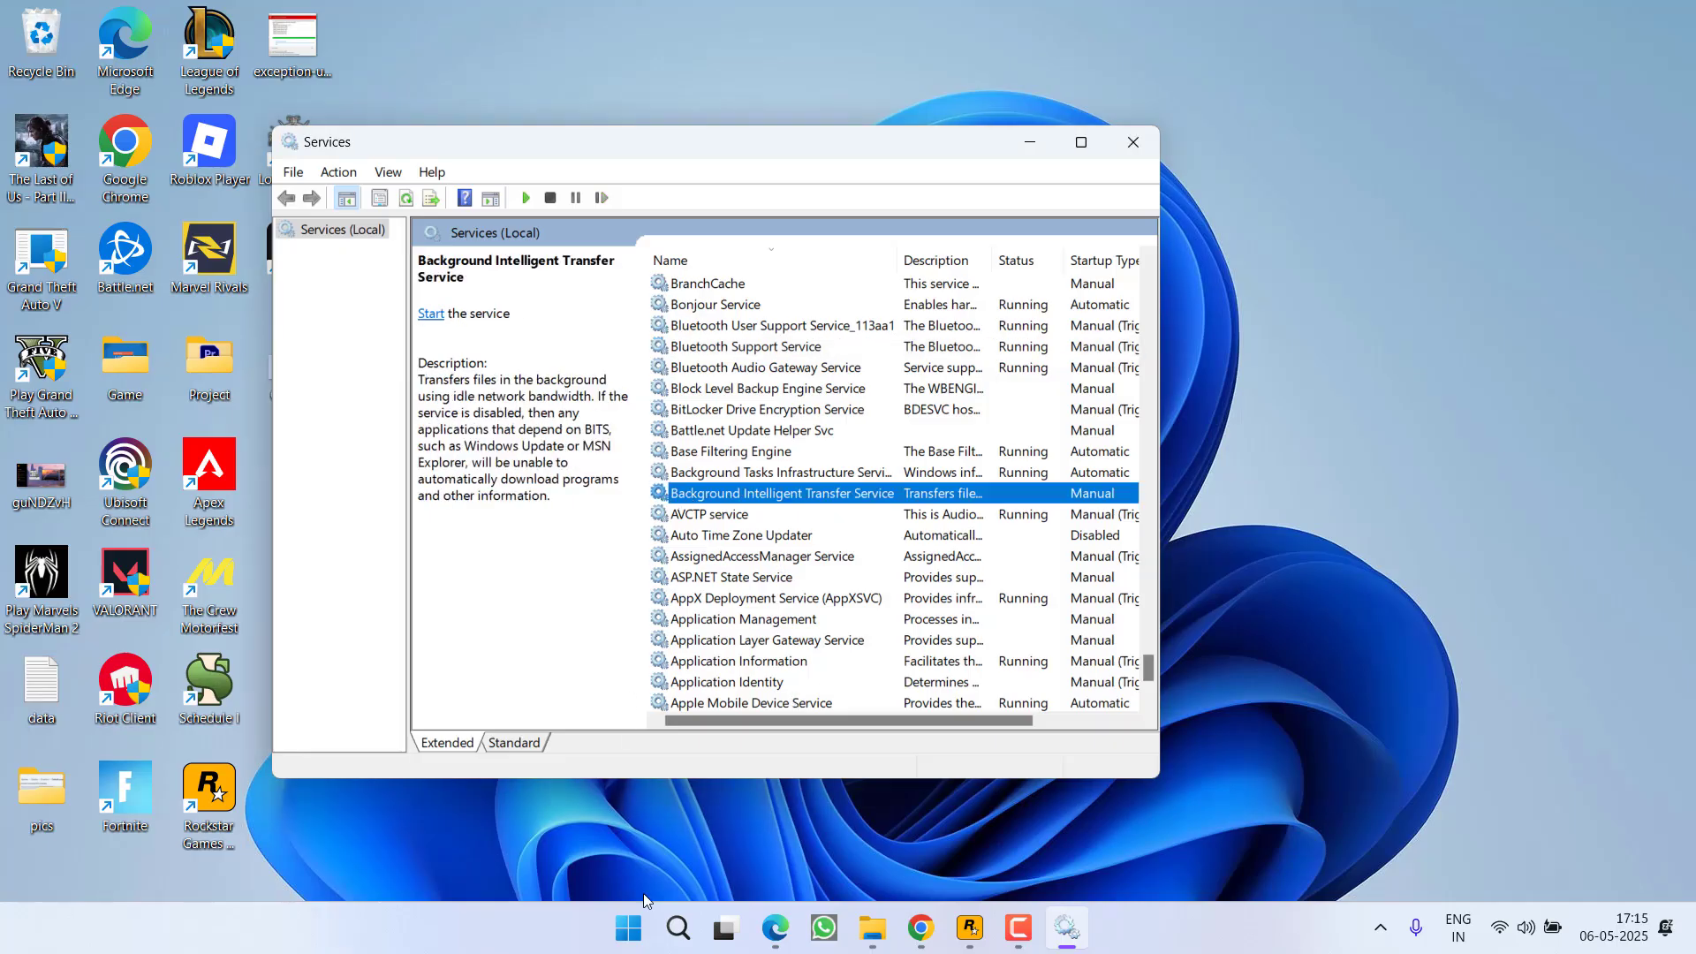
# Step: Reopen msconfig from Run history and confirm Selective startup with system services and startup items
pyautogui.press('Win+r')
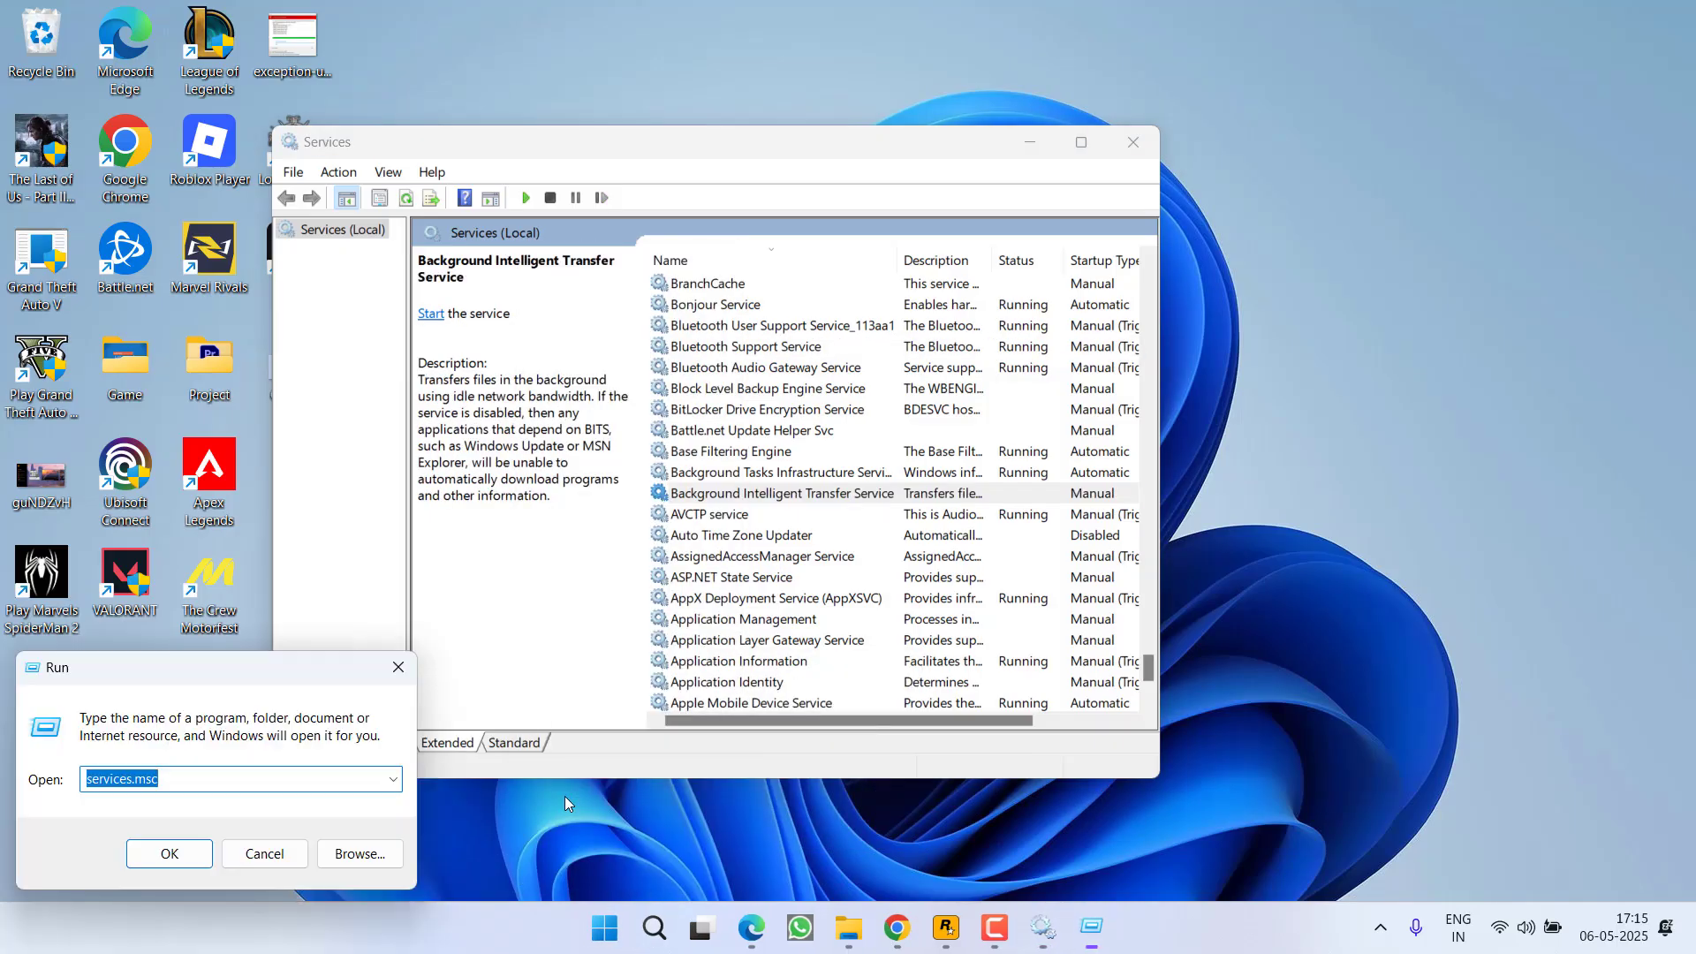
pyautogui.click(392, 779)
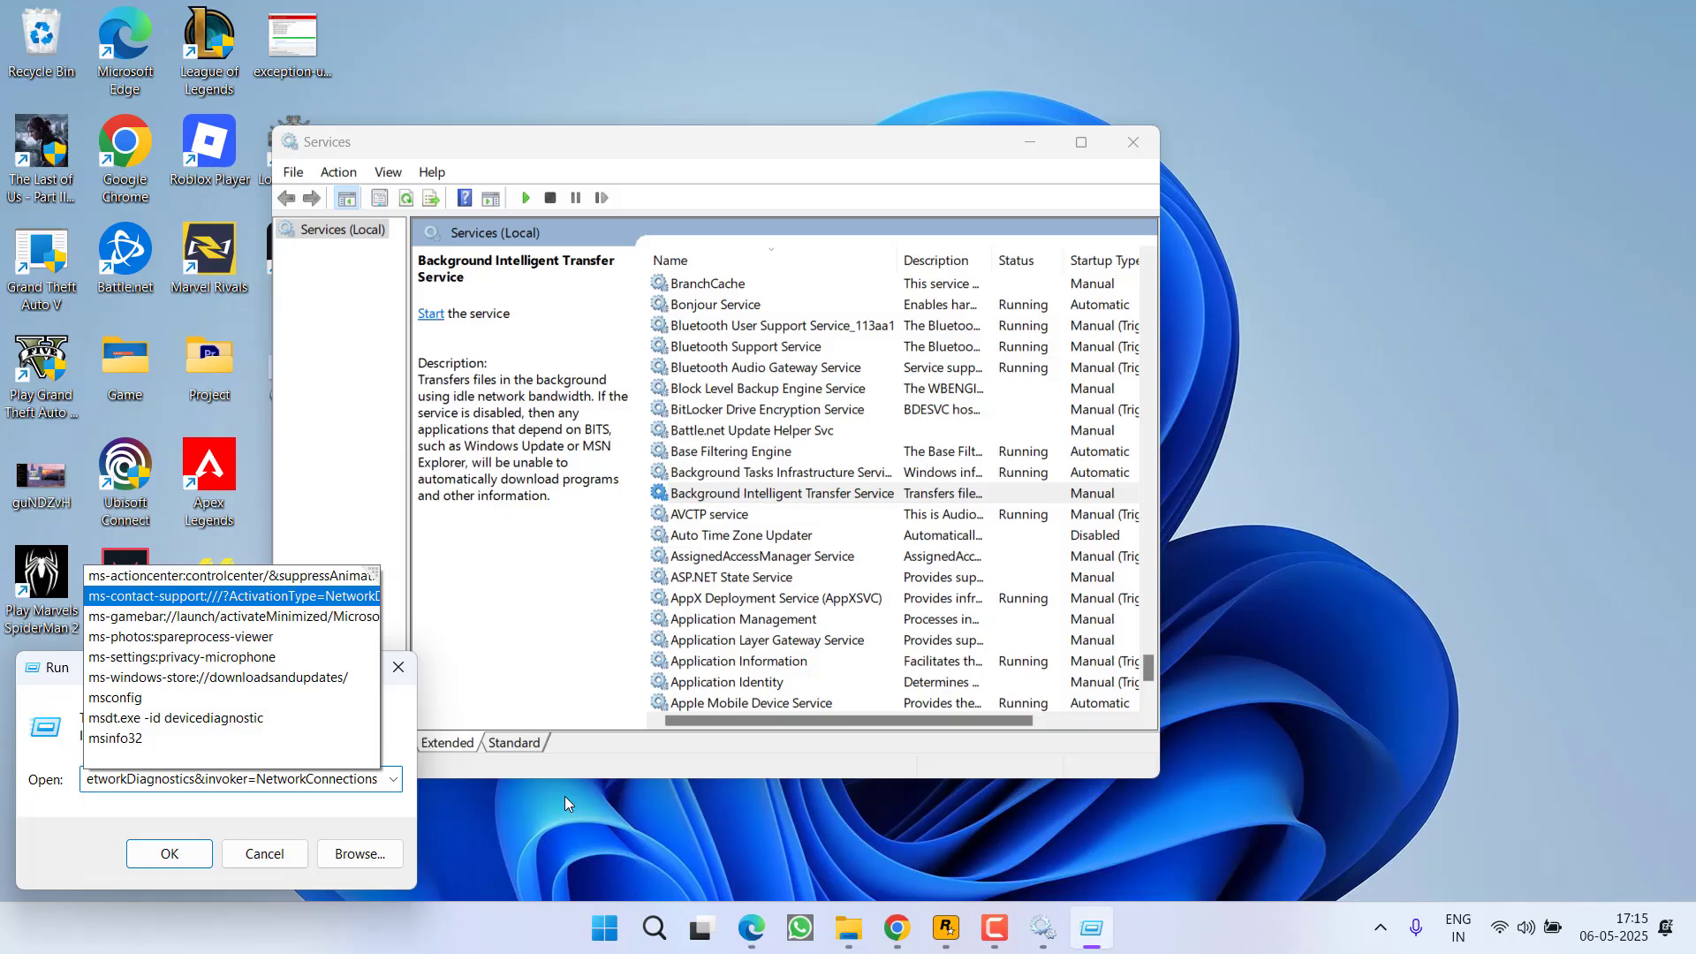
pyautogui.click(169, 853)
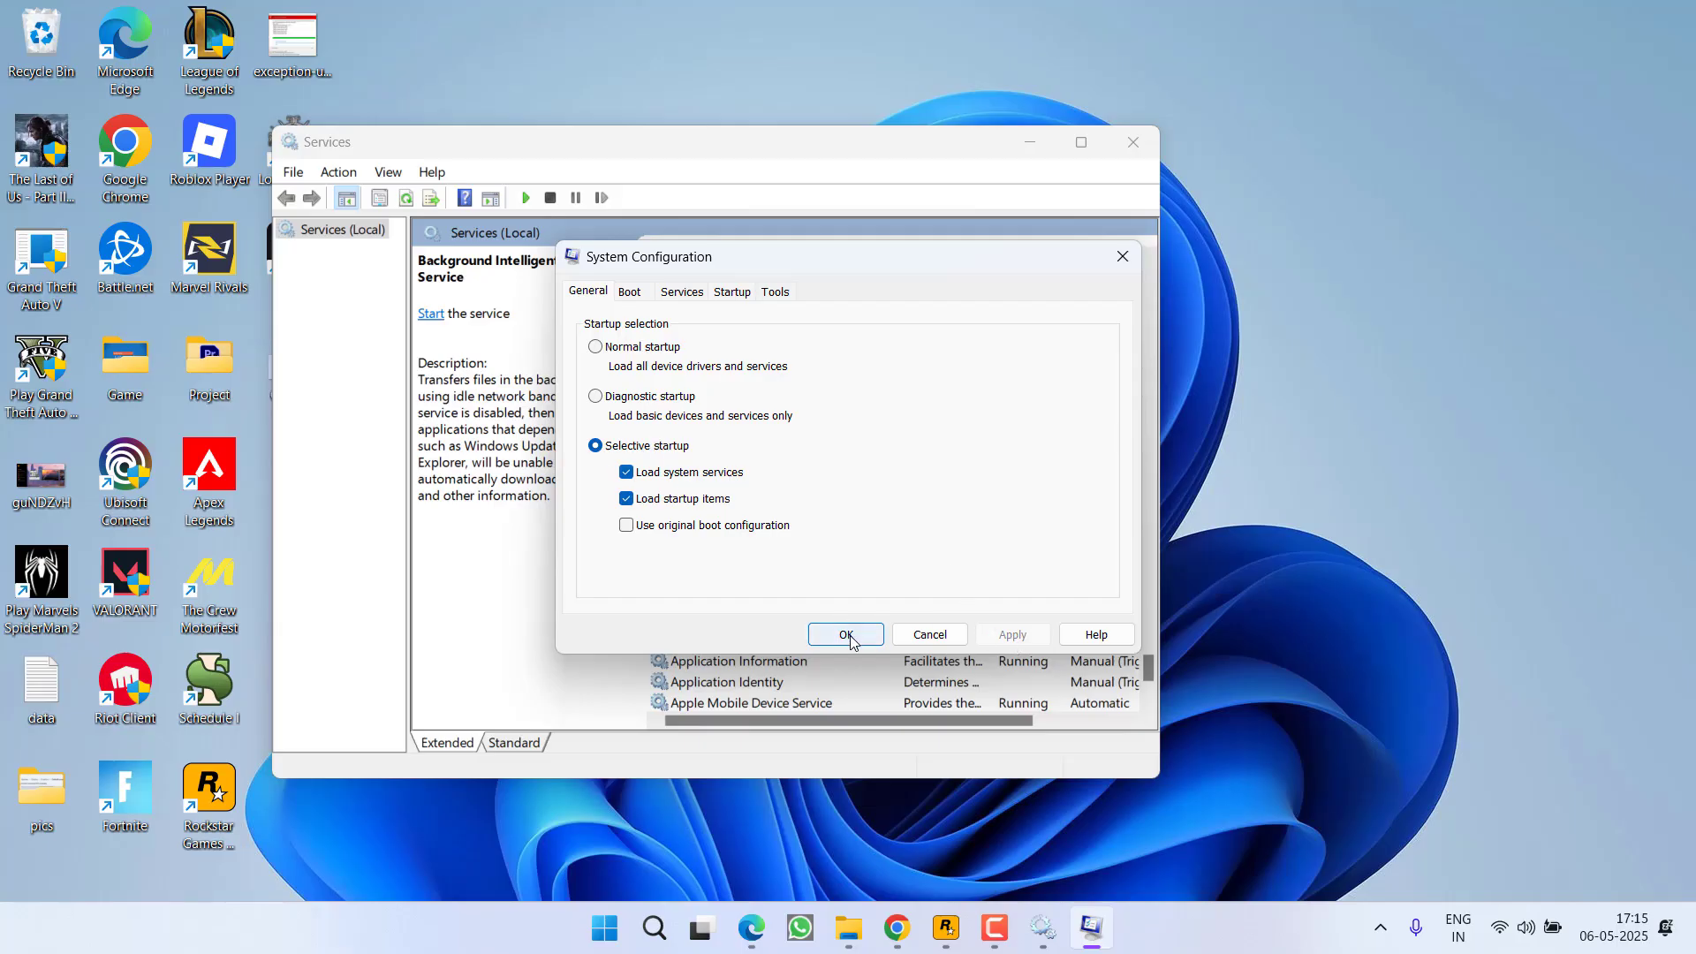
pyautogui.click(845, 634)
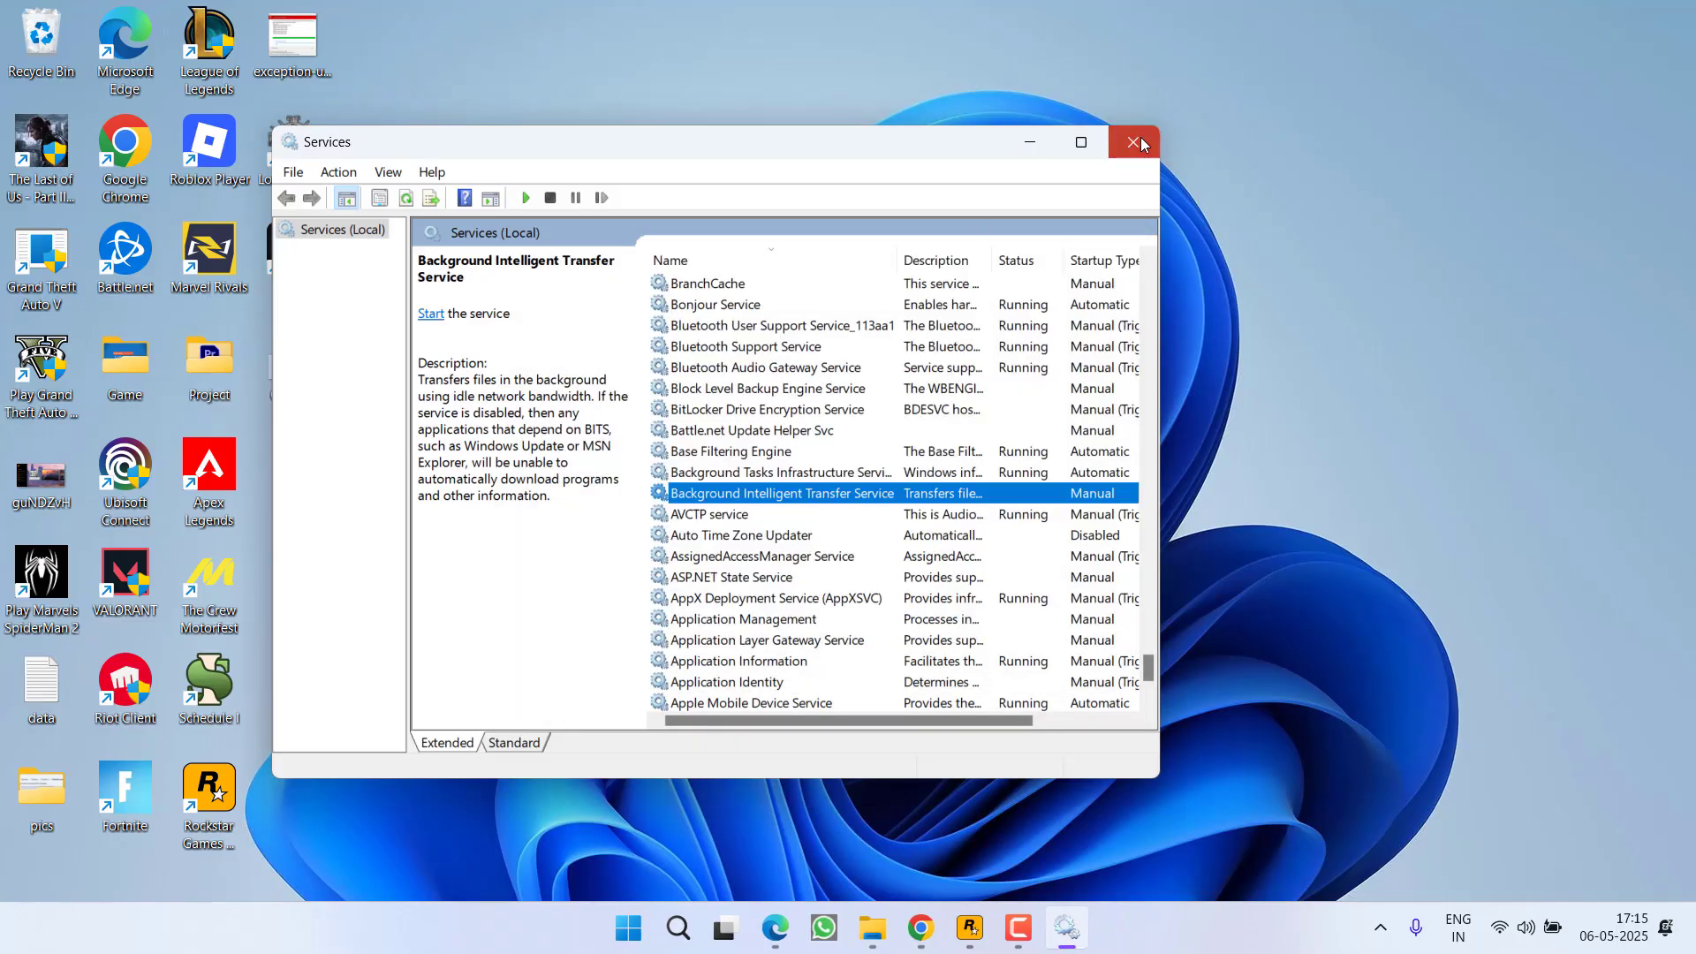
# Step: Close Services, confirm BattlEye is enabled in Rockstar Games Launcher settings, and close the launcher
pyautogui.click(1133, 142)
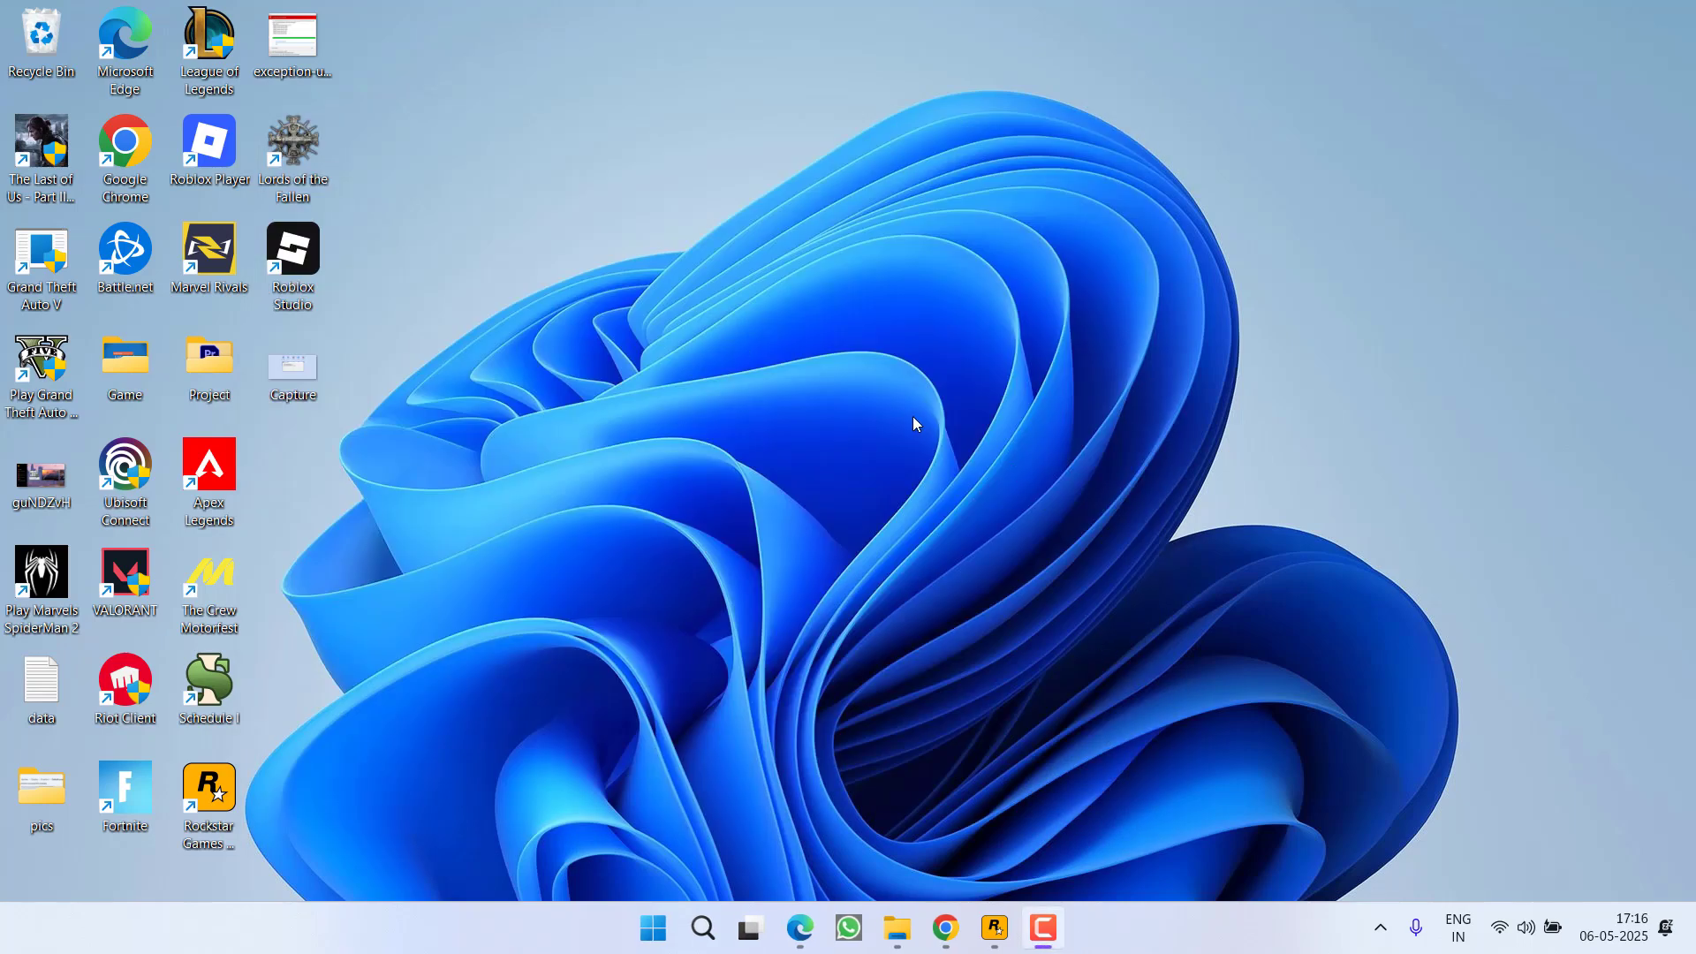
pyautogui.moveTo(1040, 433)
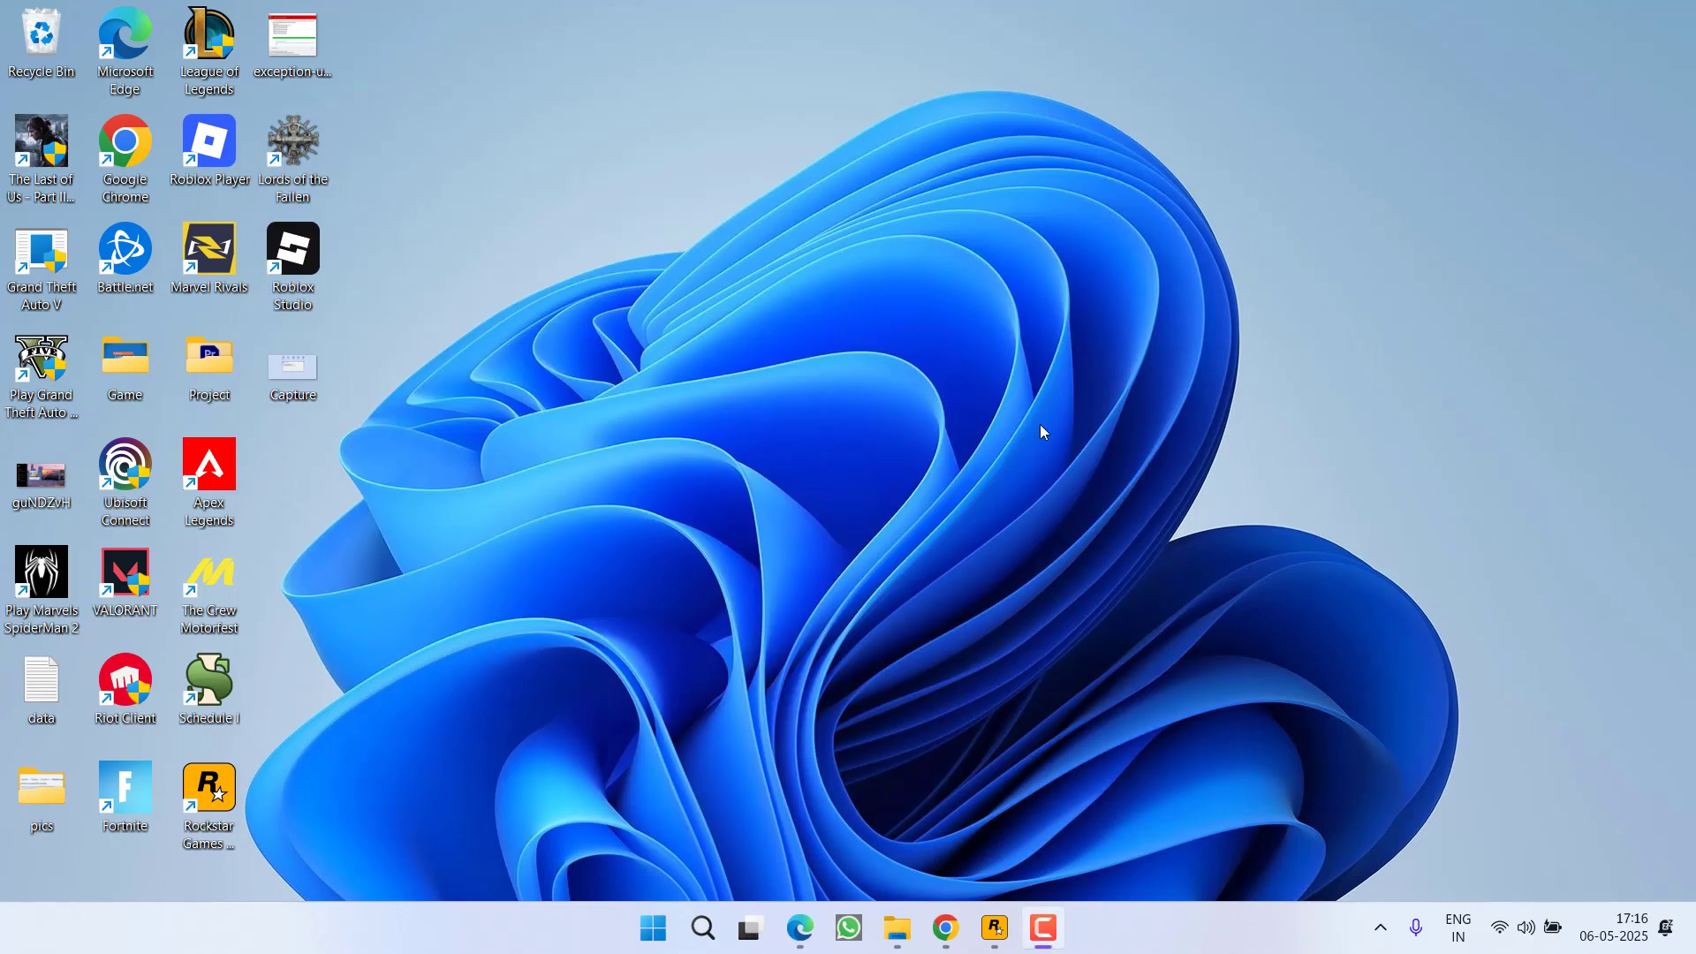
pyautogui.click(991, 928)
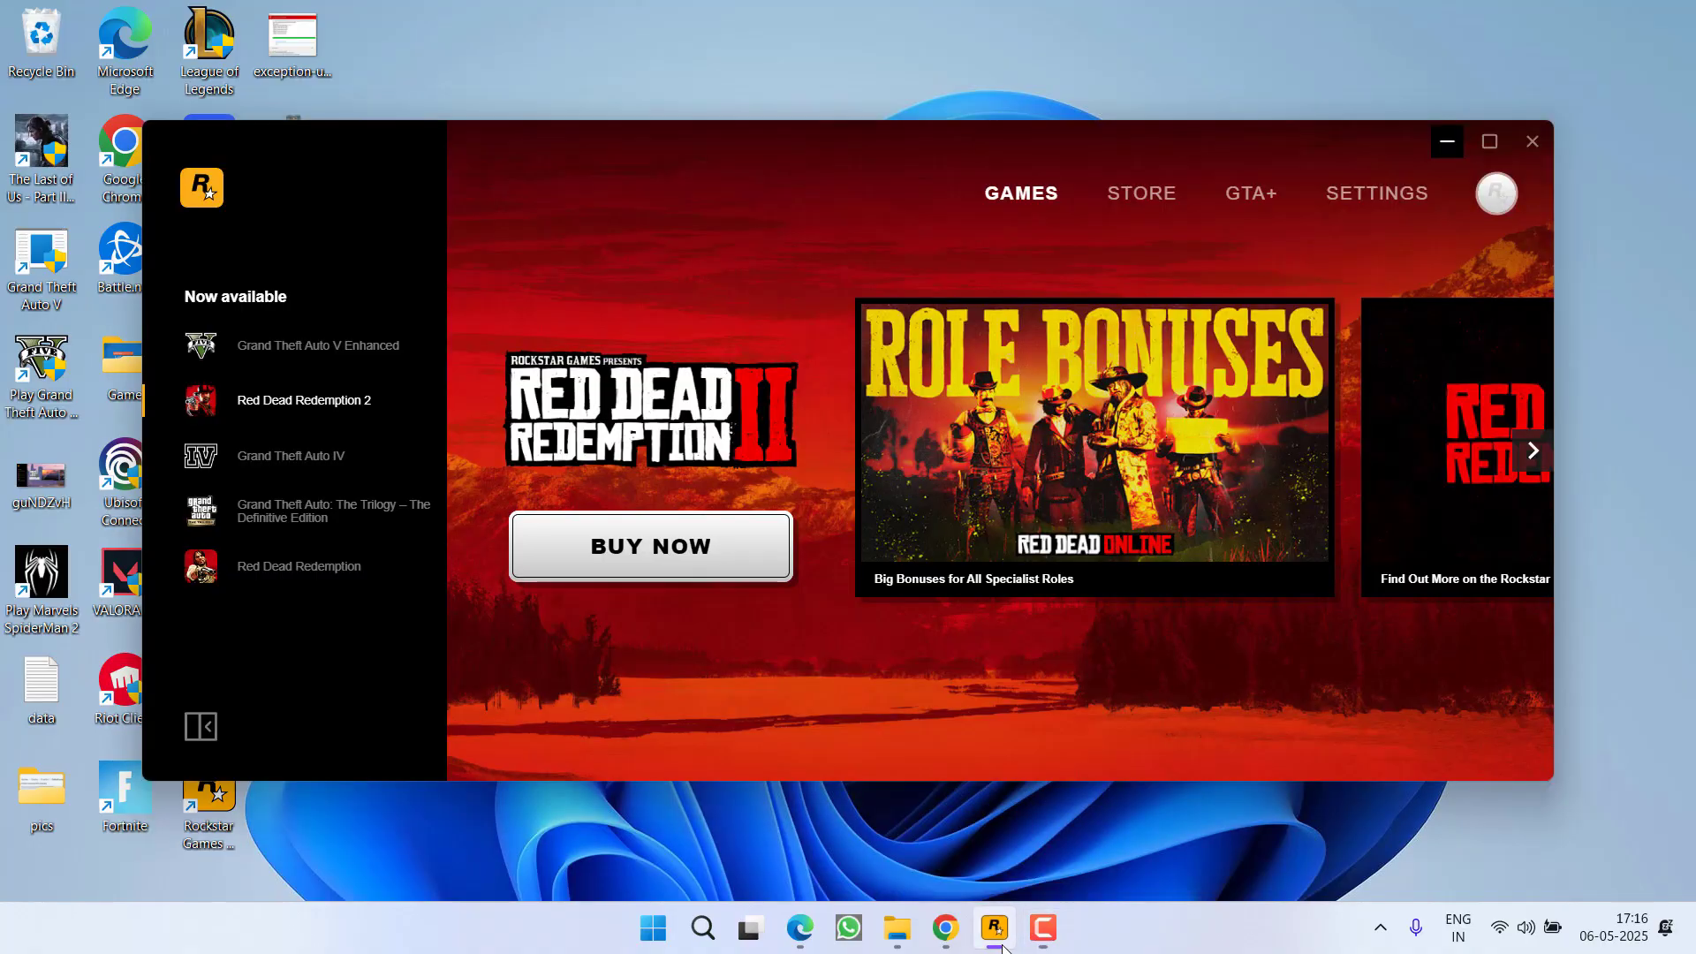
pyautogui.moveTo(1373, 173)
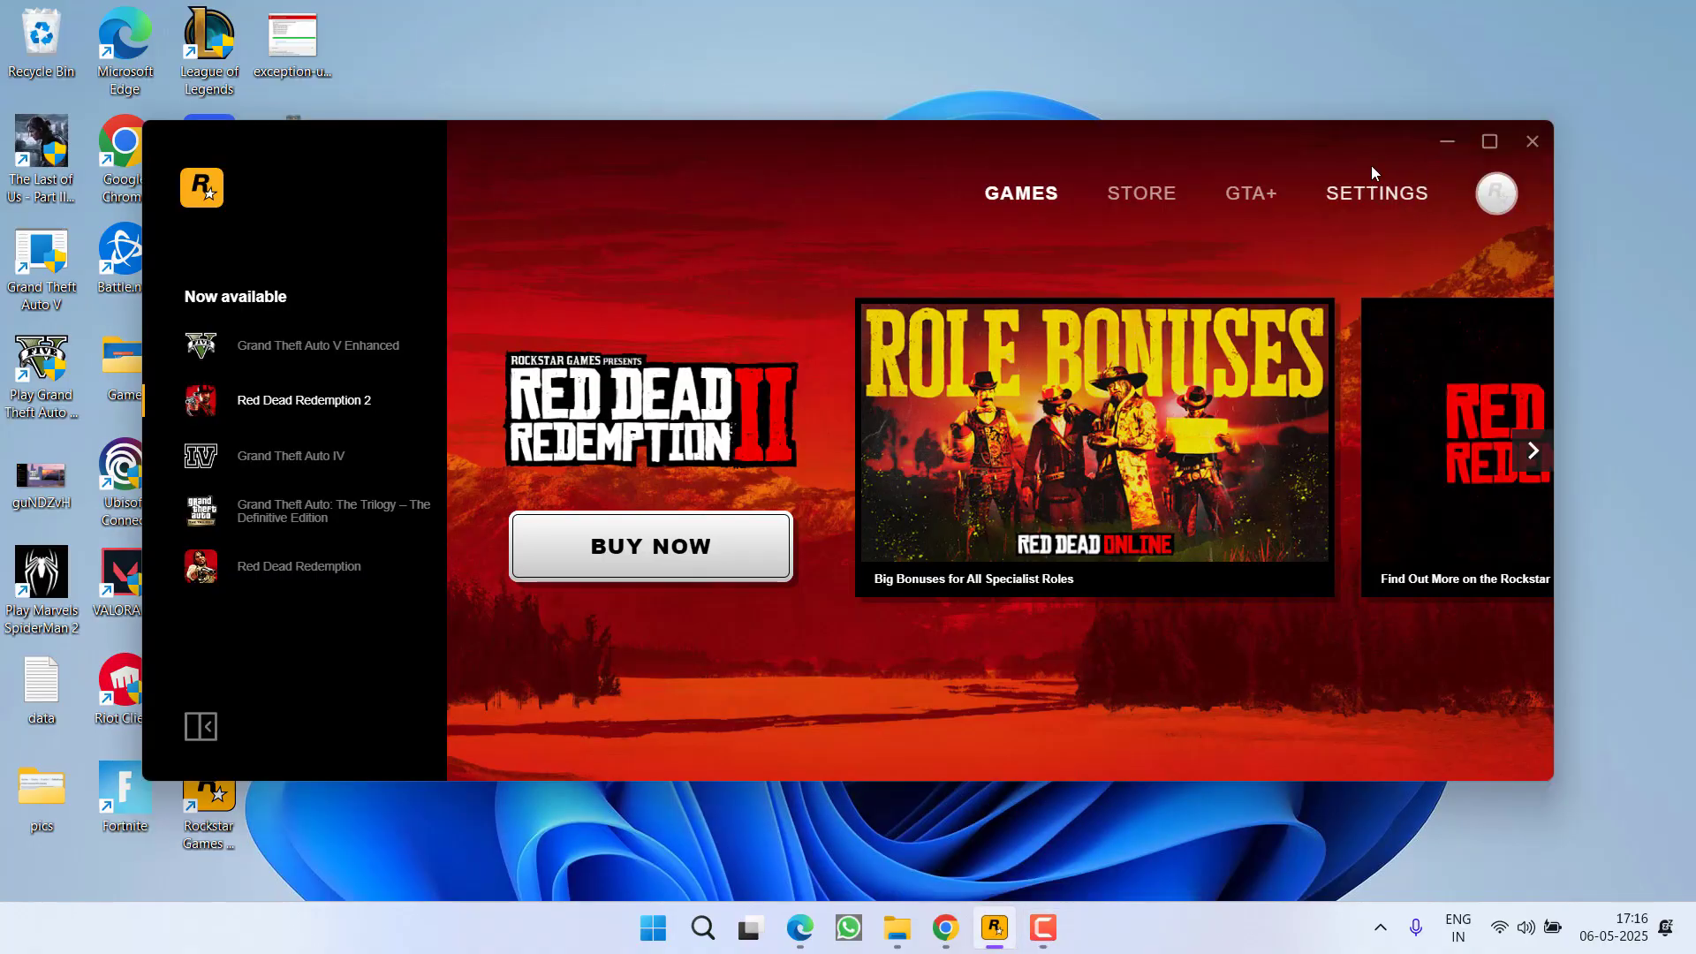
pyautogui.click(1376, 192)
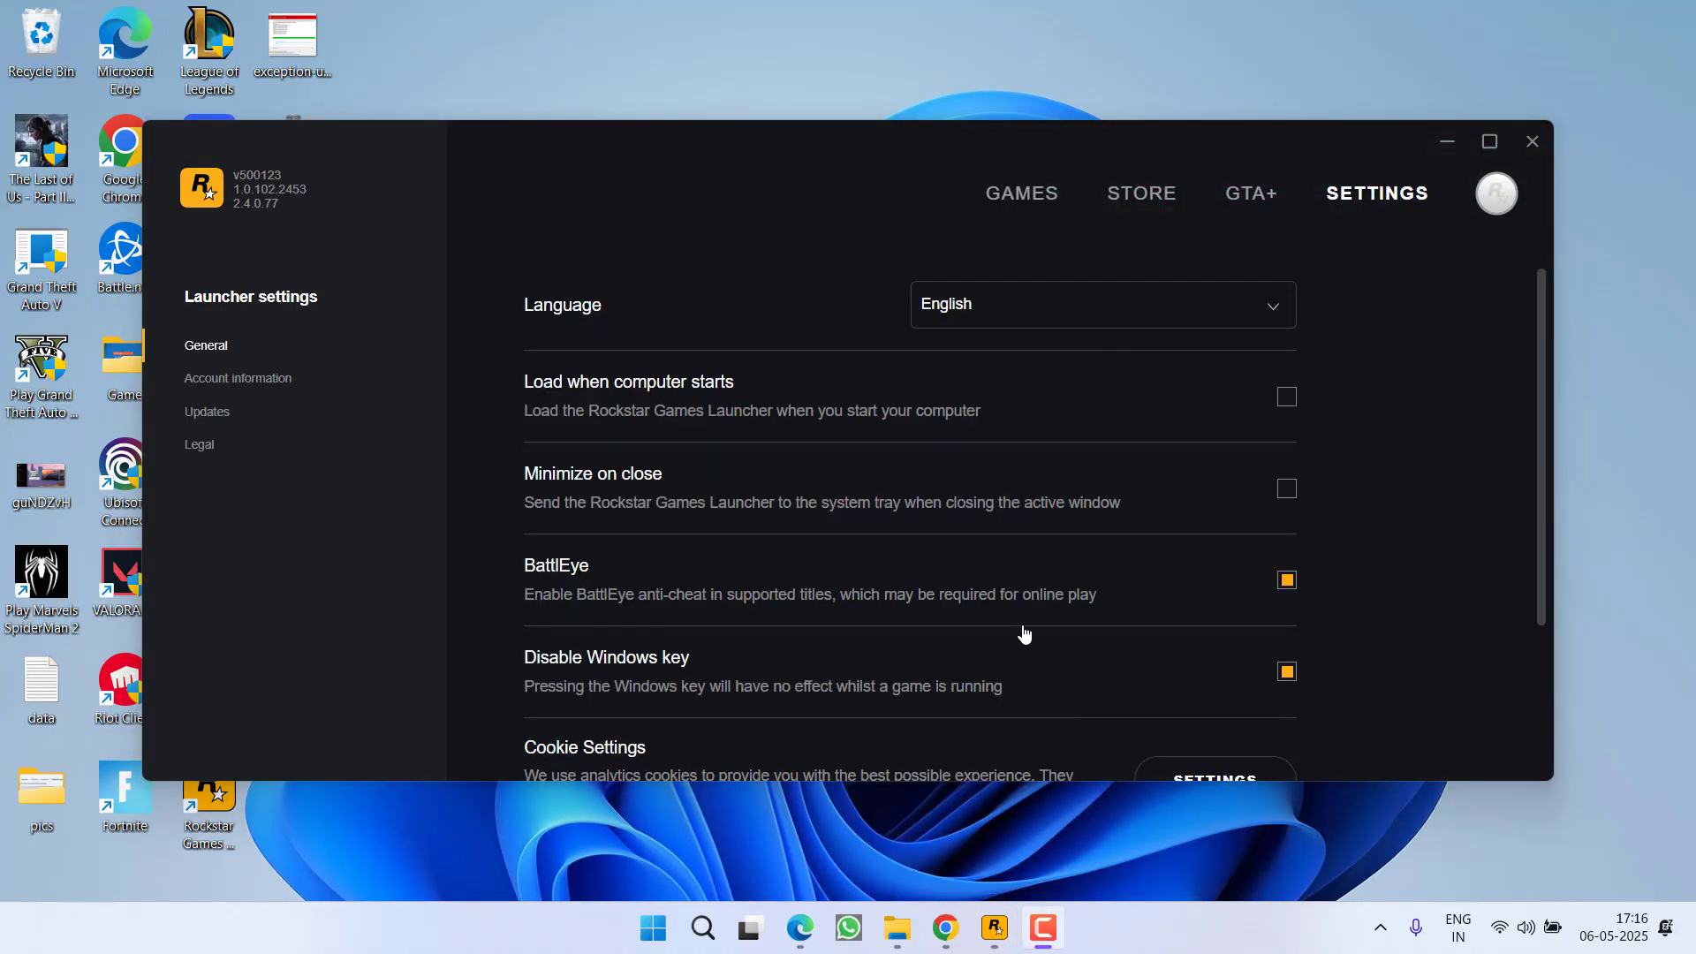
pyautogui.scroll(-3)
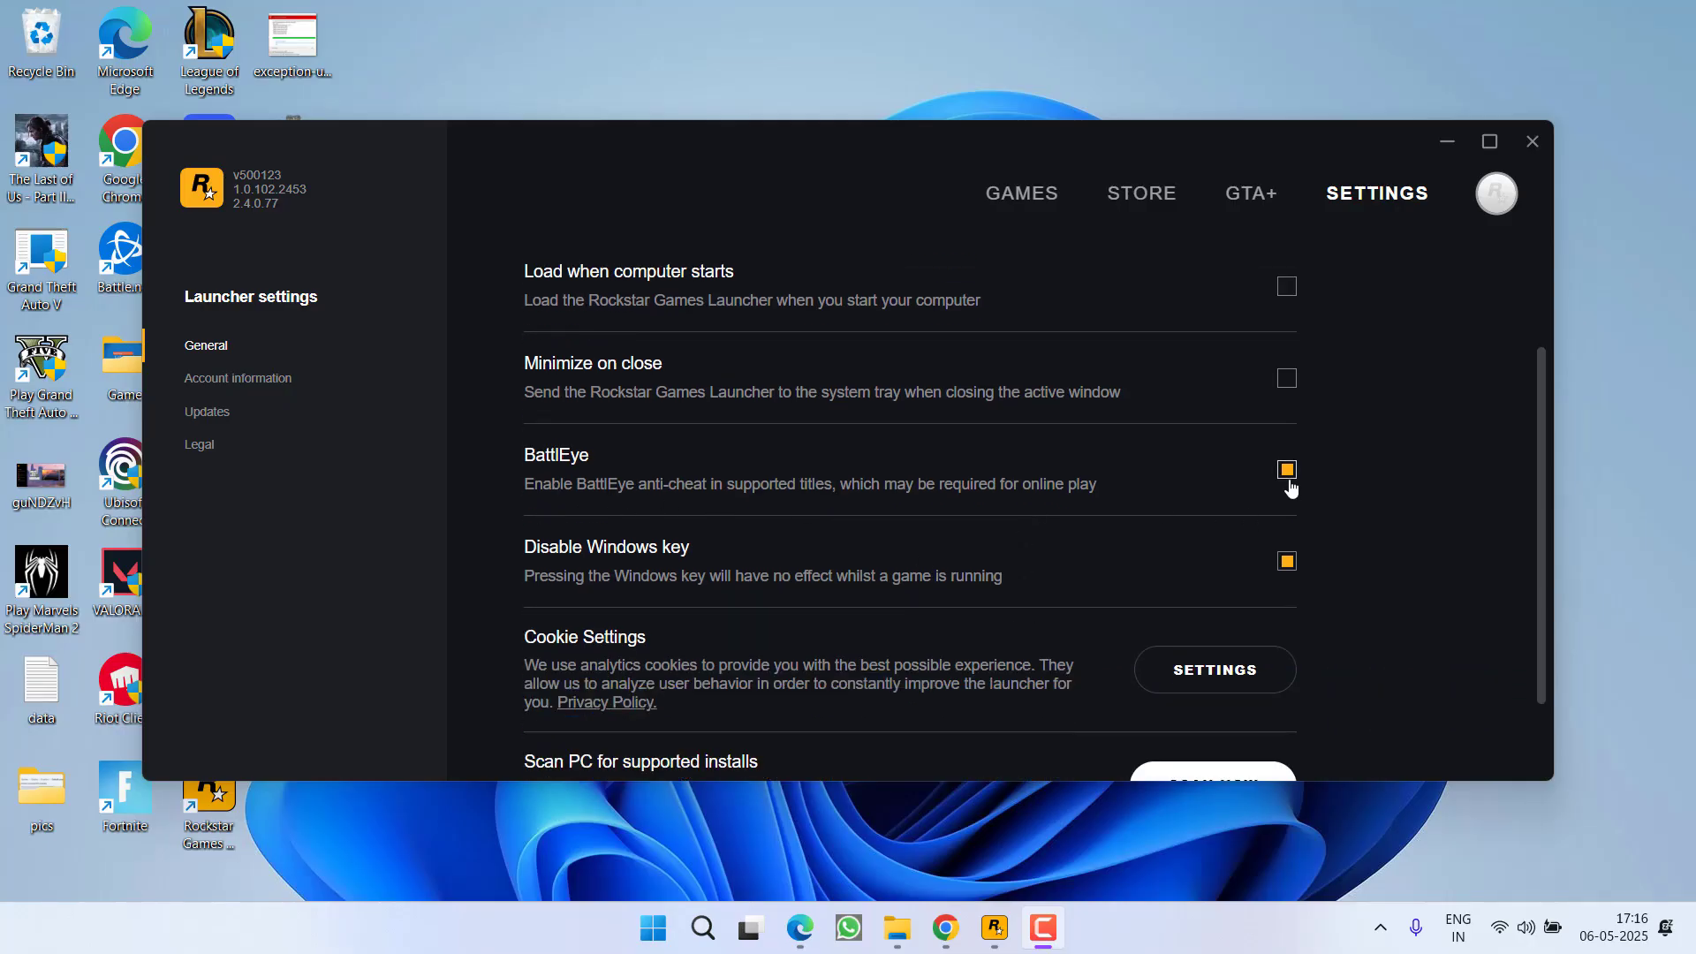
pyautogui.moveTo(1470, 237)
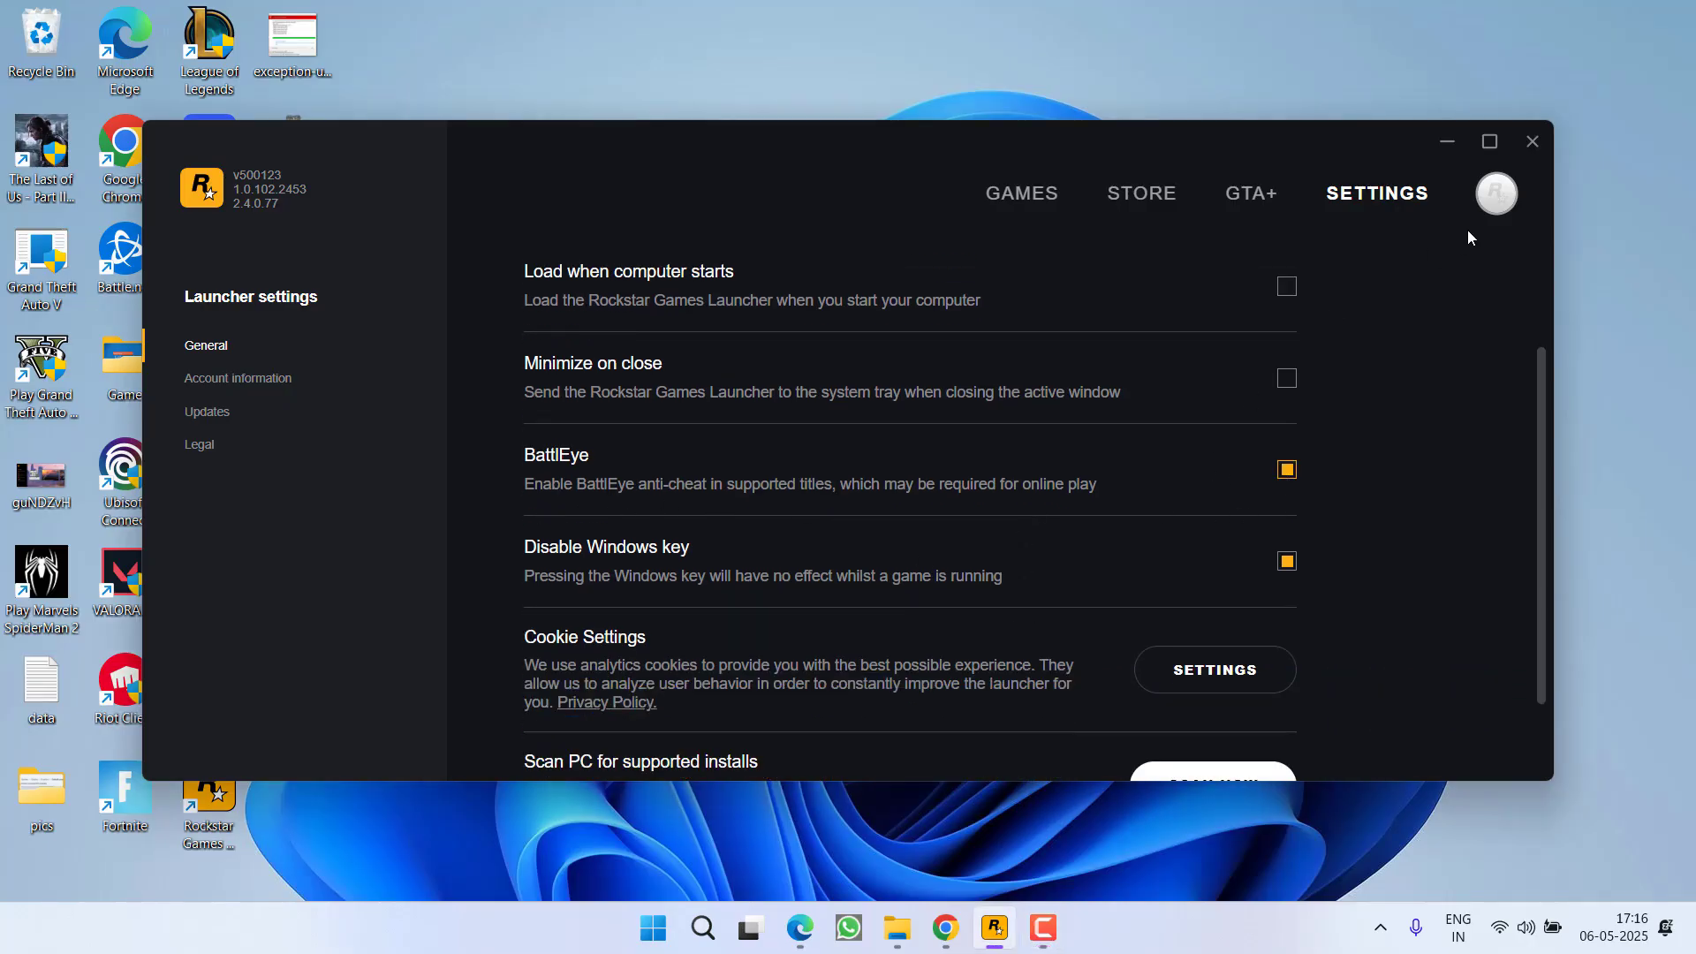
pyautogui.click(1532, 140)
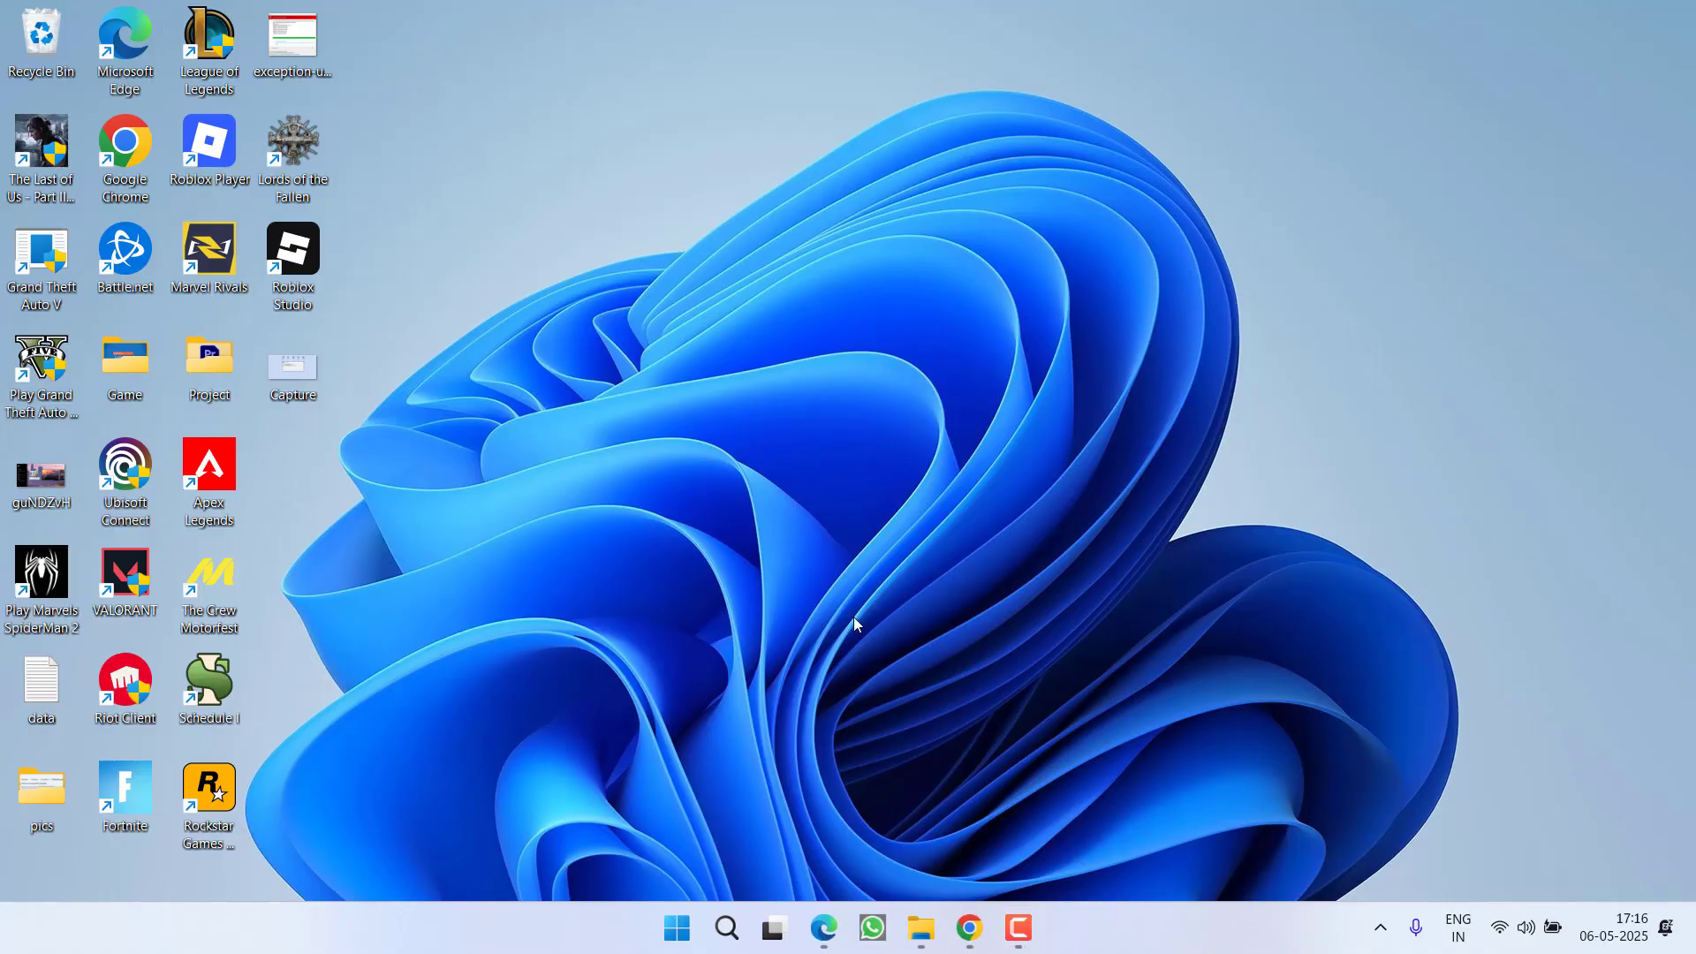
# Step: Click the taskbar's hidden-icons area on the empty desktop
pyautogui.click(1379, 927)
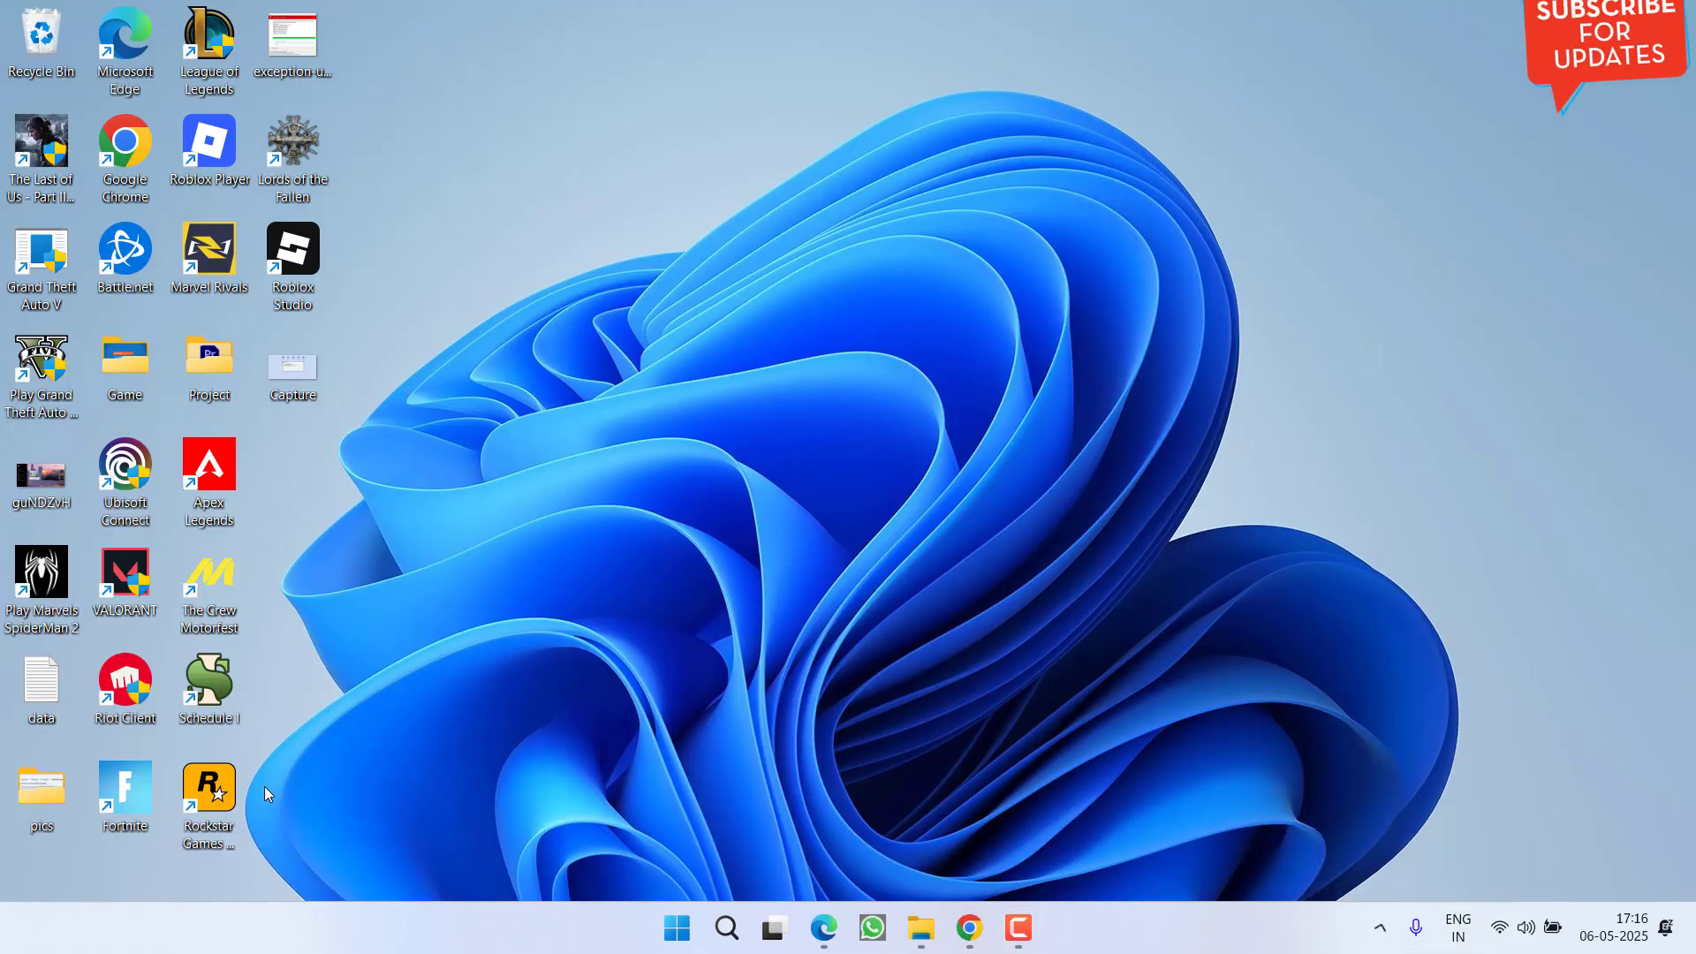
pyautogui.moveTo(815, 646)
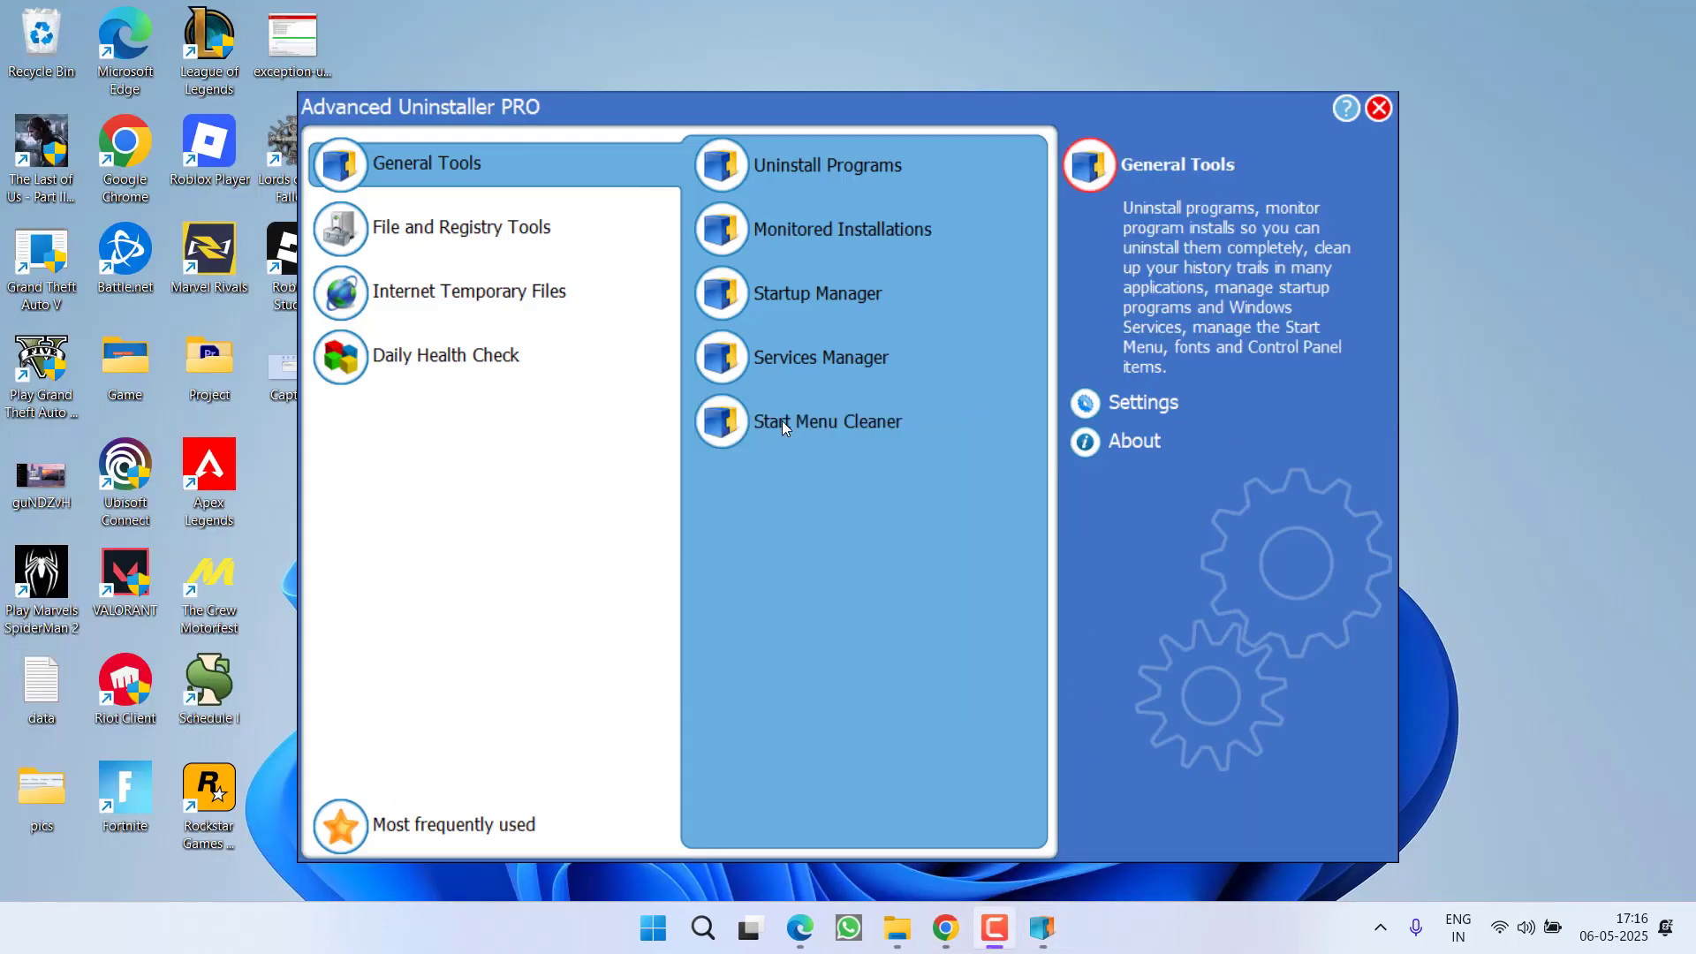
# Step: Mark Rockstar Games Launcher and Rockstar Games SDK in Uninstall Programs and confirm uninstalling both
pyautogui.click(828, 165)
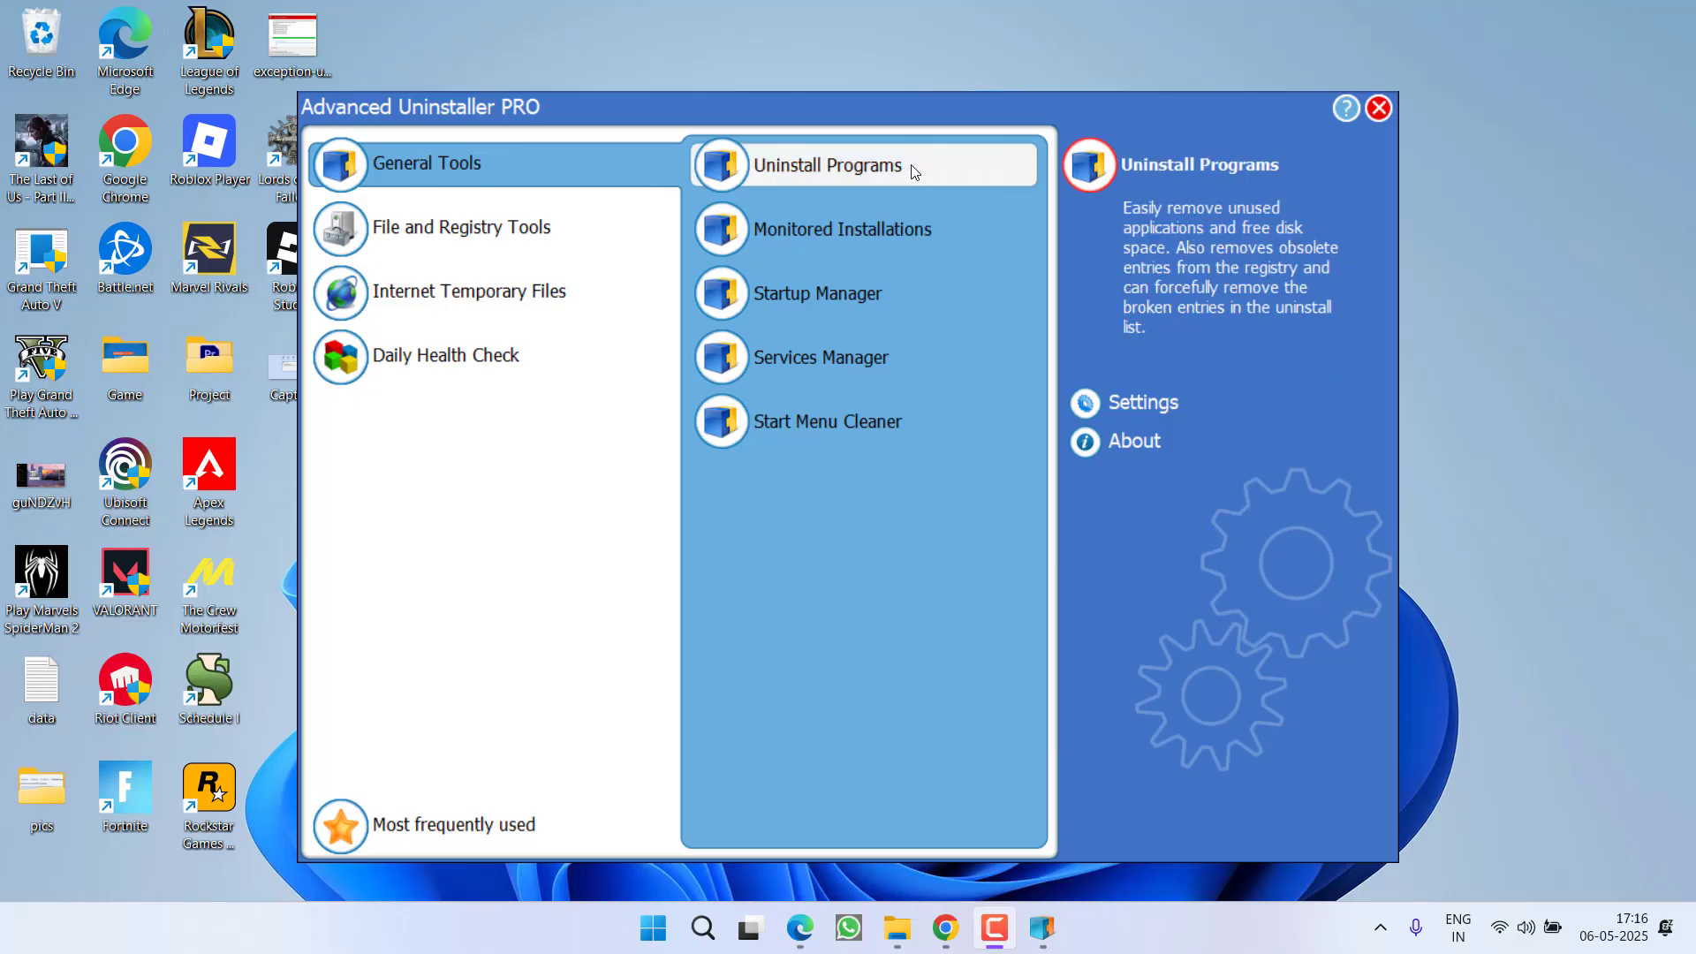
pyautogui.click(827, 164)
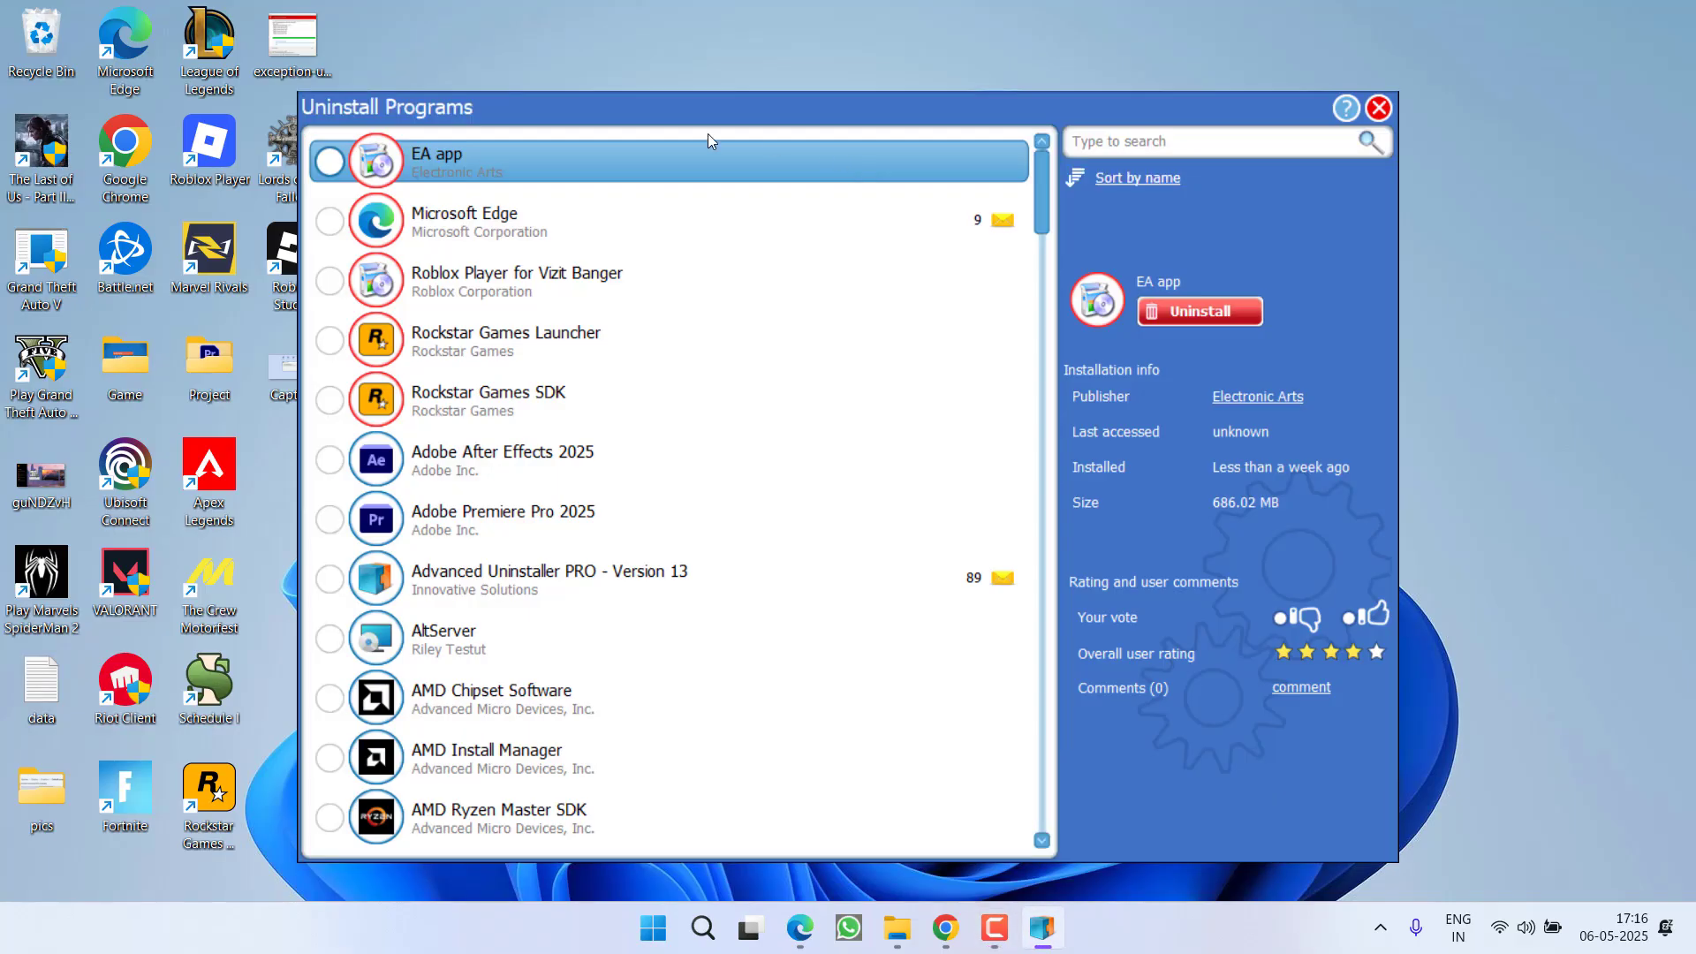
pyautogui.click(505, 339)
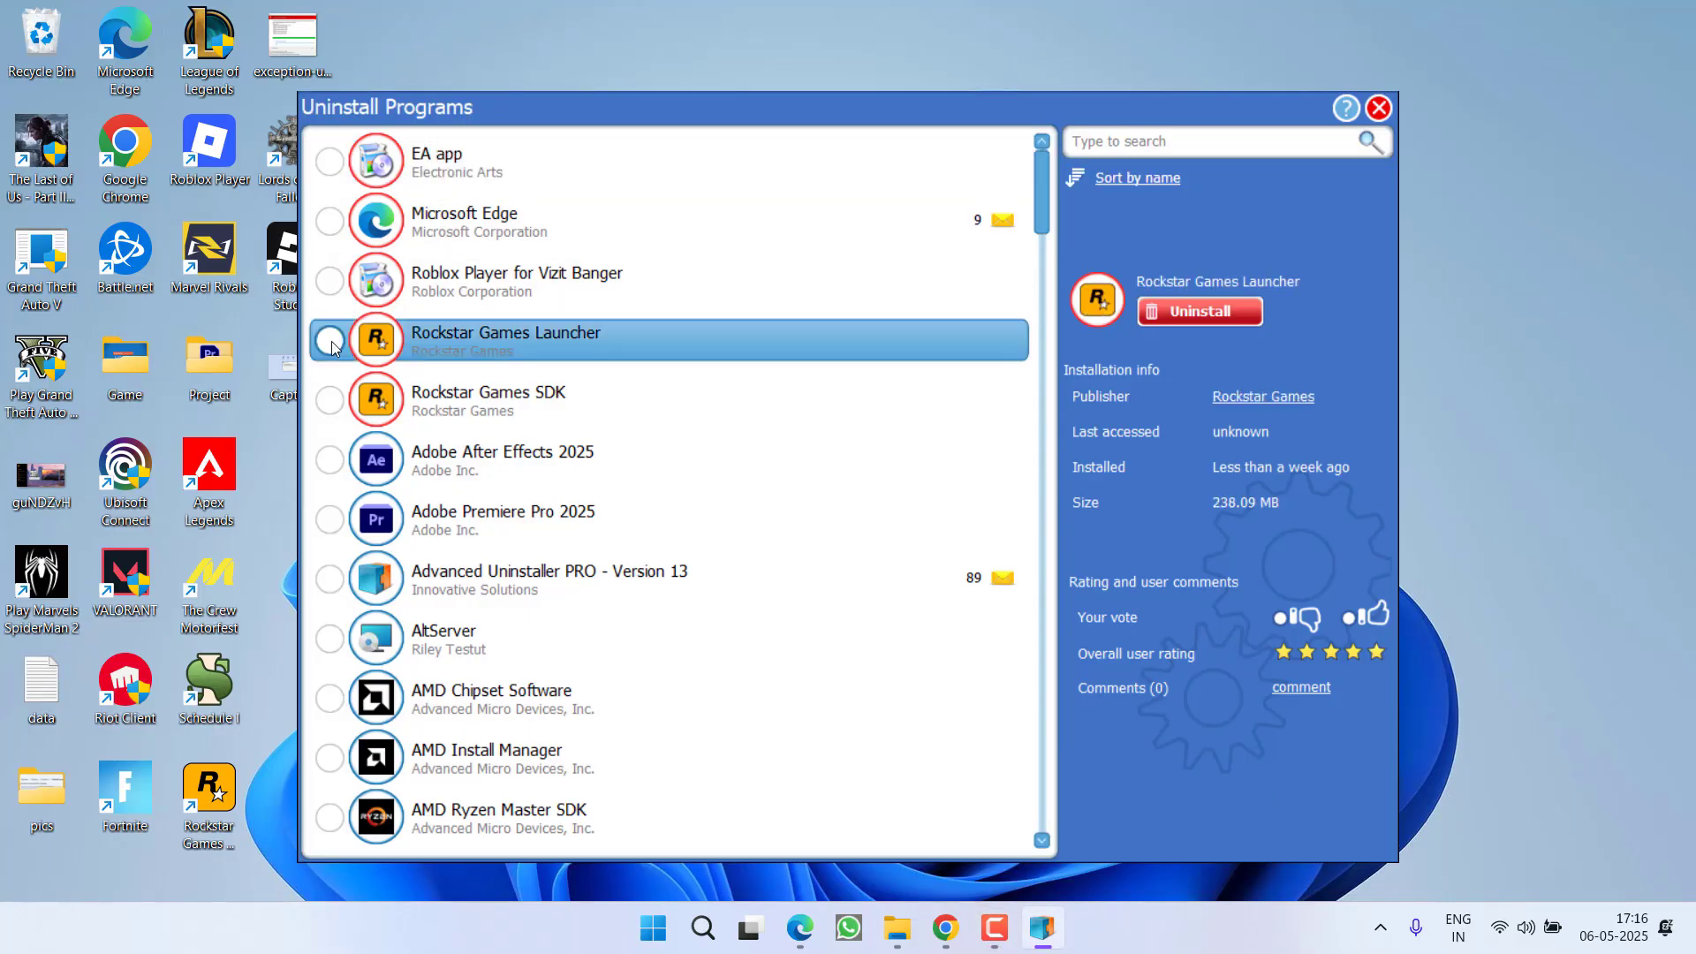
pyautogui.click(329, 399)
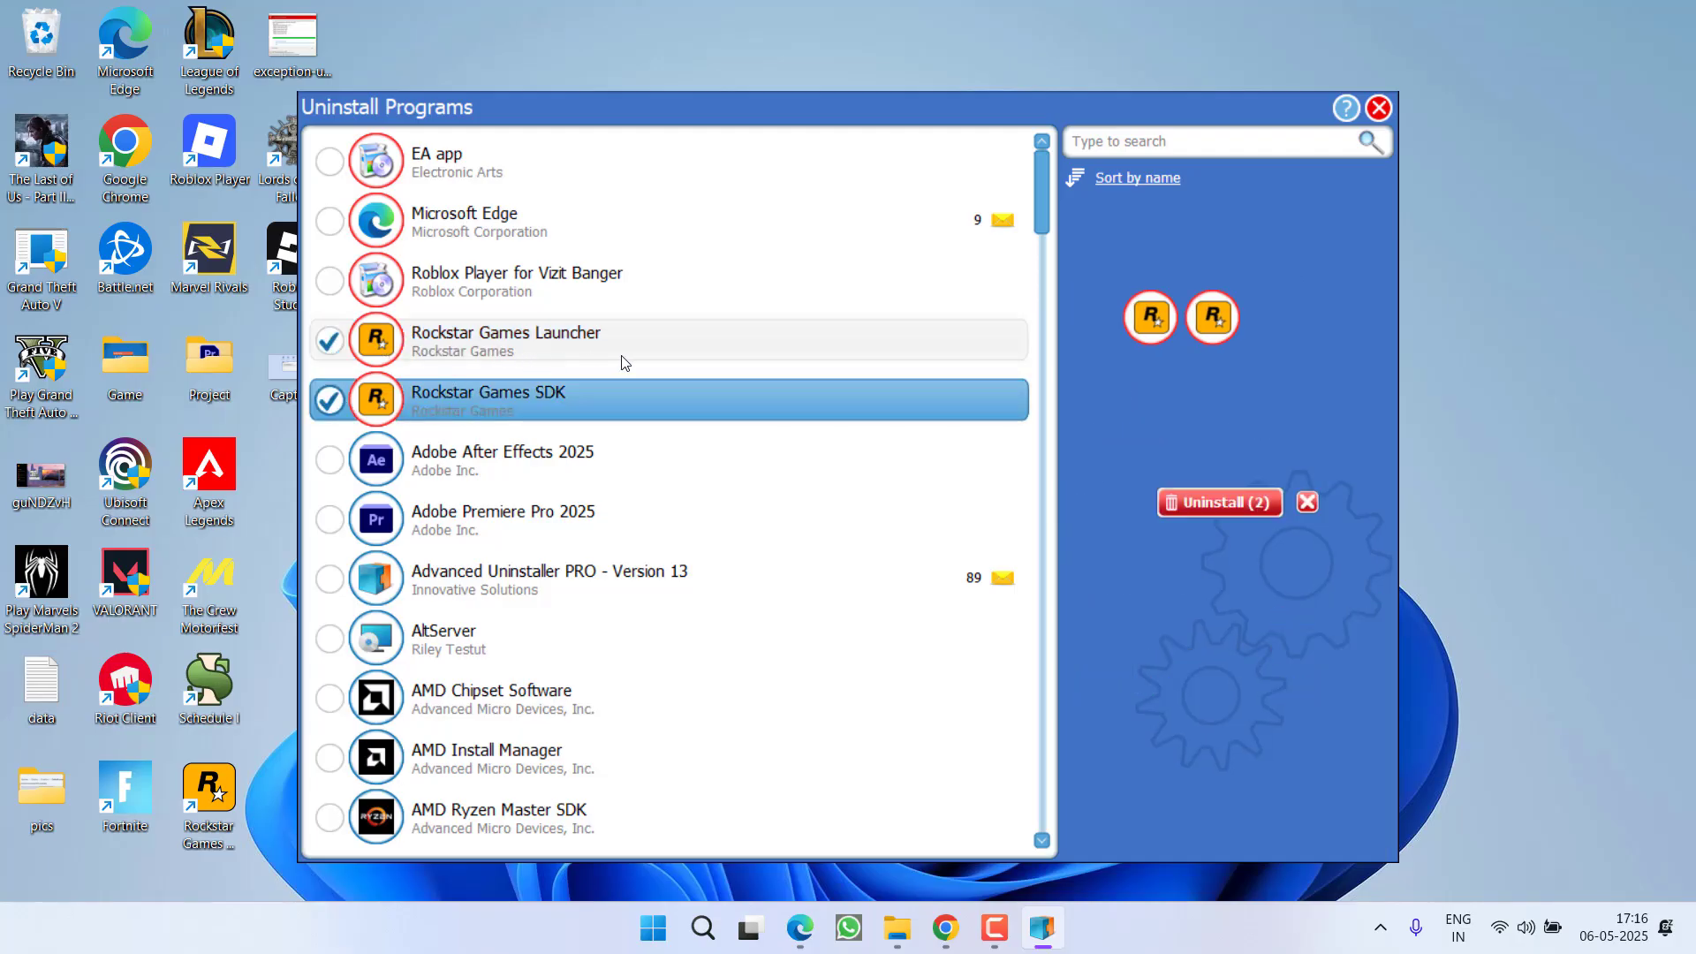
pyautogui.click(1218, 502)
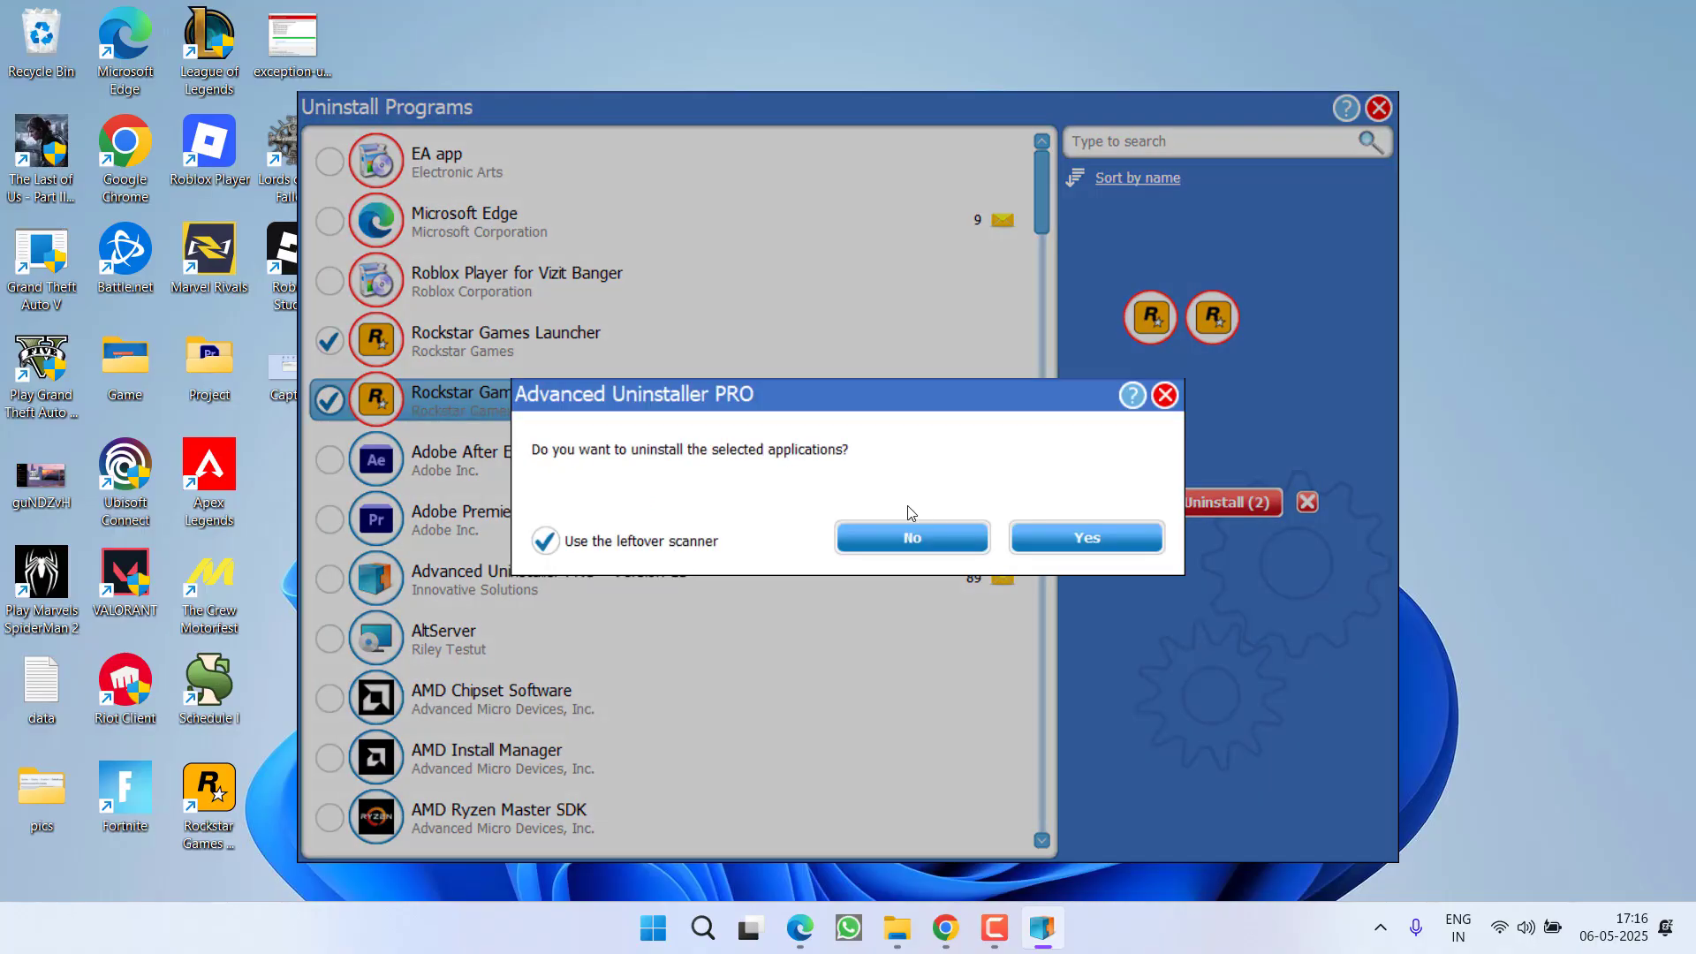
pyautogui.click(1084, 536)
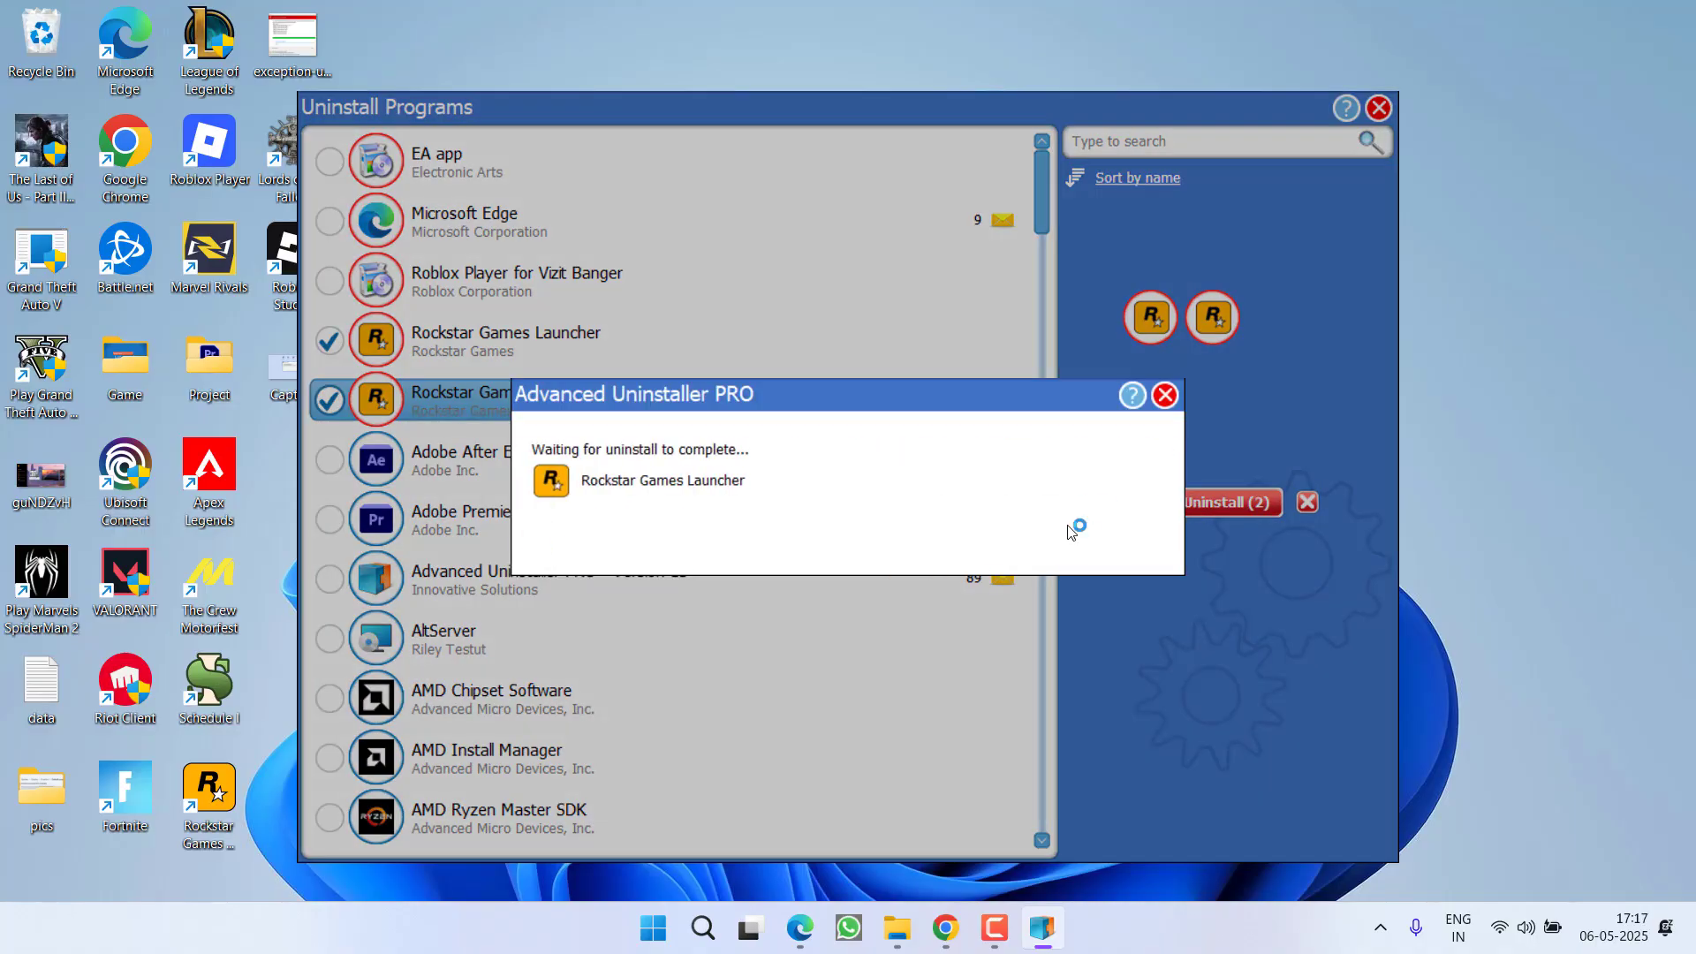
pyautogui.moveTo(859, 467)
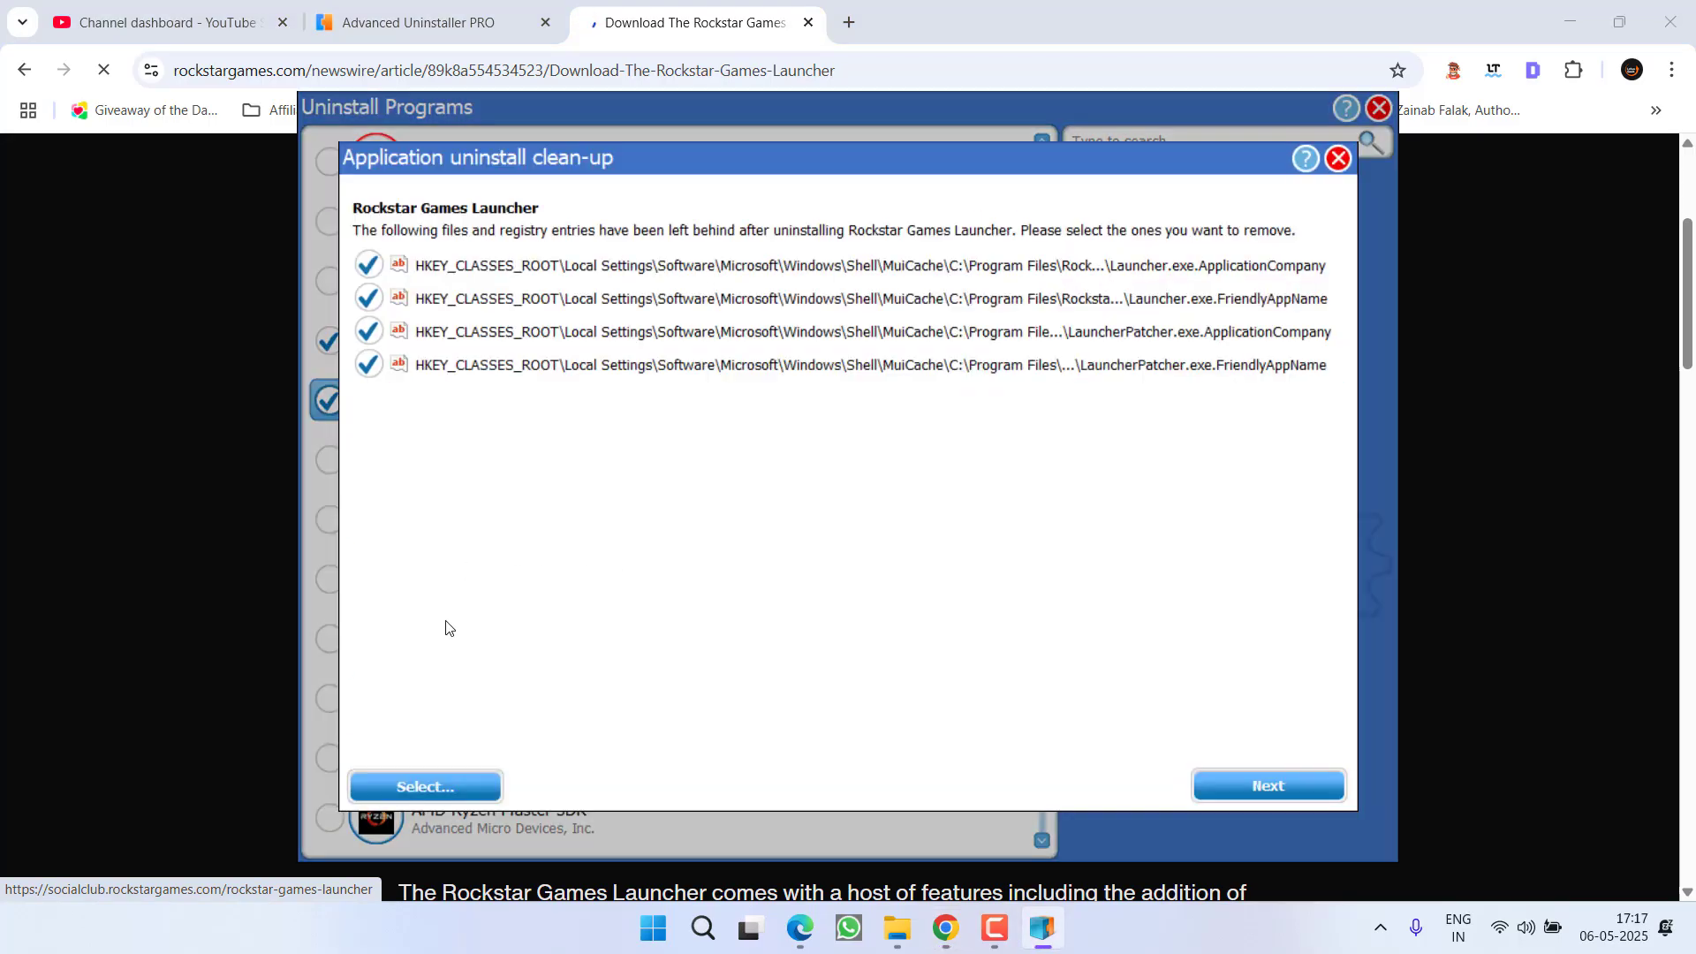
# Step: Remove both Rockstar programs' leftover registry entries, finish clean-up, and dismiss the download page
pyautogui.click(1266, 785)
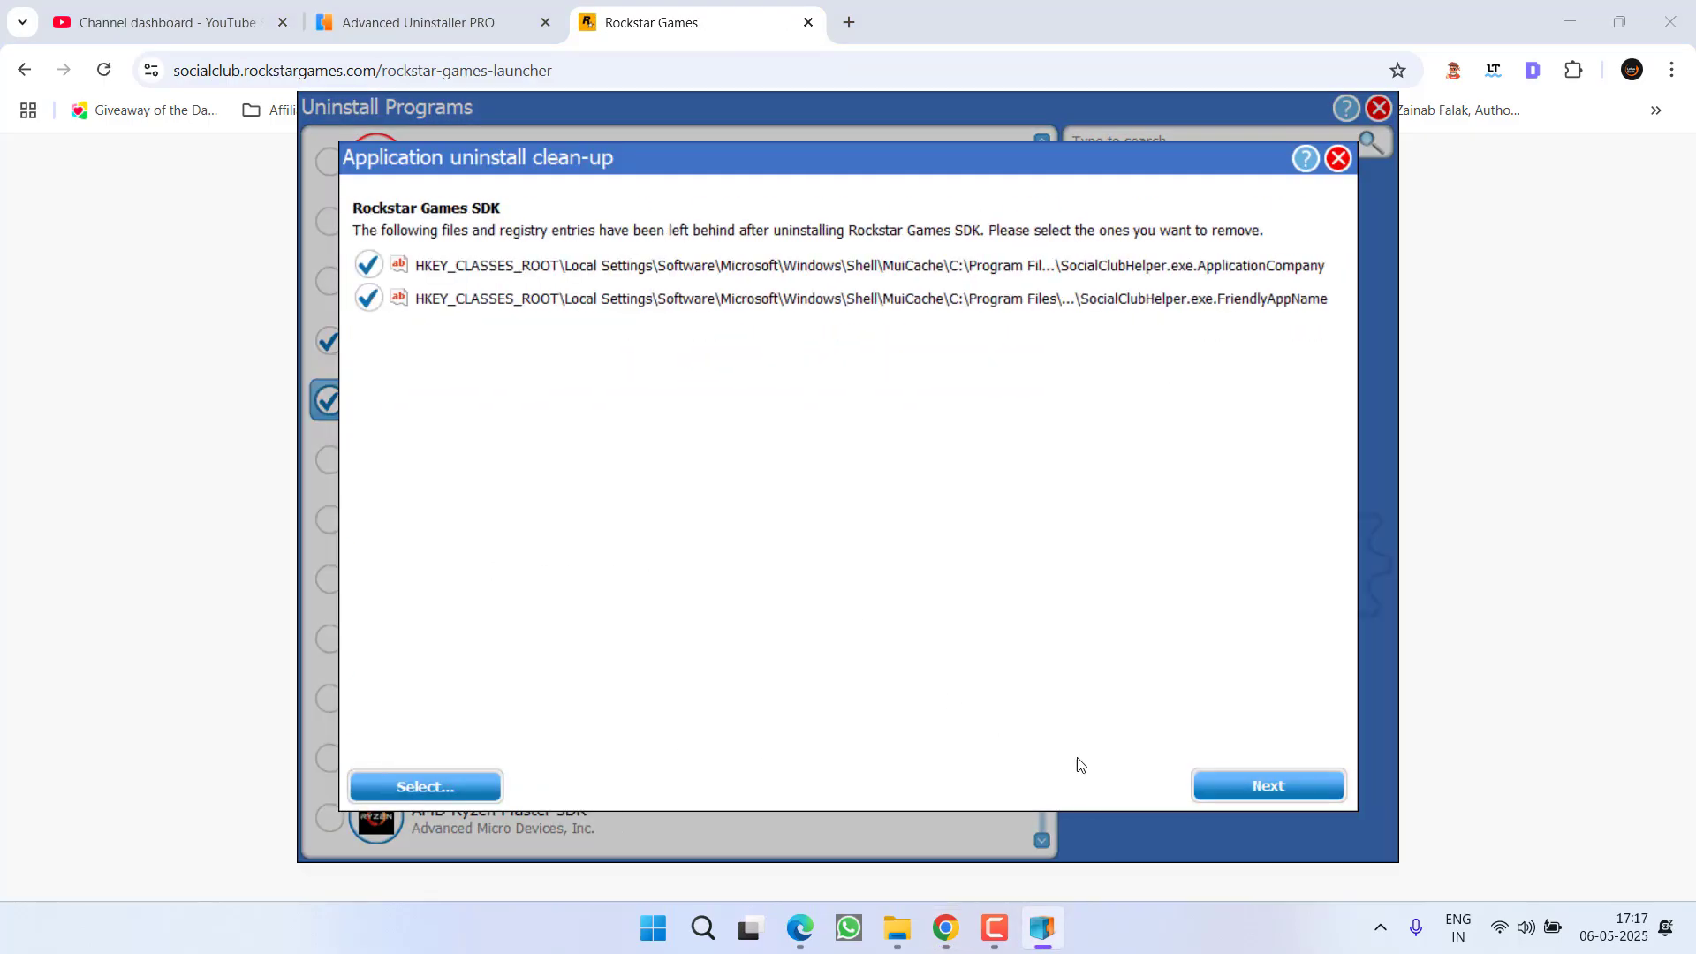
pyautogui.click(1268, 785)
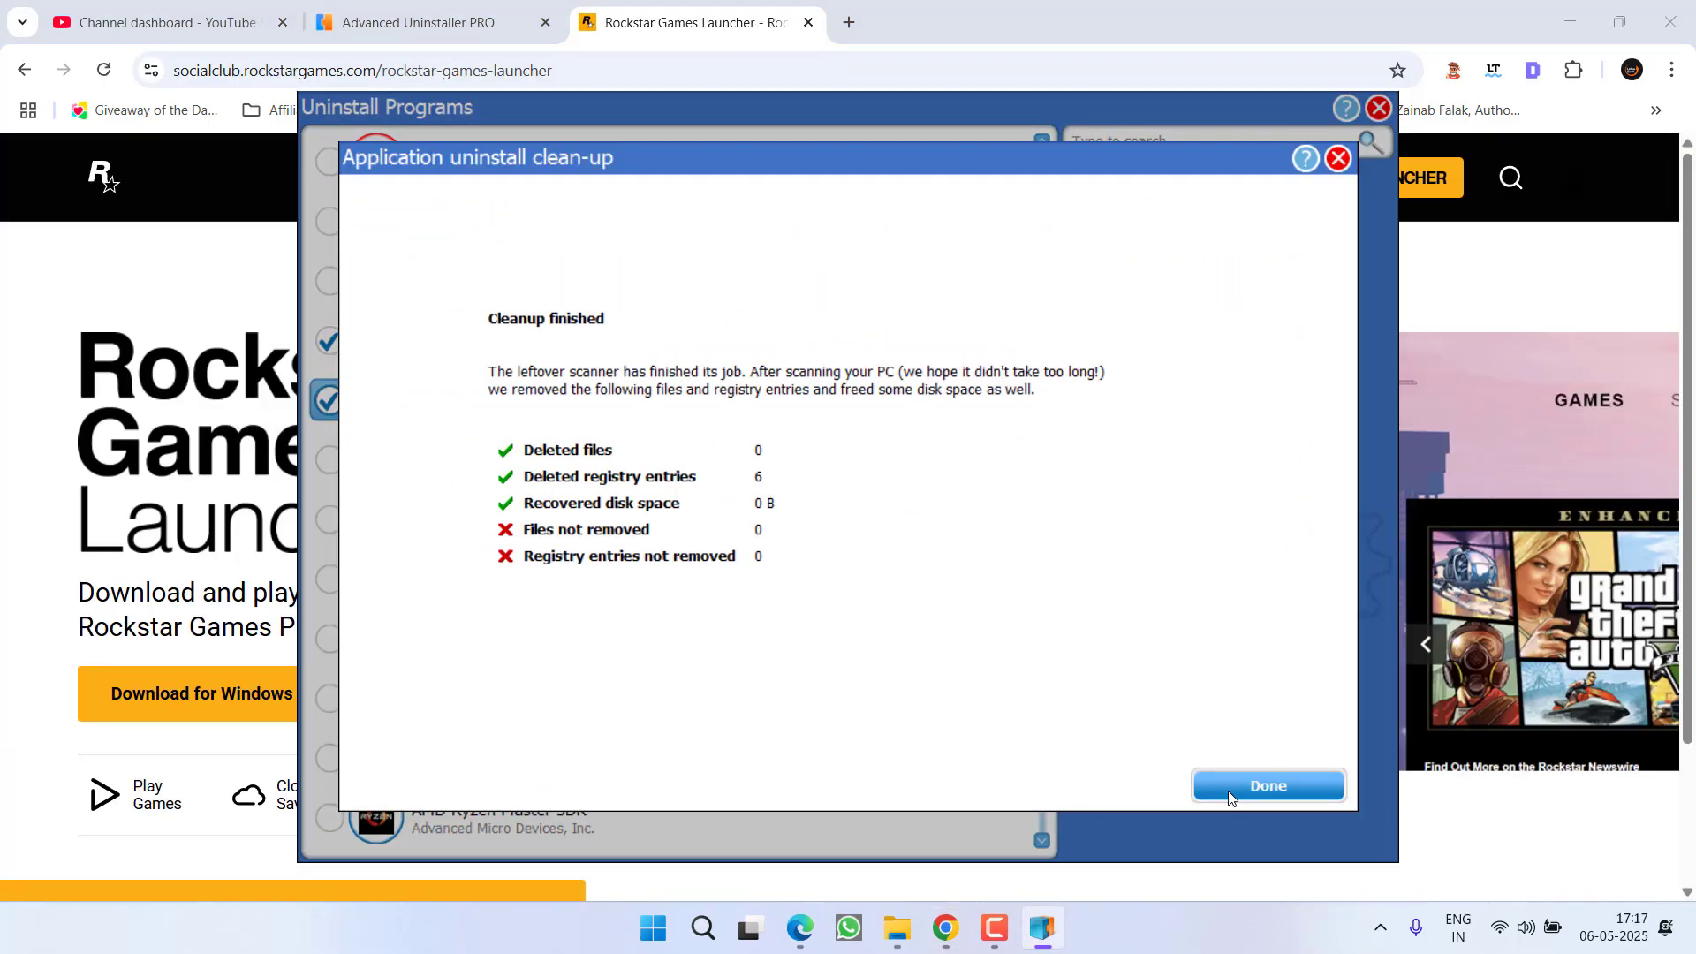
pyautogui.click(1267, 785)
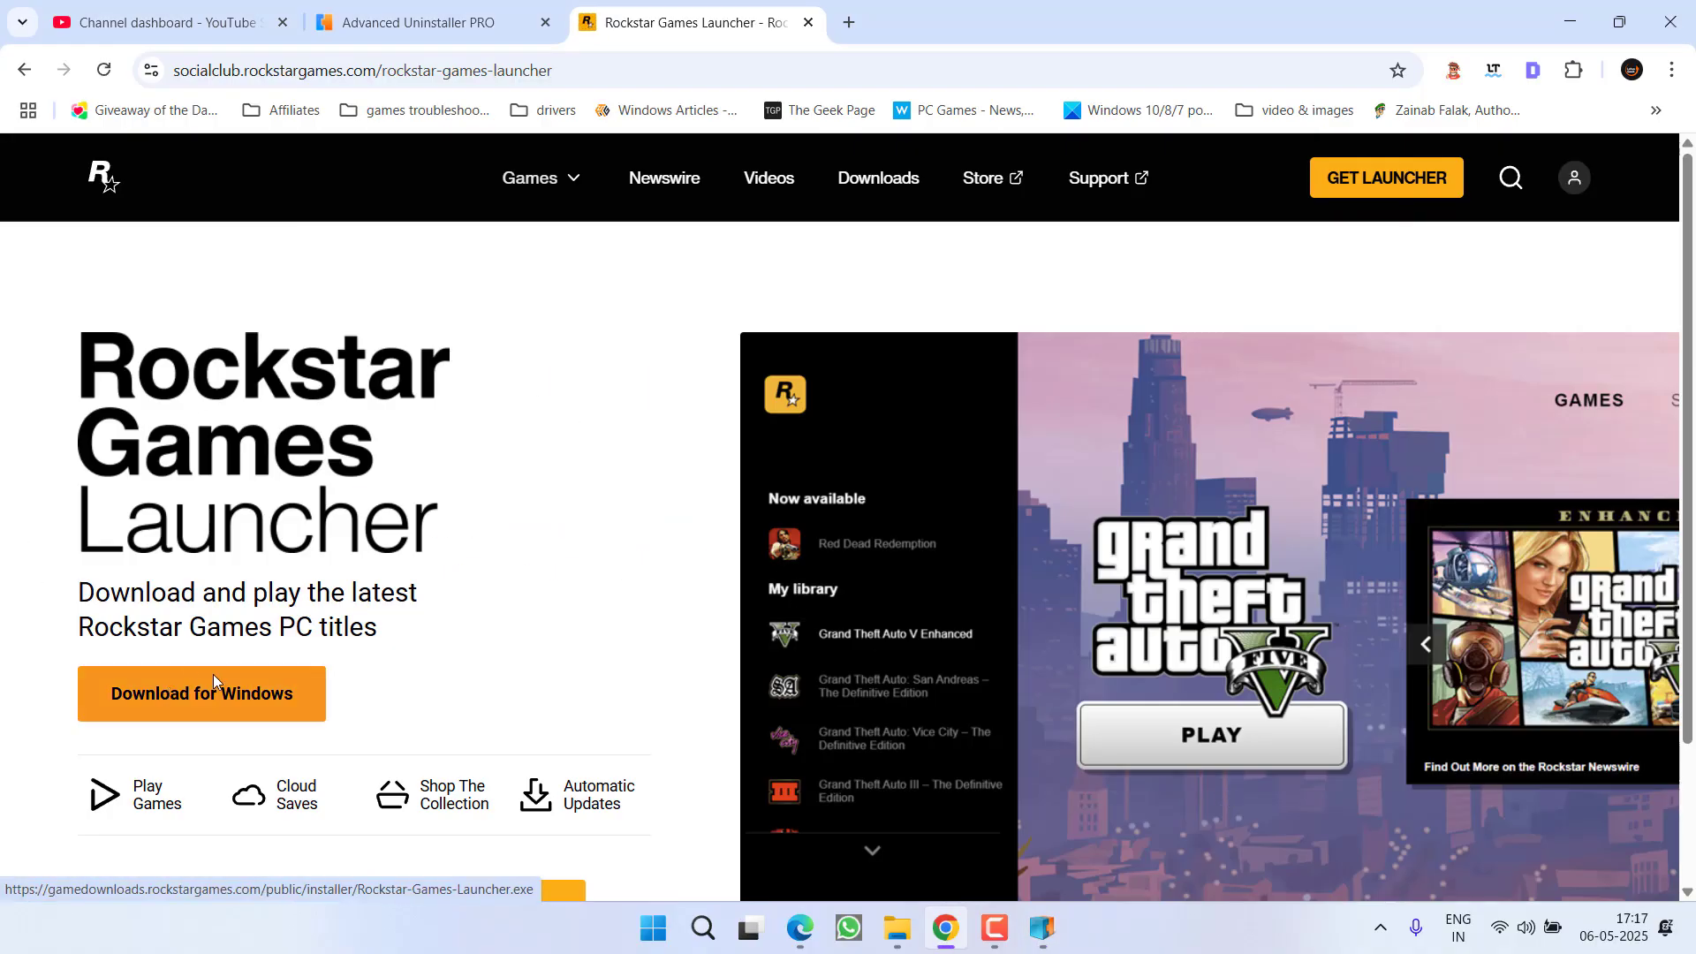
pyautogui.moveTo(661, 493)
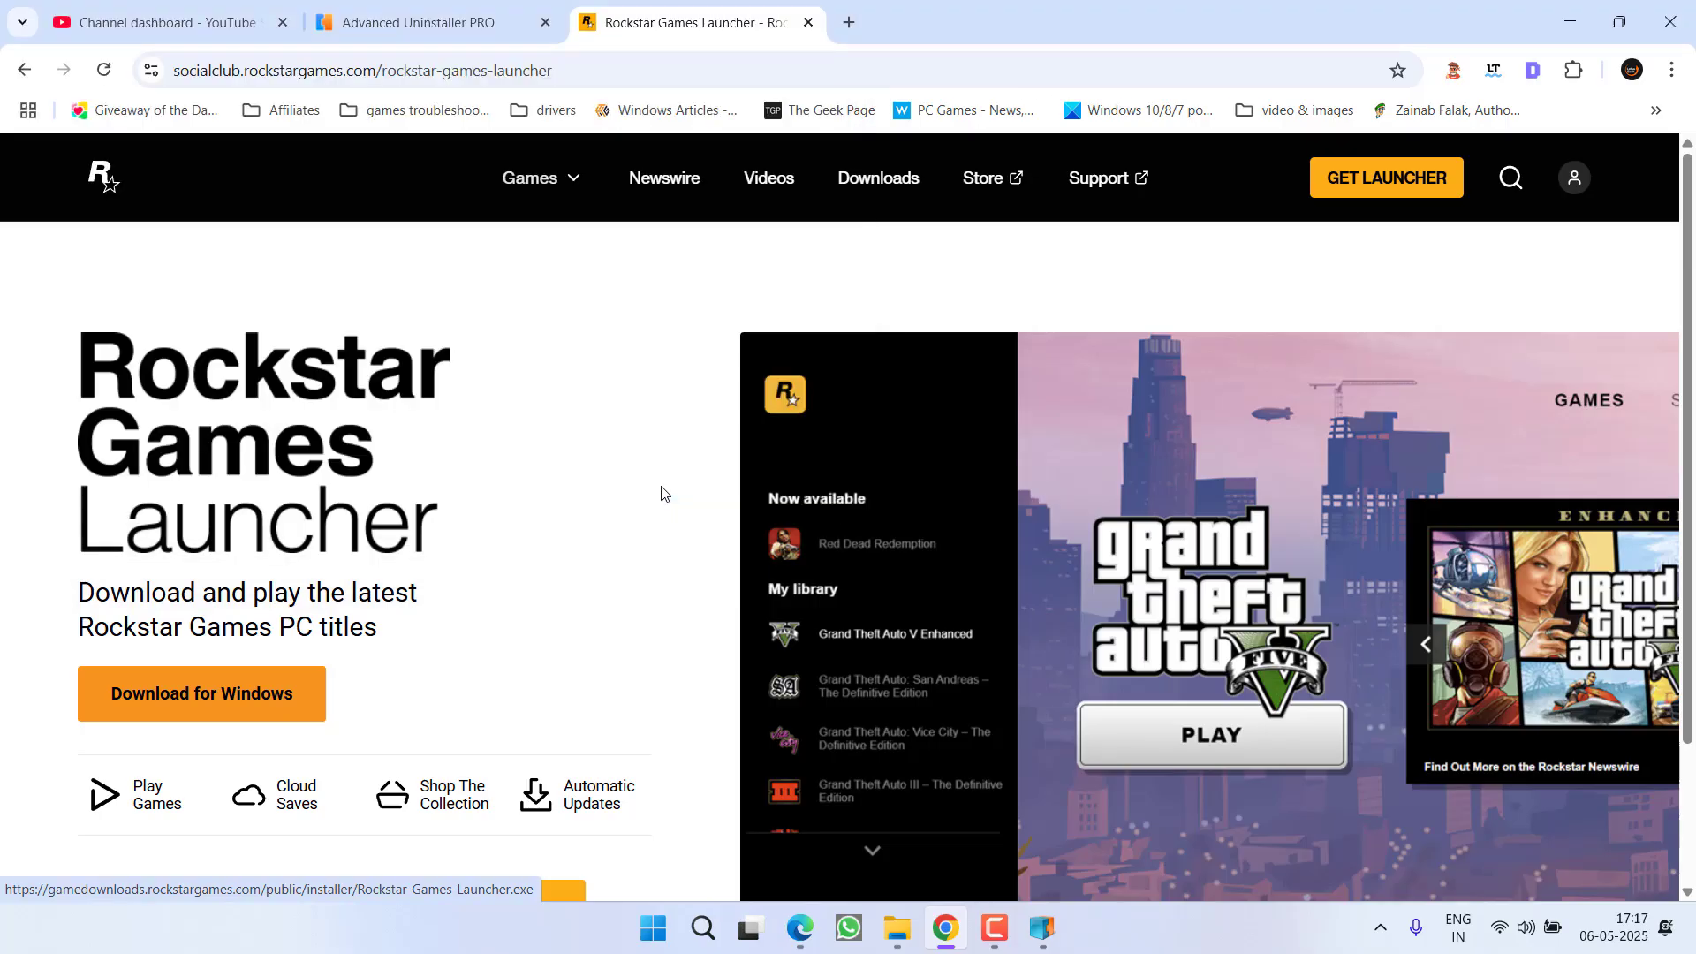
pyautogui.click(200, 693)
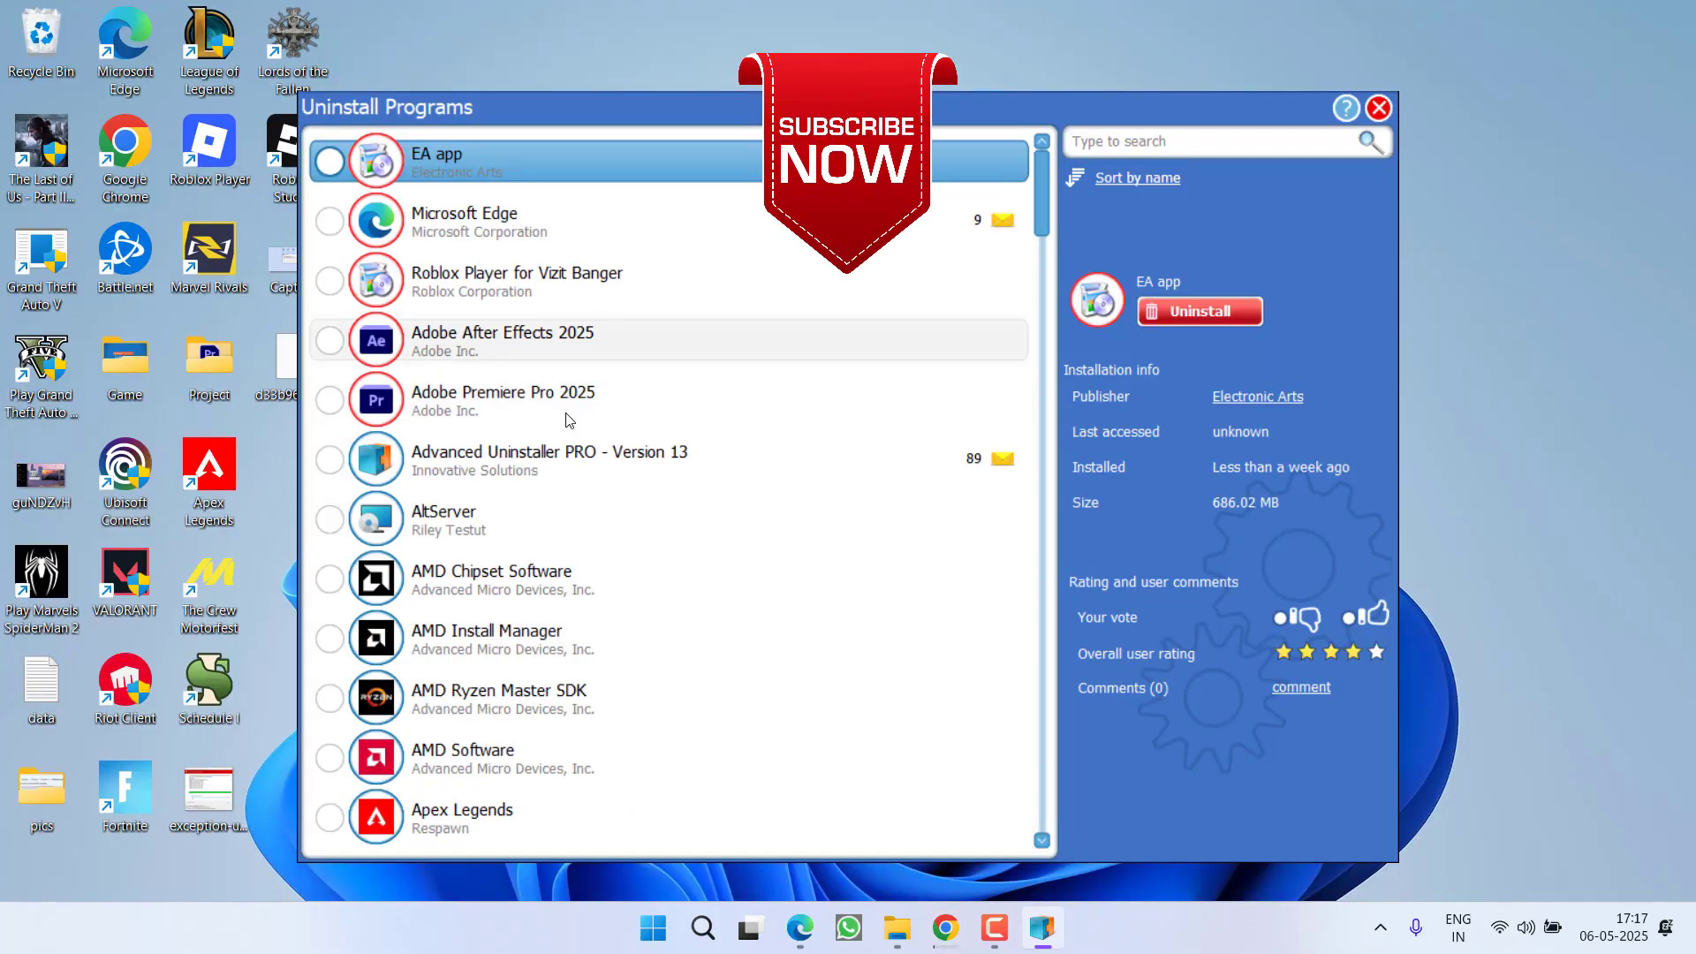
pyautogui.moveTo(731, 595)
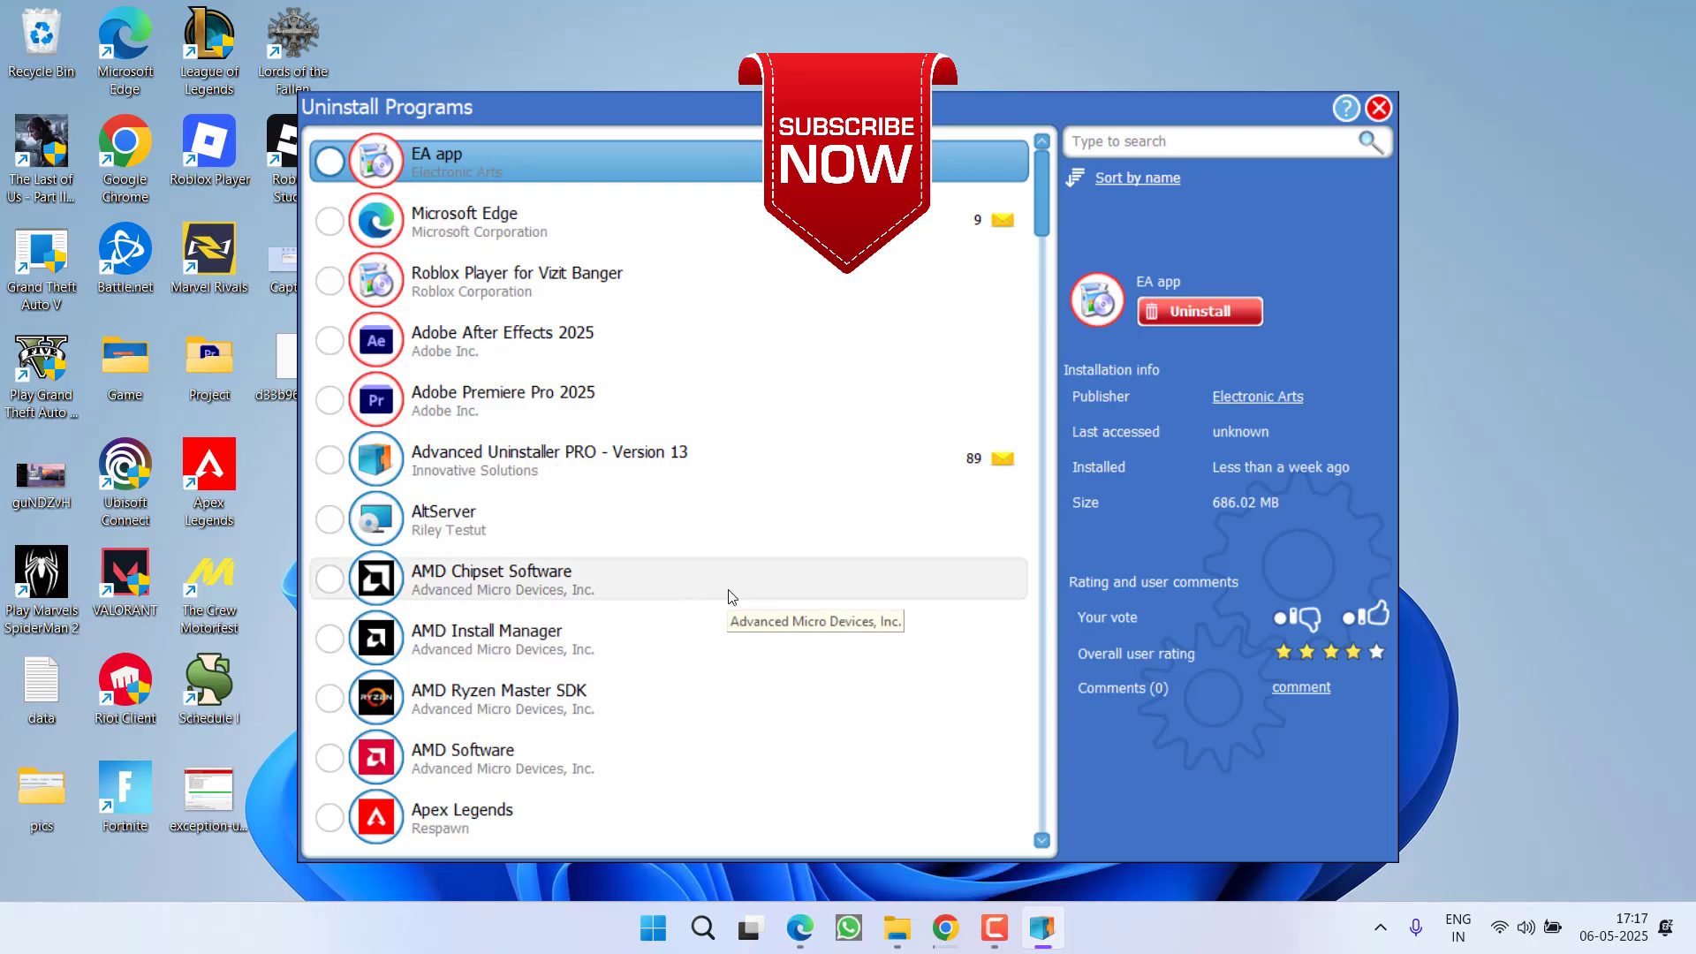
pyautogui.moveTo(852, 571)
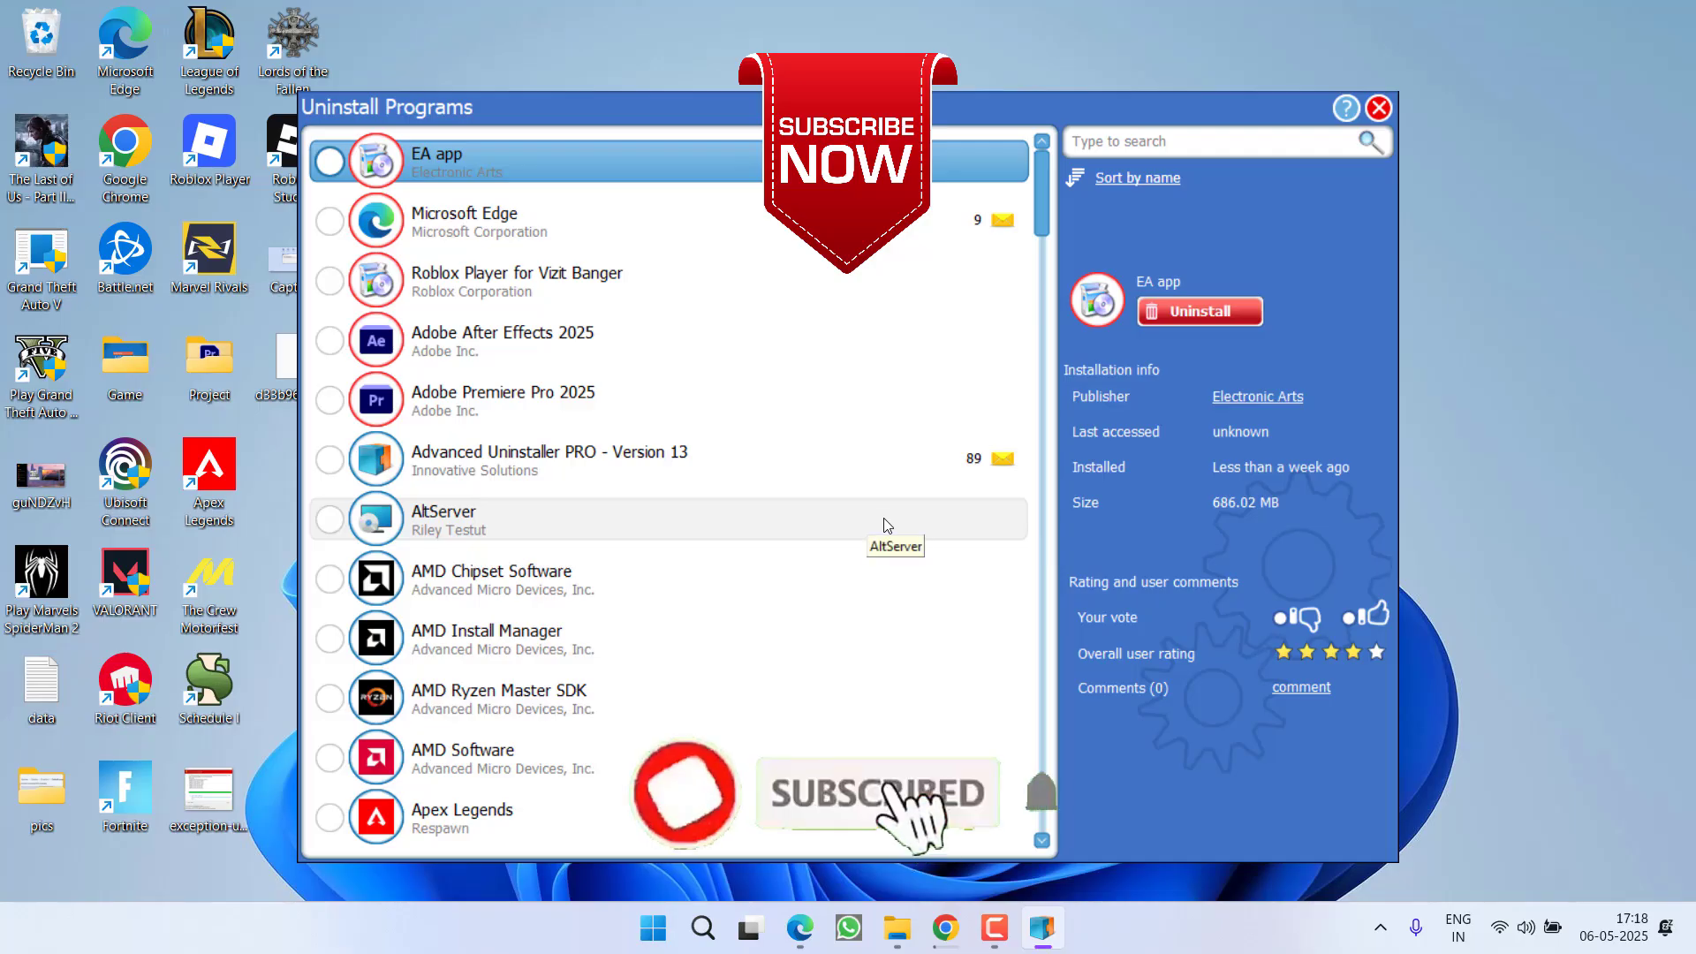
pyautogui.moveTo(838, 549)
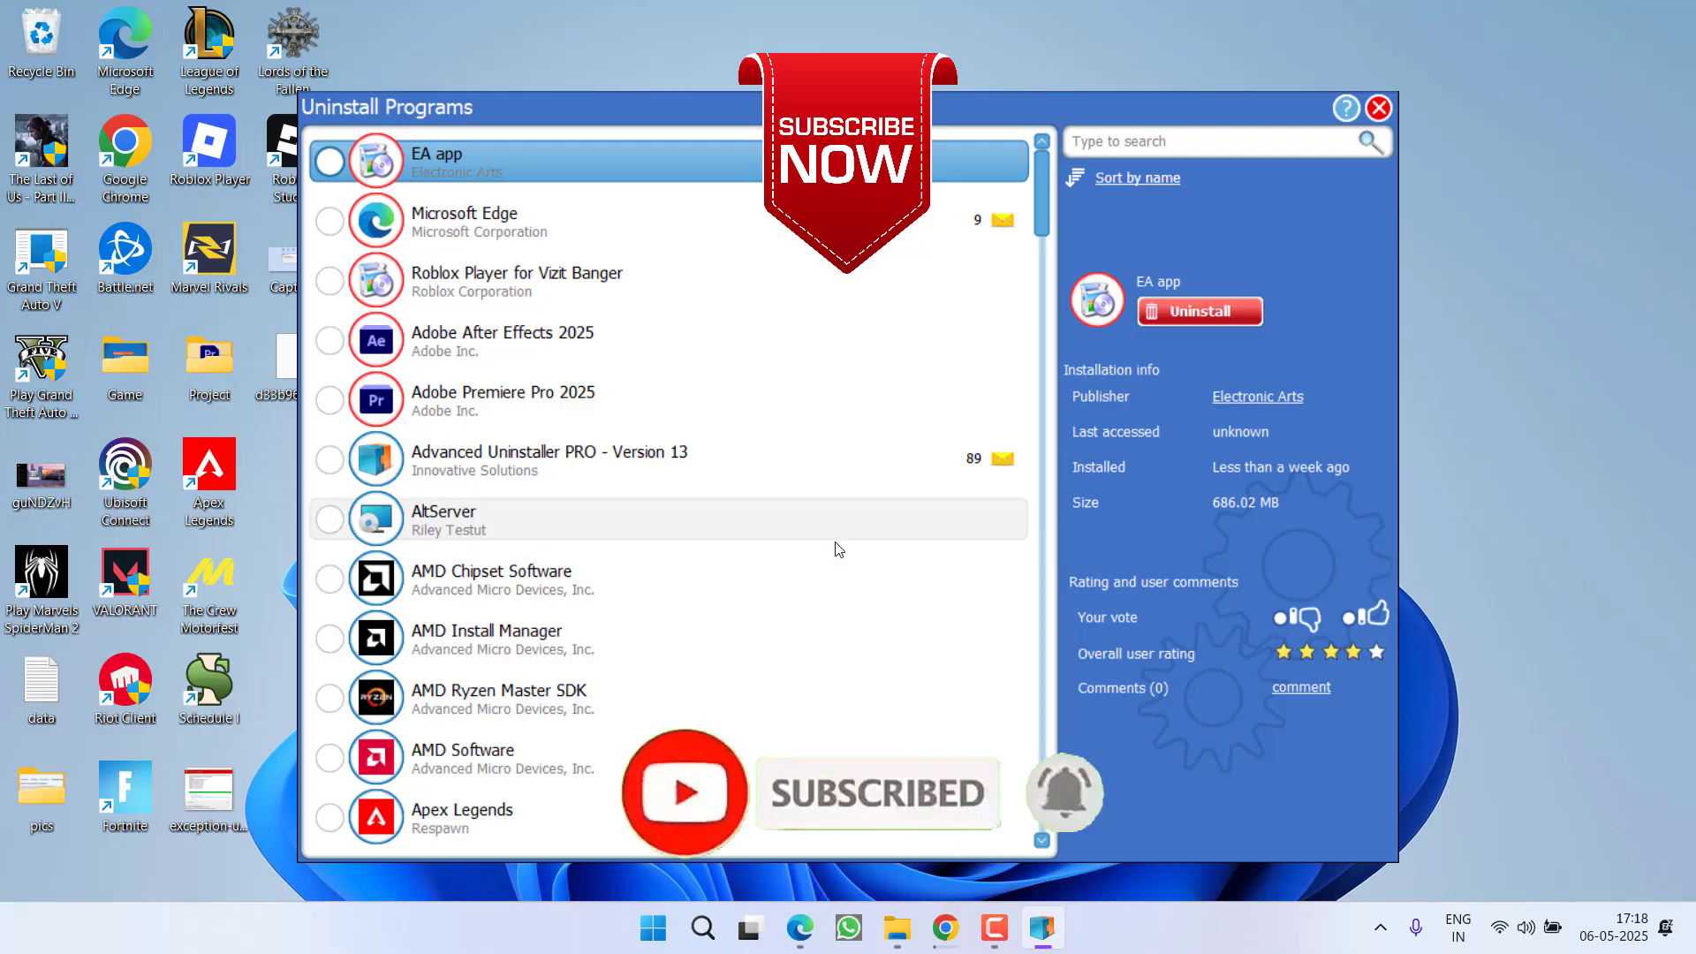
pyautogui.moveTo(811, 546)
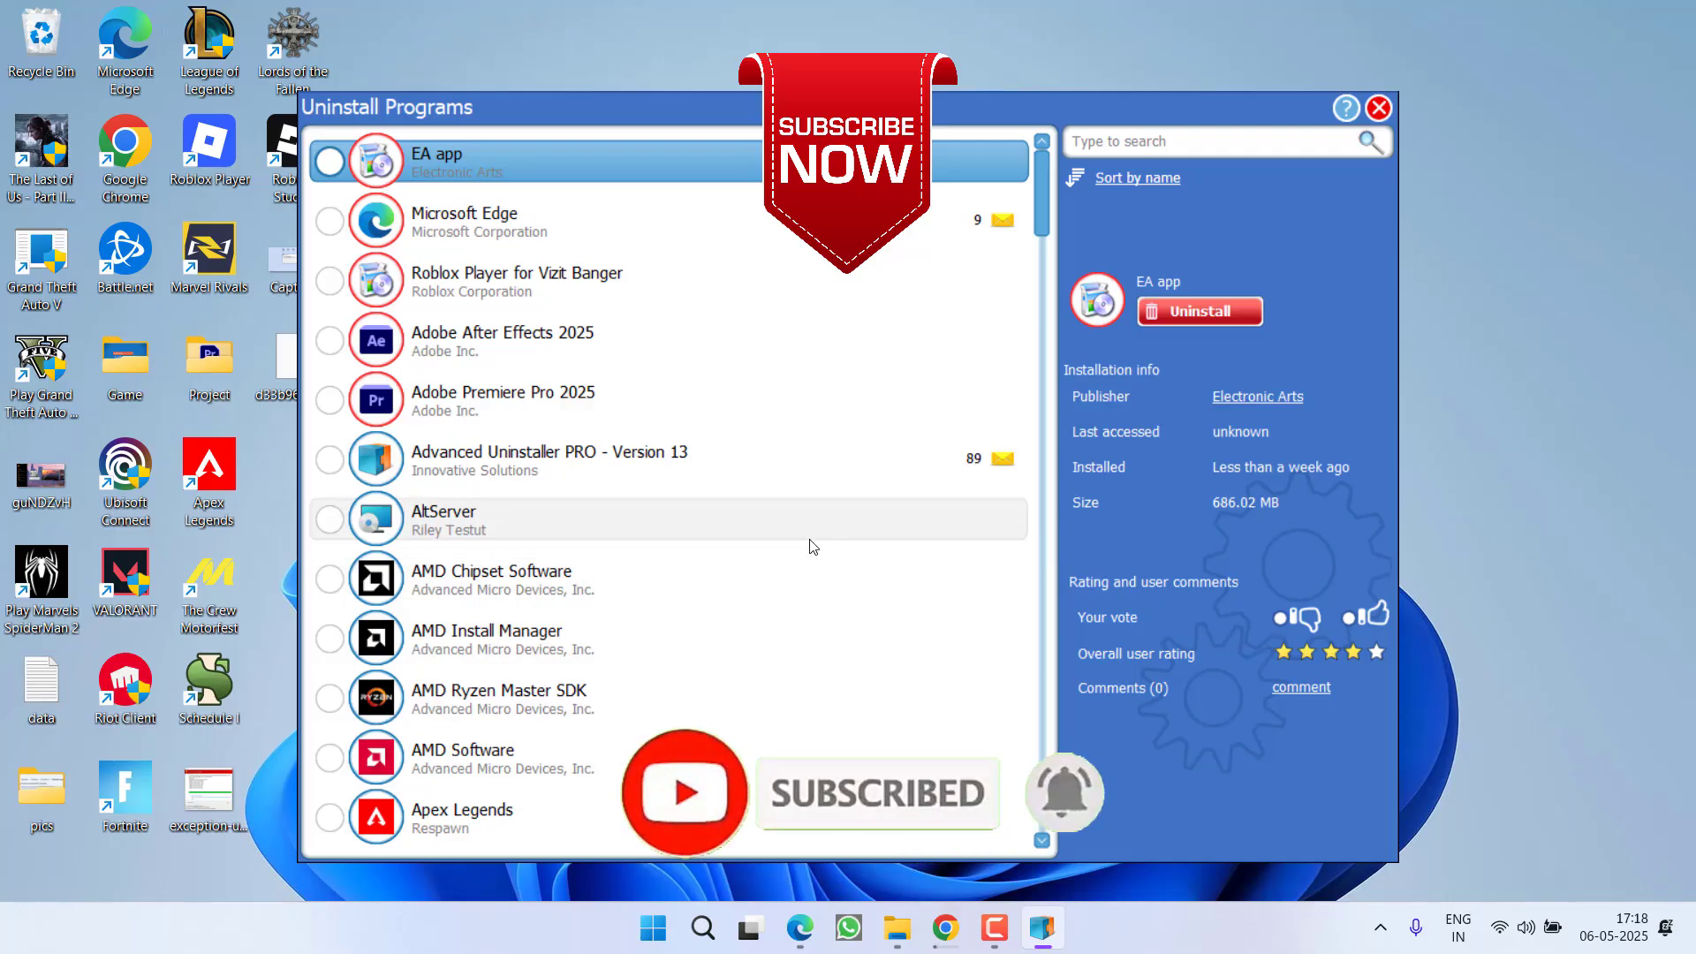